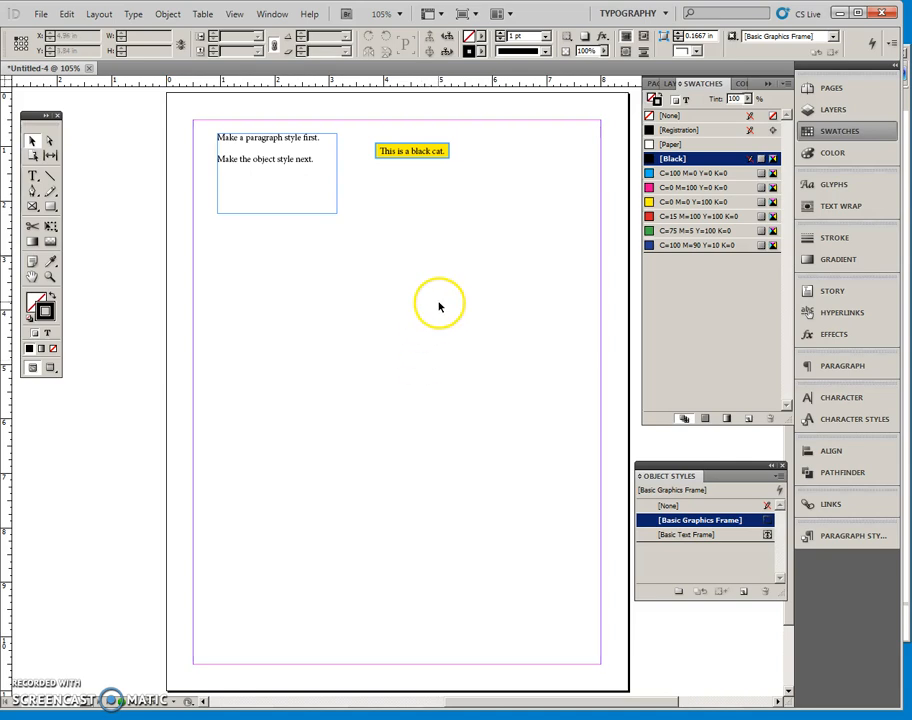
{"action": "mouse_move", "coordinate": [458, 292]}
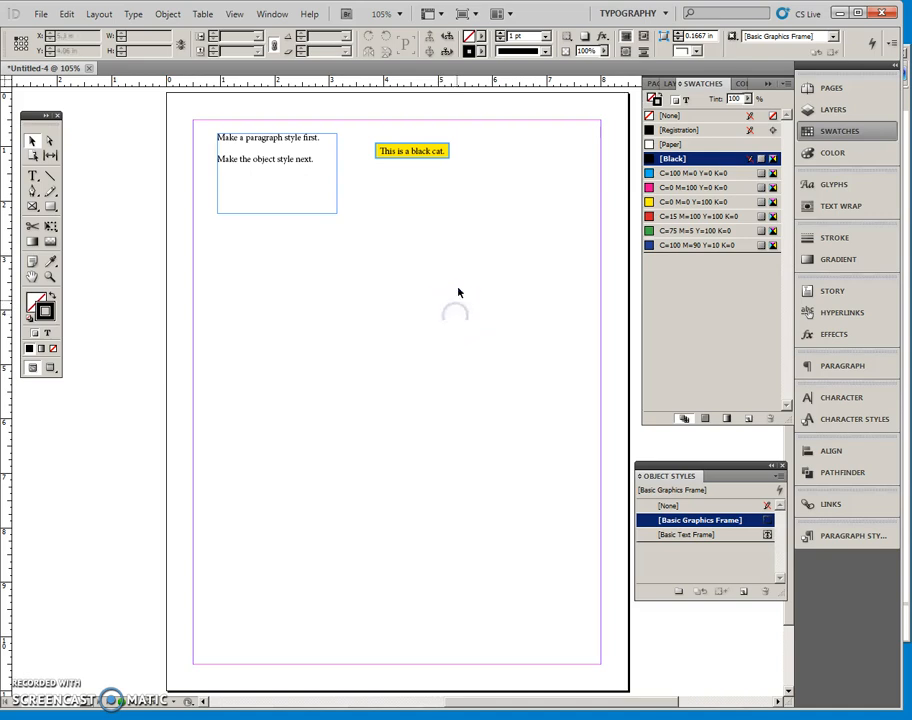
Step: Select the yellow 'This is a black cat.' text frame to examine its formatting
{"action": "left_click", "coordinate": [412, 152]}
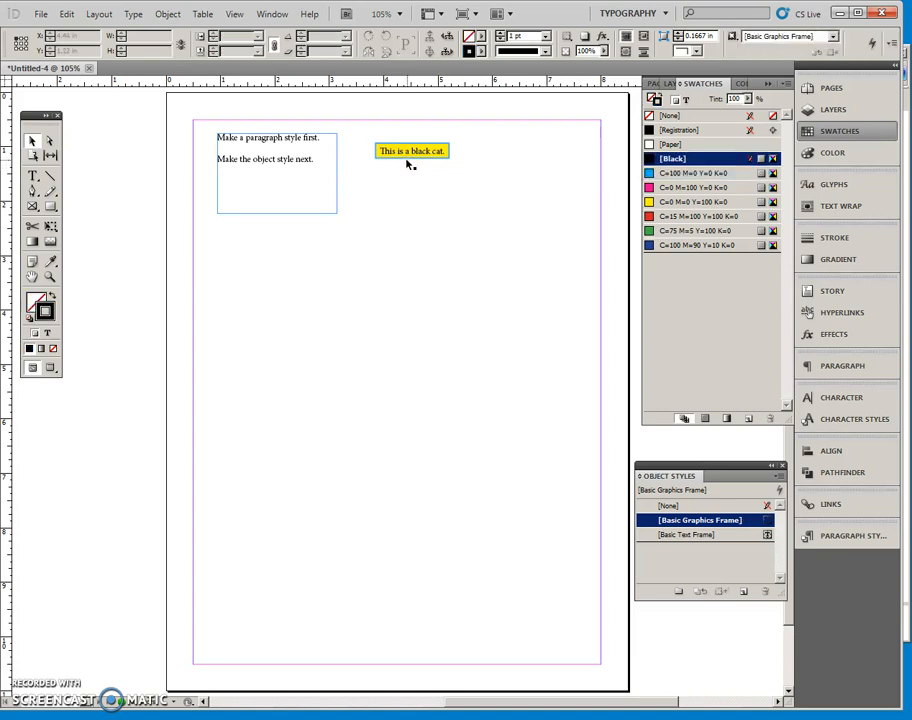
{"action": "mouse_move", "coordinate": [424, 166]}
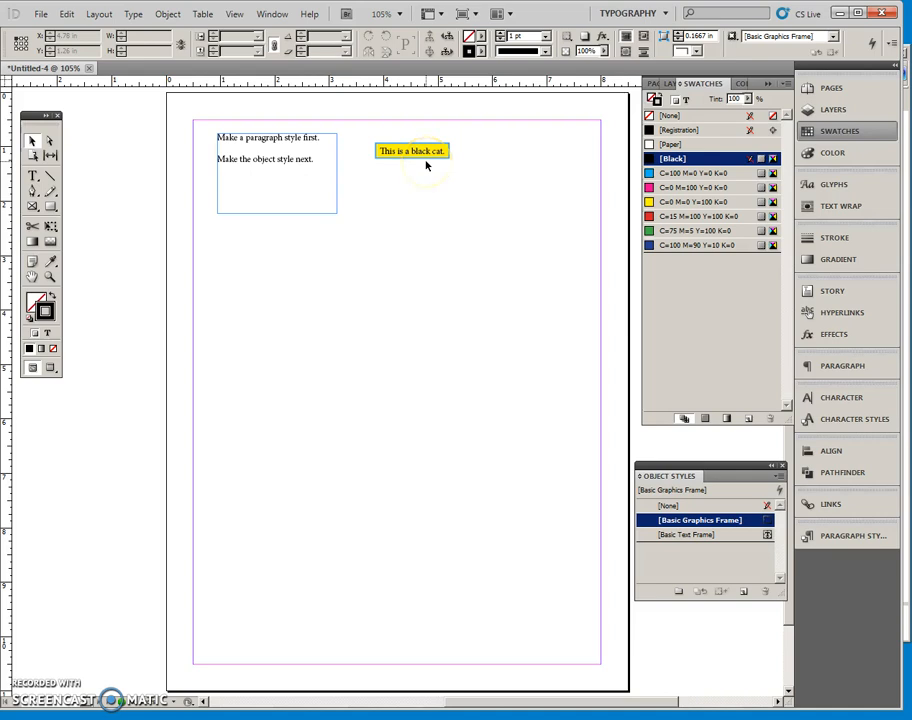
{"action": "left_click", "coordinate": [410, 152]}
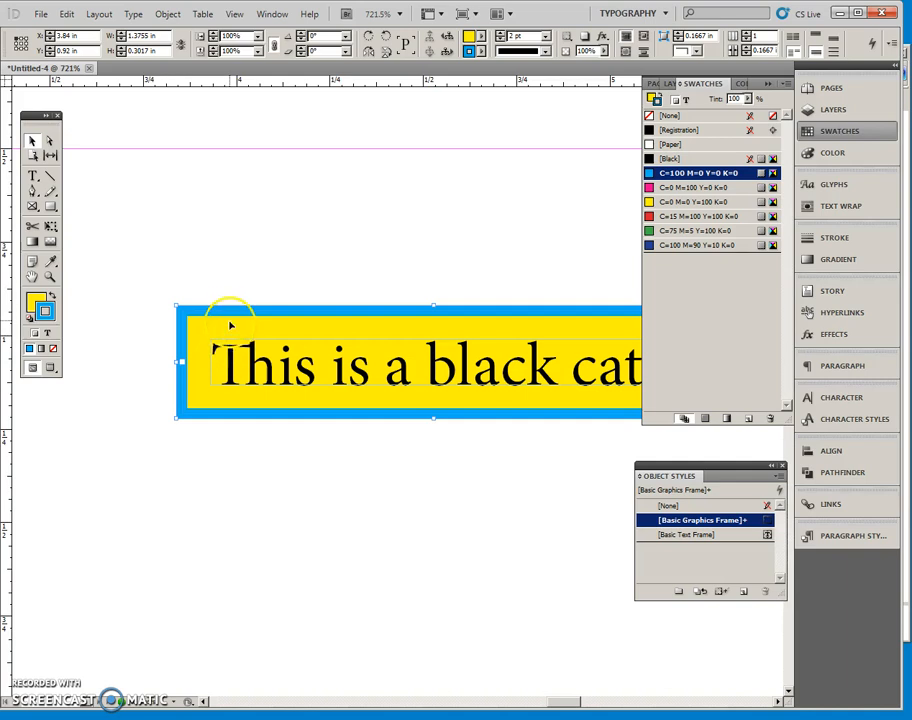
{"action": "mouse_move", "coordinate": [184, 340]}
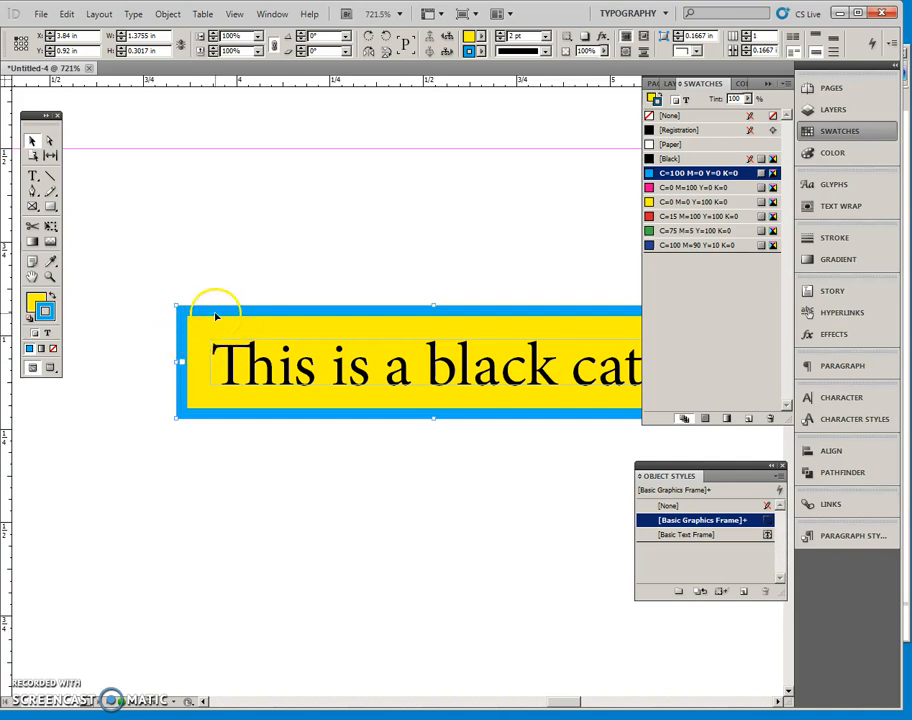
{"action": "mouse_move", "coordinate": [42, 312]}
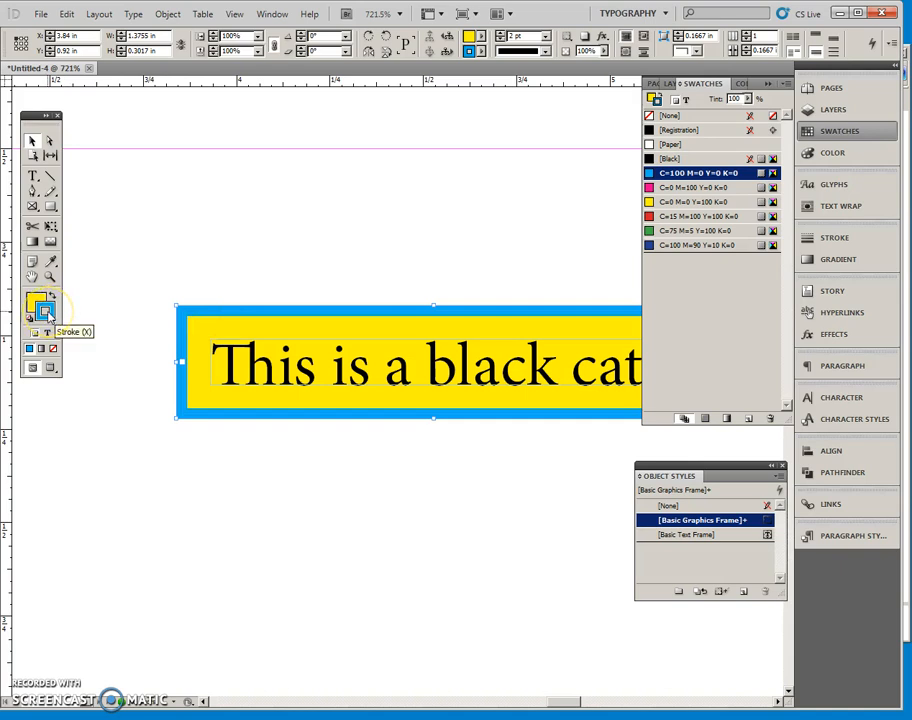
{"action": "mouse_move", "coordinate": [112, 312]}
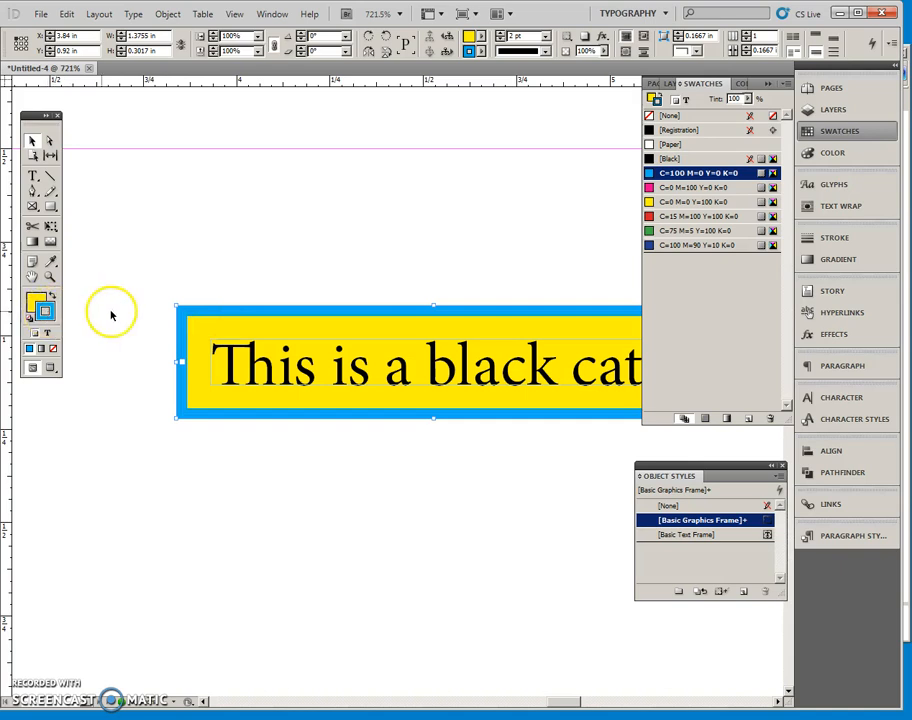
{"action": "mouse_move", "coordinate": [200, 336]}
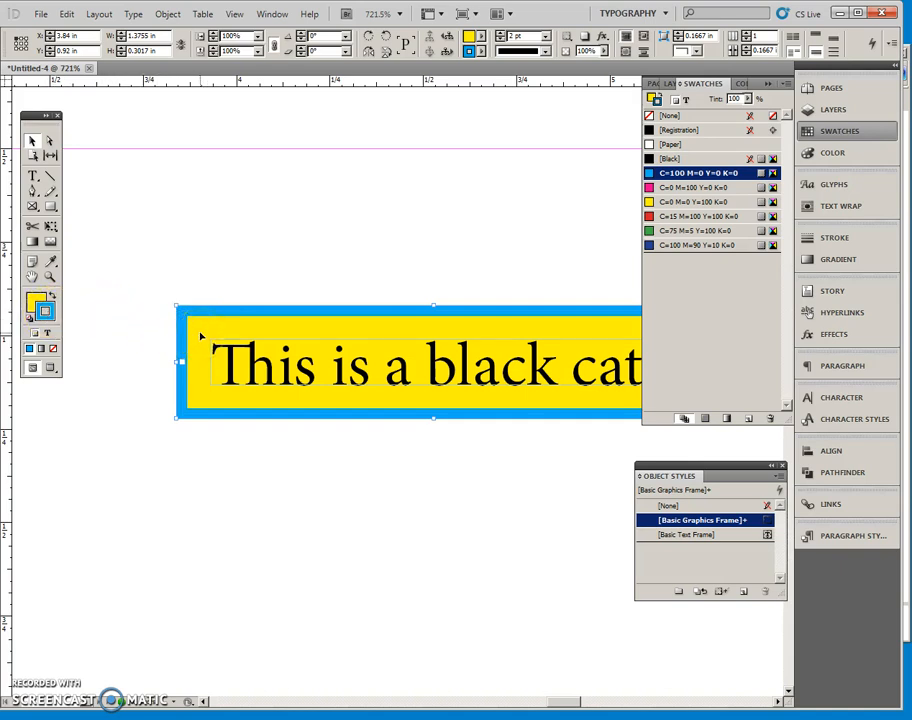
Step: Bring up the Object menu for the selected black-cat frame
{"action": "left_click", "coordinate": [168, 12]}
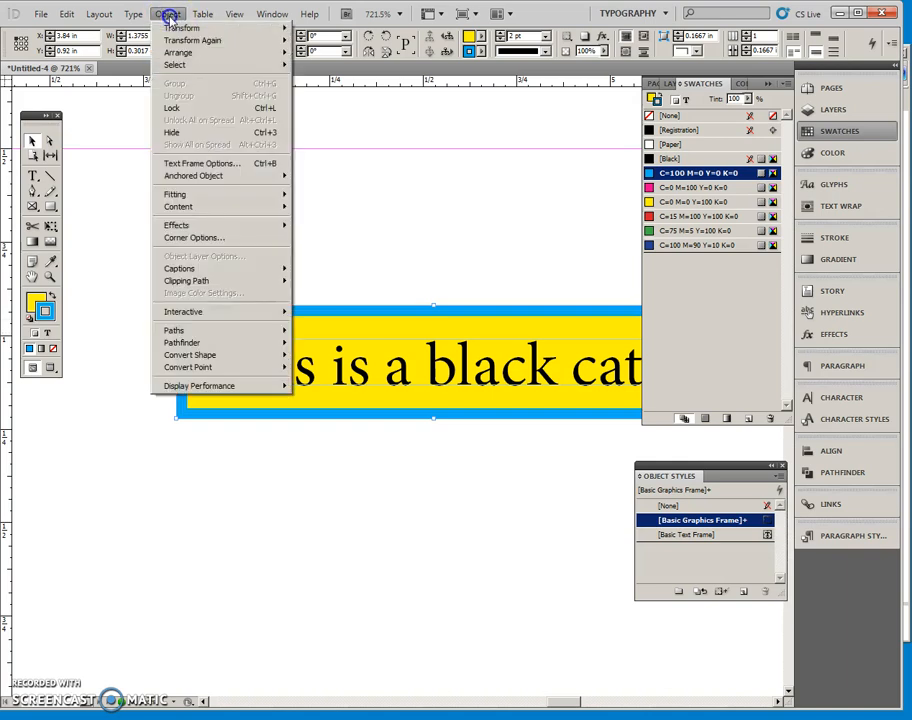
Step: Set the frame's vertical justification to Center in Text Frame Options and apply it
{"action": "left_click", "coordinate": [202, 164]}
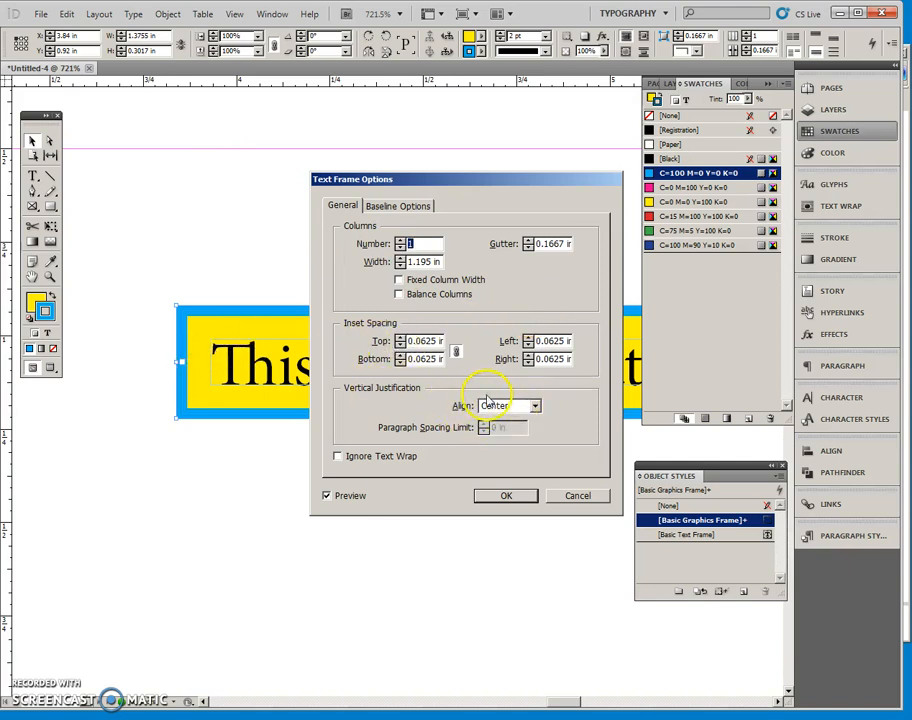
{"action": "mouse_move", "coordinate": [506, 496]}
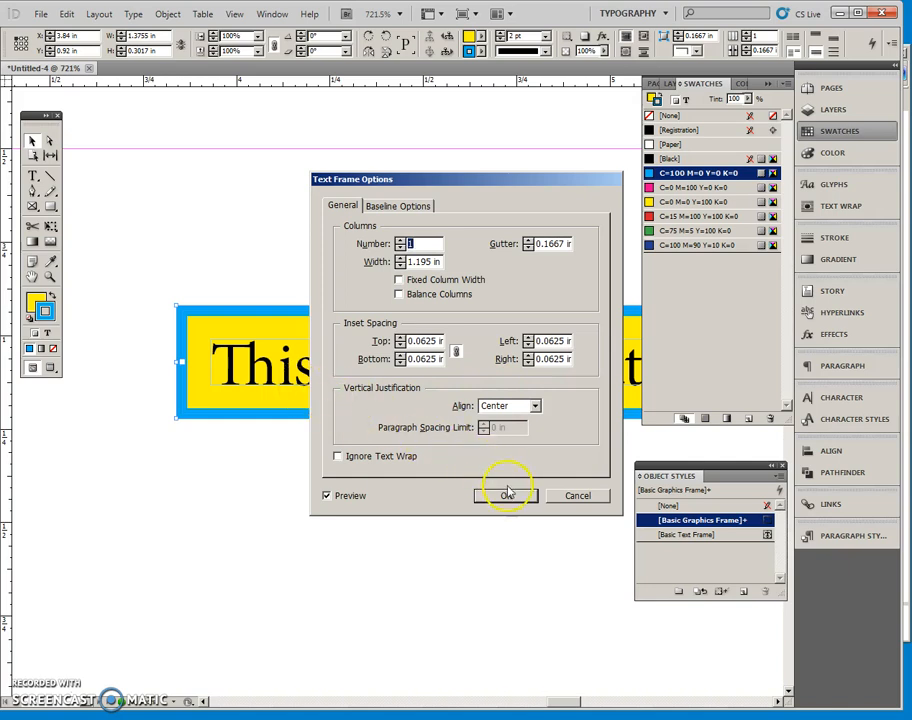
{"action": "left_click", "coordinate": [506, 496]}
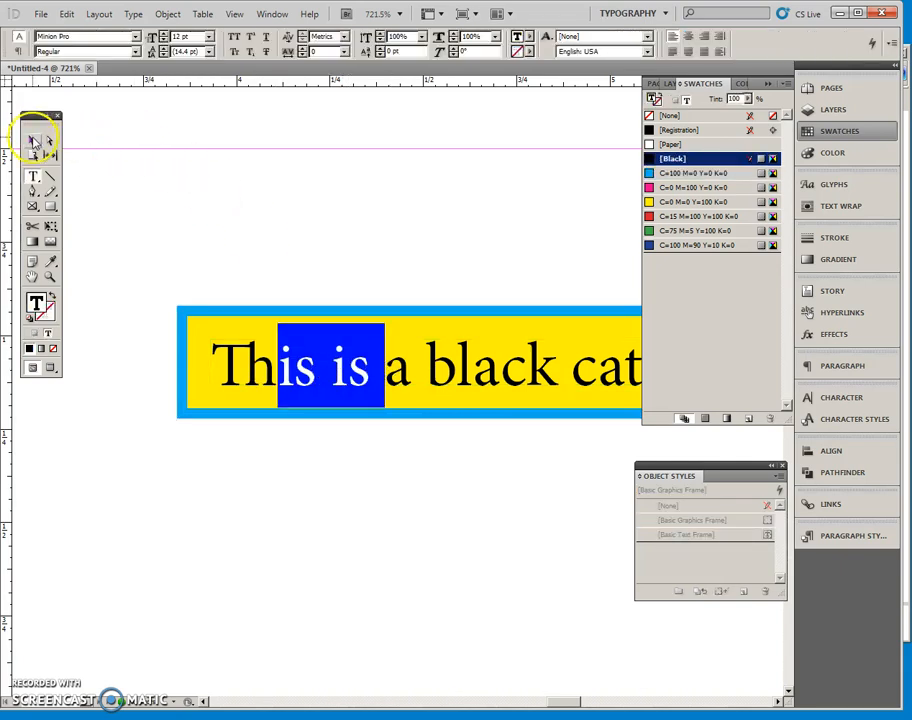
Step: Switch back to the Selection tool to view the whole page
{"action": "left_click", "coordinate": [32, 140]}
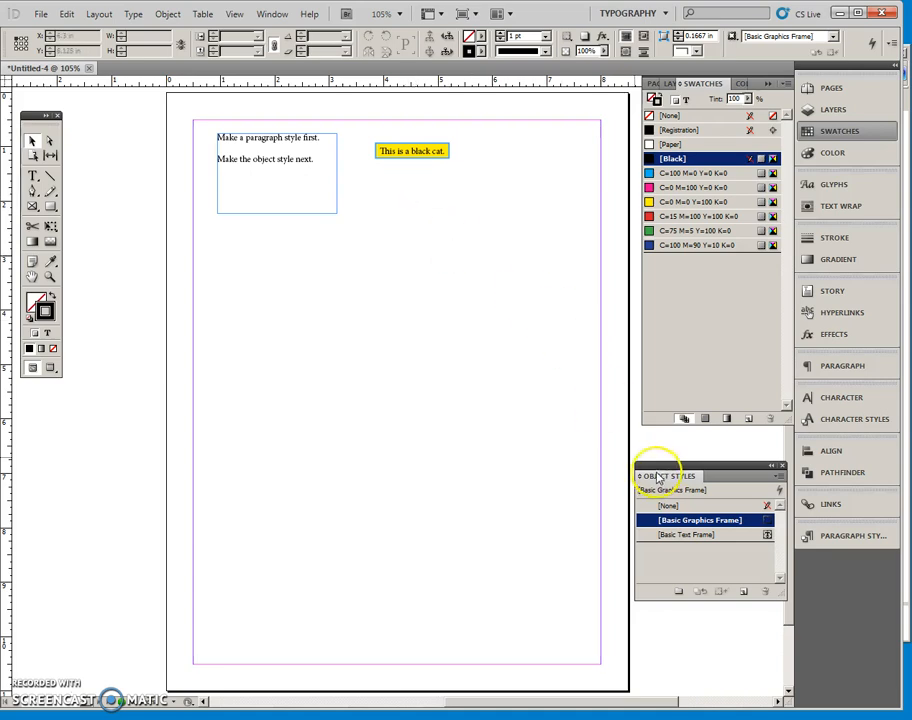
{"action": "mouse_move", "coordinate": [840, 536]}
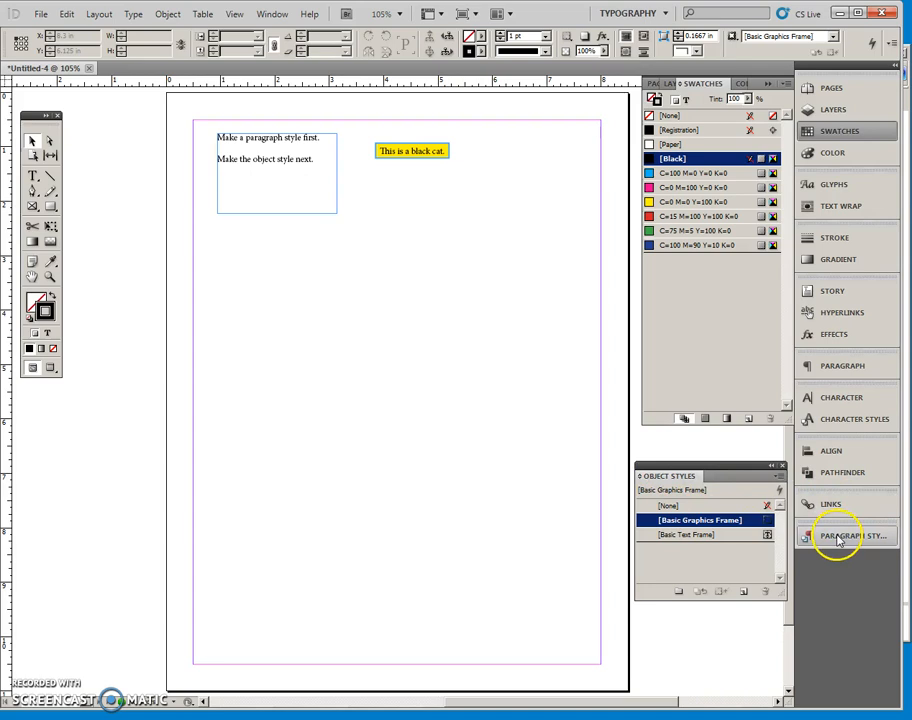
Step: Start a new paragraph style and name it 'Caption'
{"action": "left_click", "coordinate": [848, 536]}
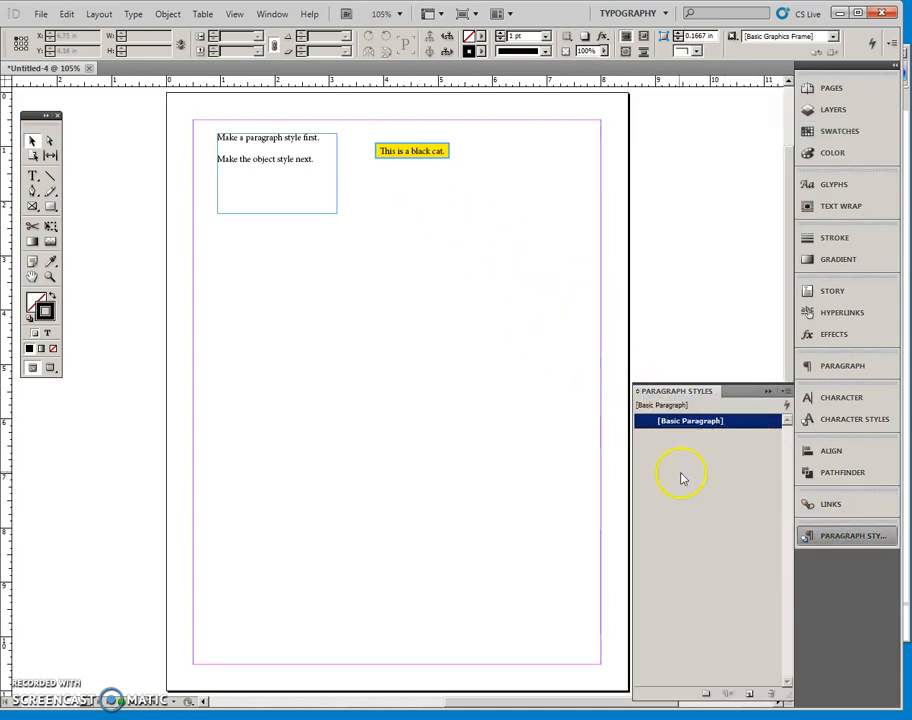
{"action": "left_click", "coordinate": [786, 390]}
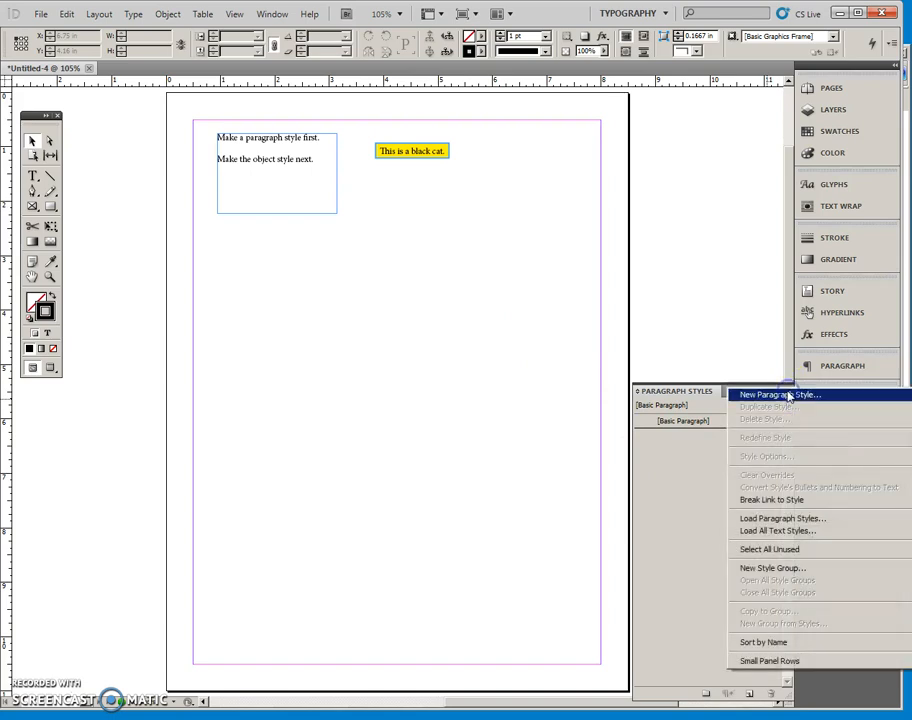
{"action": "left_click", "coordinate": [778, 394]}
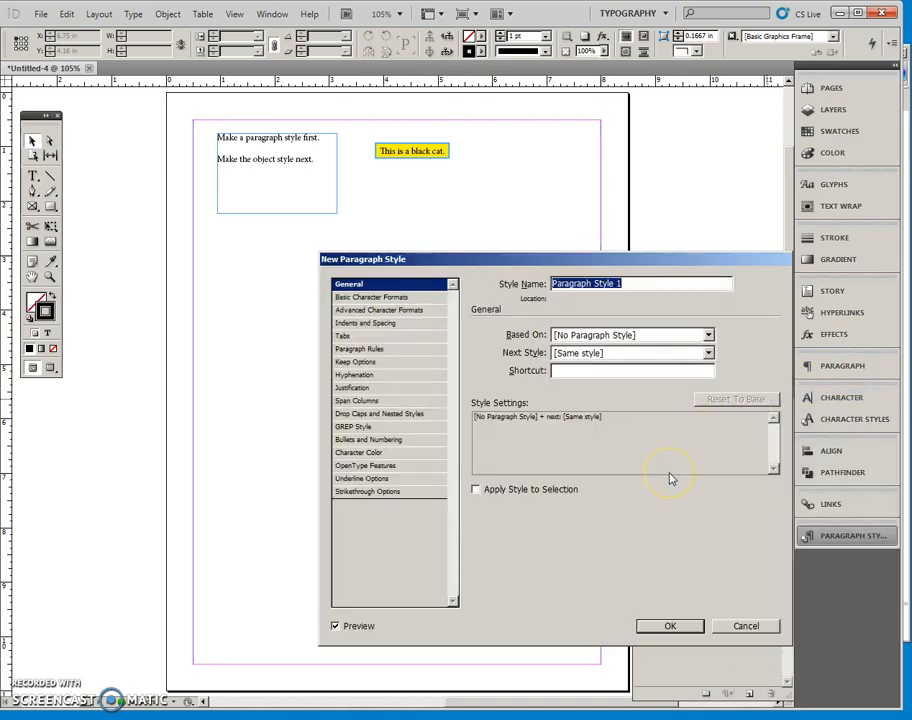
{"action": "type", "text": "Catp"}
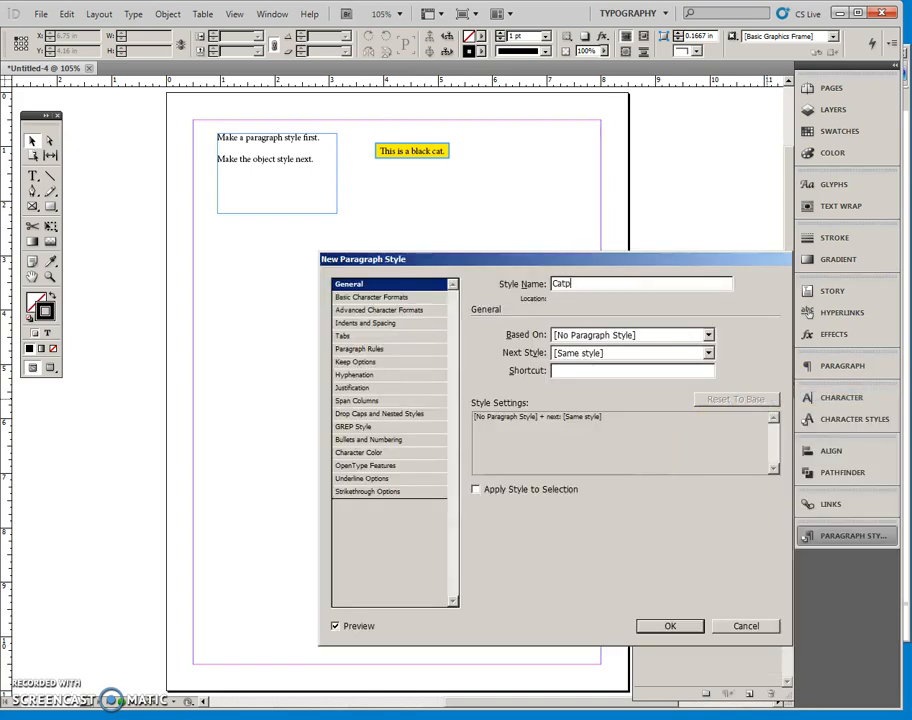
{"action": "type", "text": "Caption"}
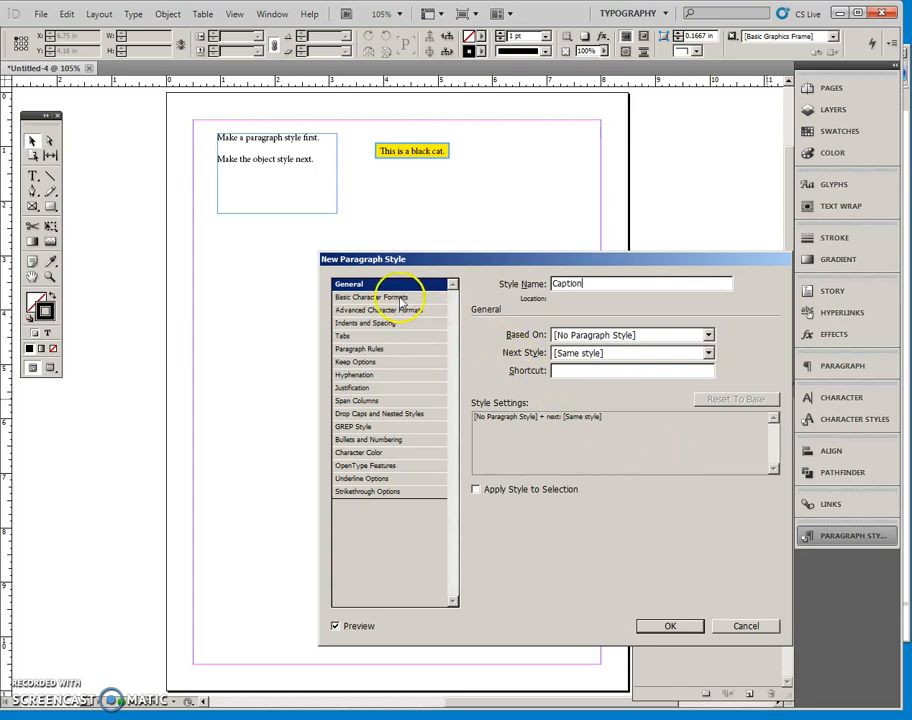
Step: Give the Caption style Times New Roman with an adjusted type size and save it
{"action": "left_click", "coordinate": [380, 296]}
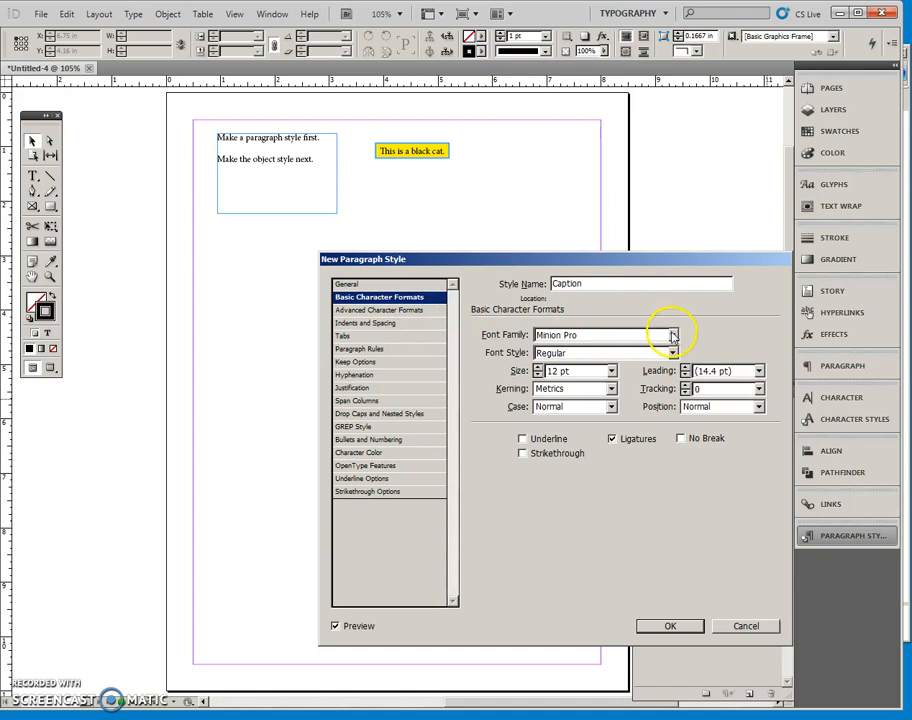
{"action": "left_click", "coordinate": [672, 336]}
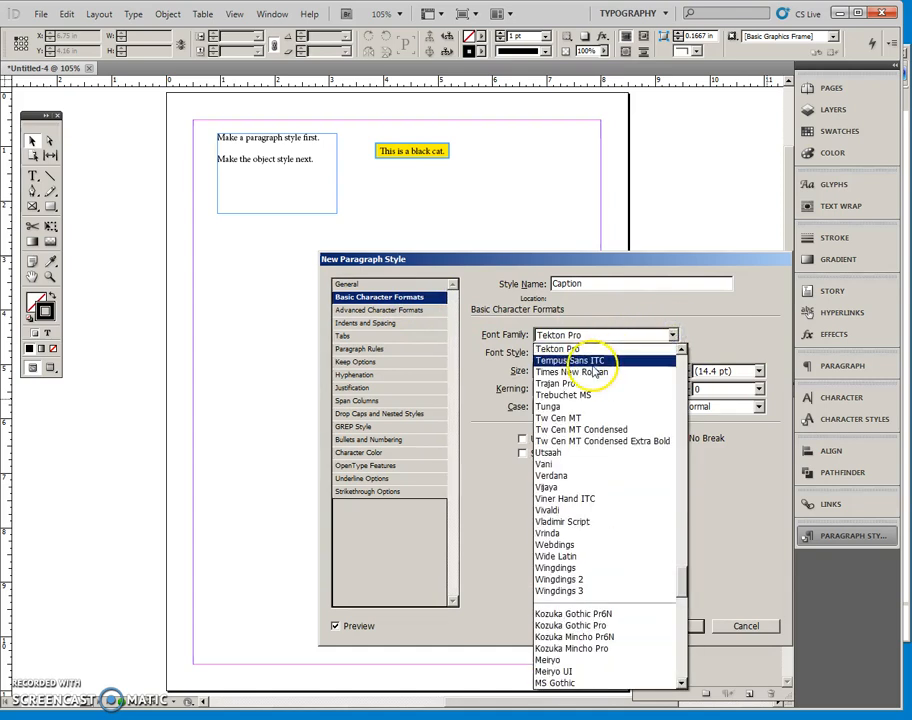
{"action": "left_click", "coordinate": [576, 370]}
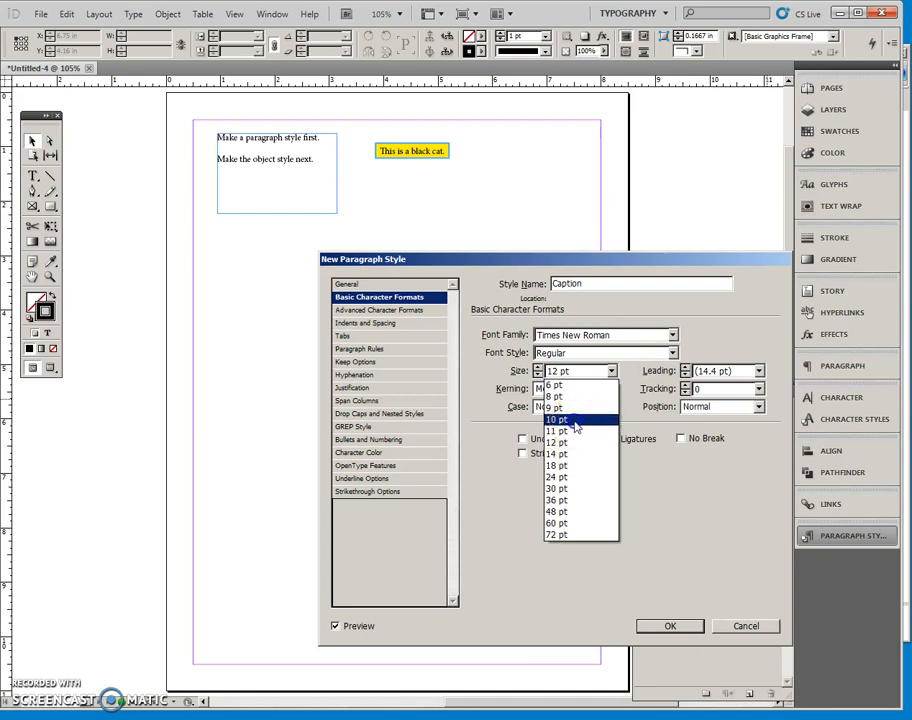
{"action": "left_click", "coordinate": [556, 420]}
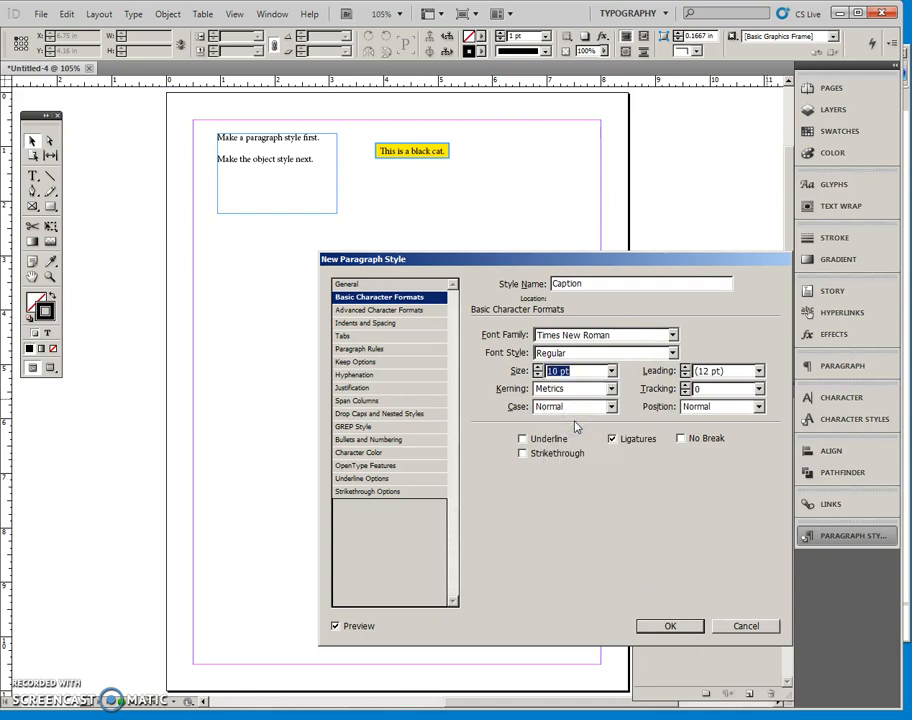
{"action": "mouse_move", "coordinate": [670, 626]}
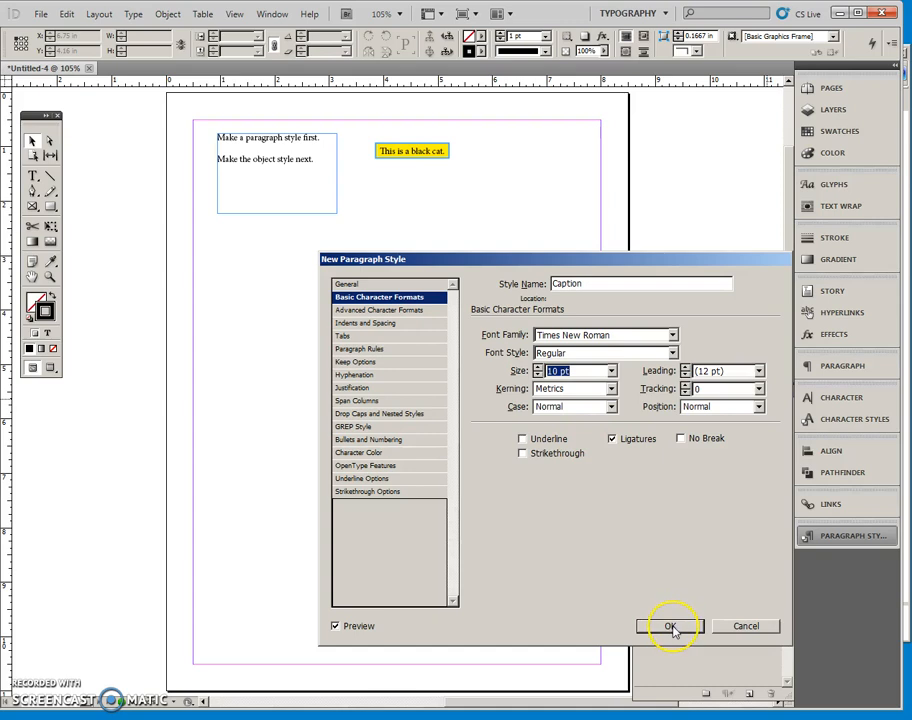
{"action": "left_click", "coordinate": [670, 626]}
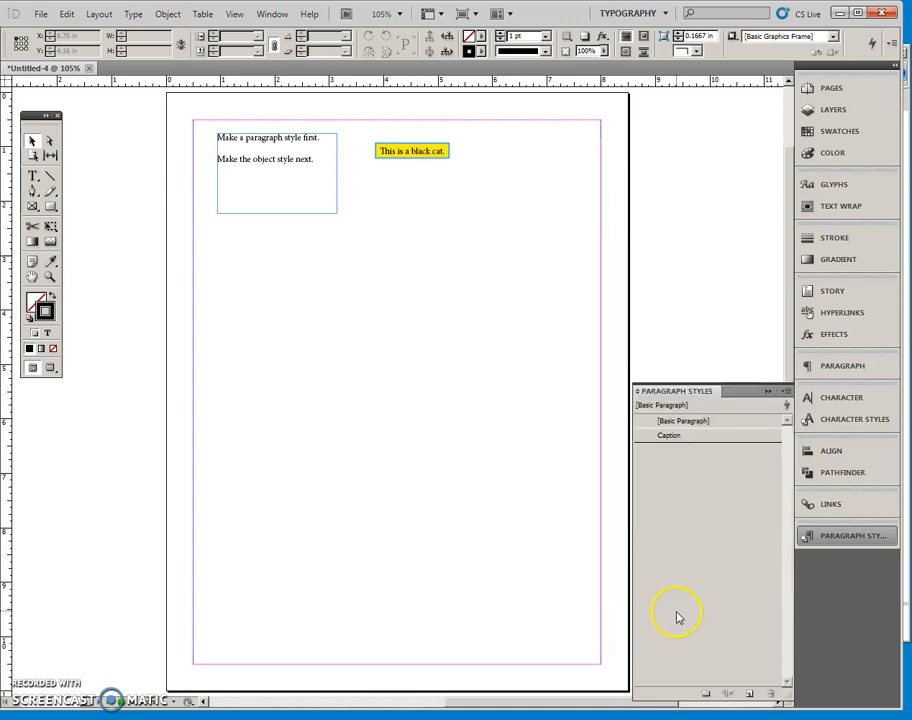
{"action": "mouse_move", "coordinate": [678, 444]}
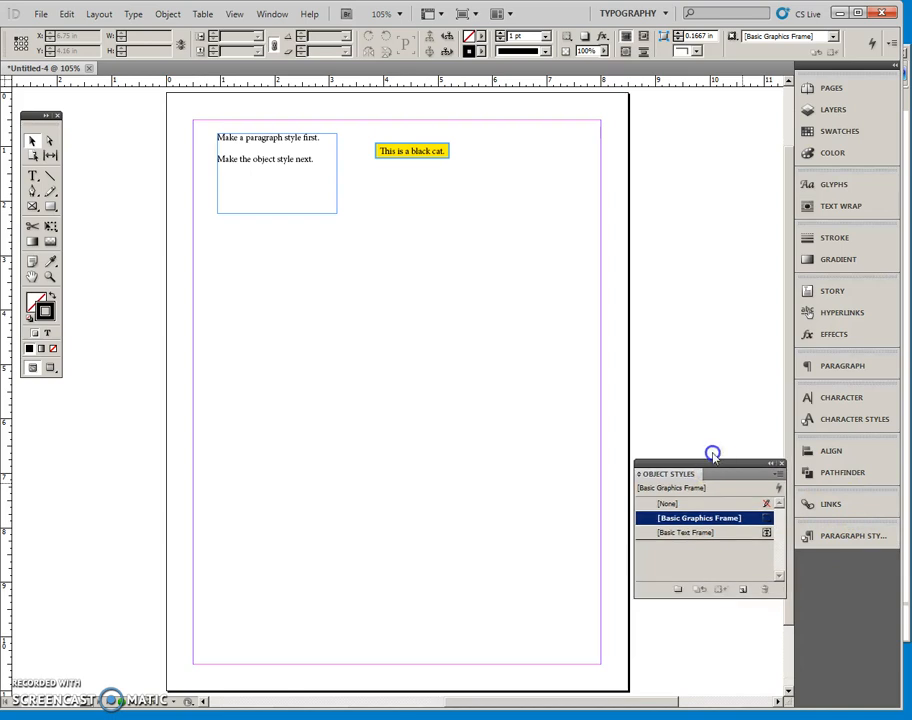
Step: Drag the Object Styles panel out of the dock as a floating panel
{"action": "left_click_drag", "start_coordinate": [710, 472], "coordinate": [560, 140]}
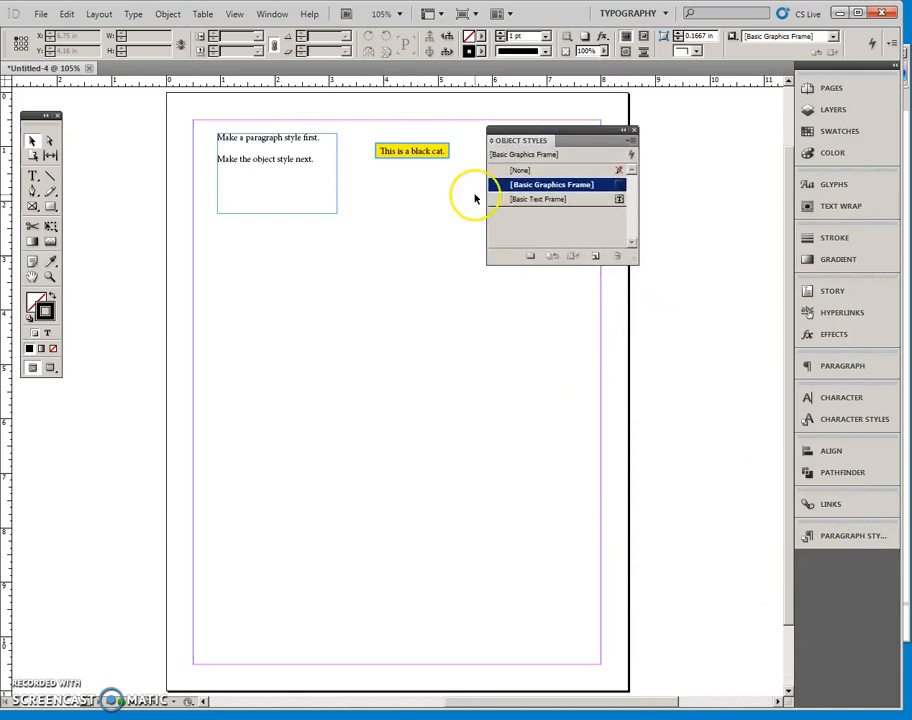
{"action": "mouse_move", "coordinate": [438, 204]}
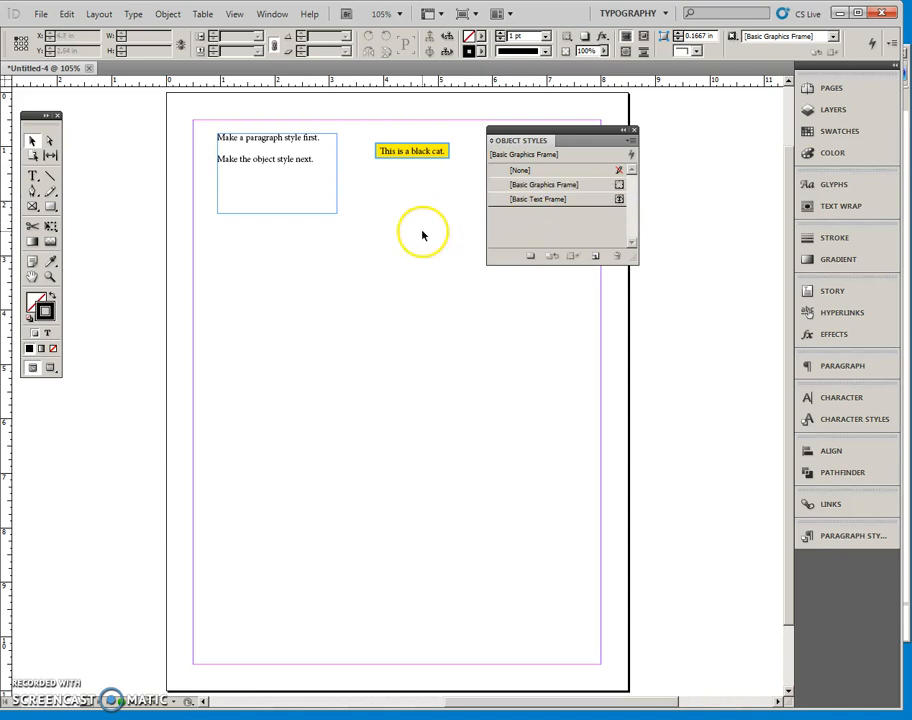
Step: Start a new object style and choose its fill swatch
{"action": "left_click", "coordinate": [632, 140]}
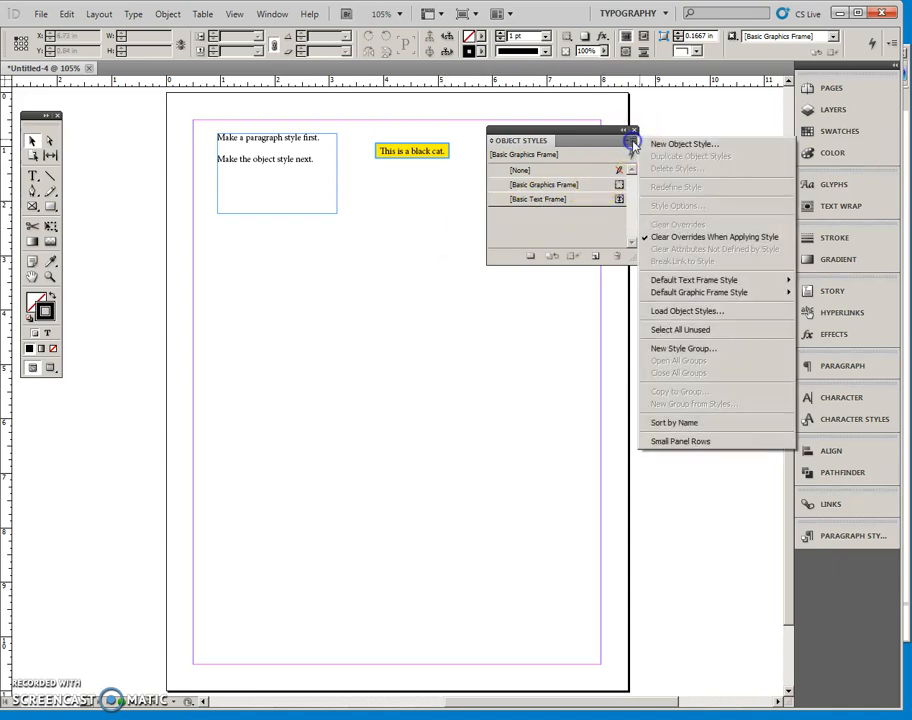
{"action": "left_click", "coordinate": [684, 144]}
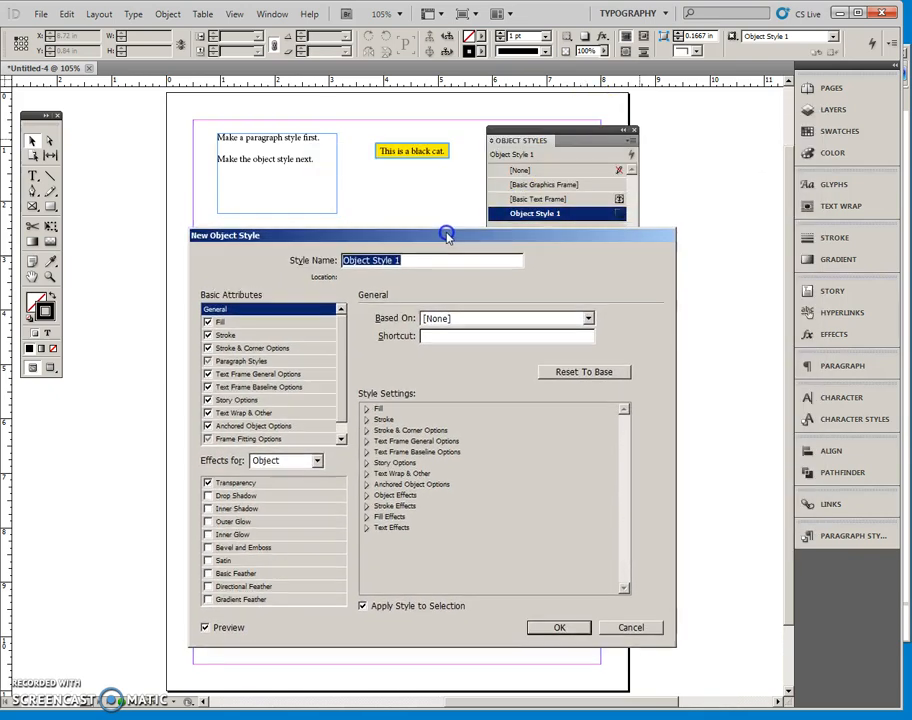
{"action": "left_click", "coordinate": [218, 324]}
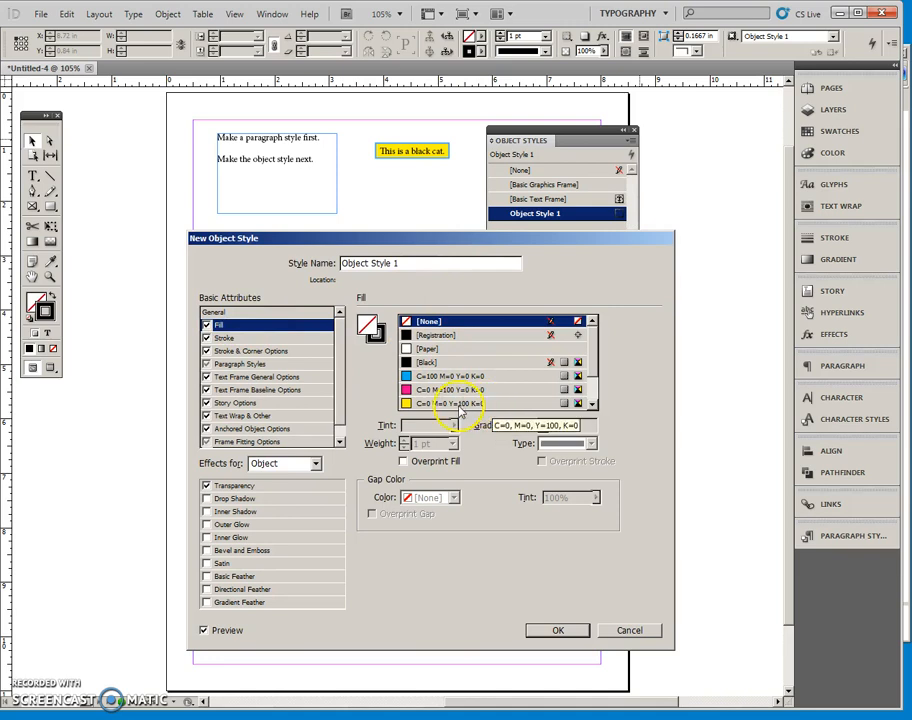
{"action": "left_click", "coordinate": [482, 404]}
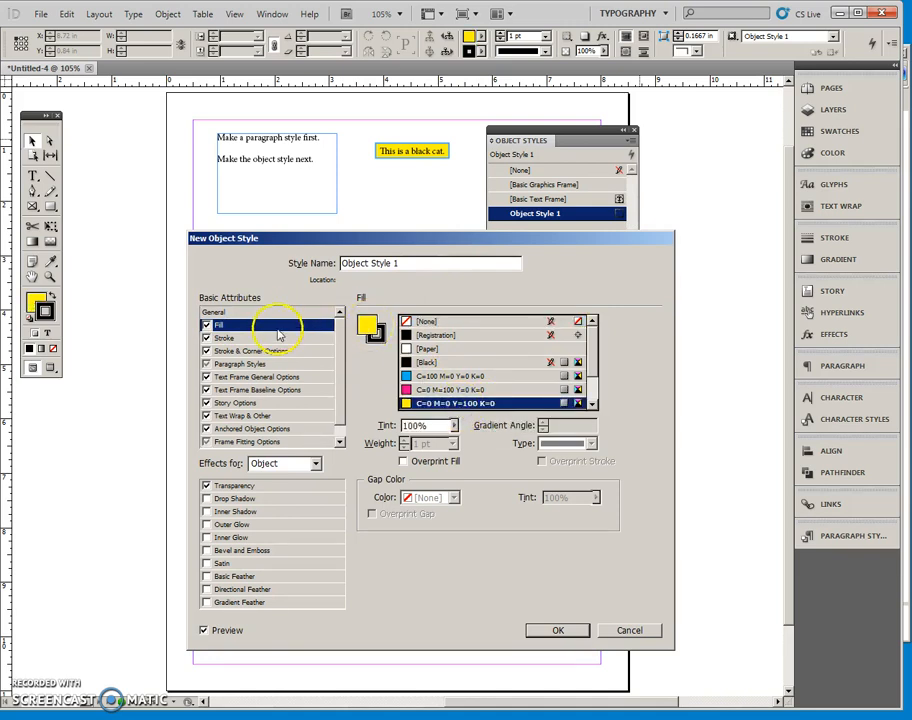
{"action": "mouse_move", "coordinate": [432, 436]}
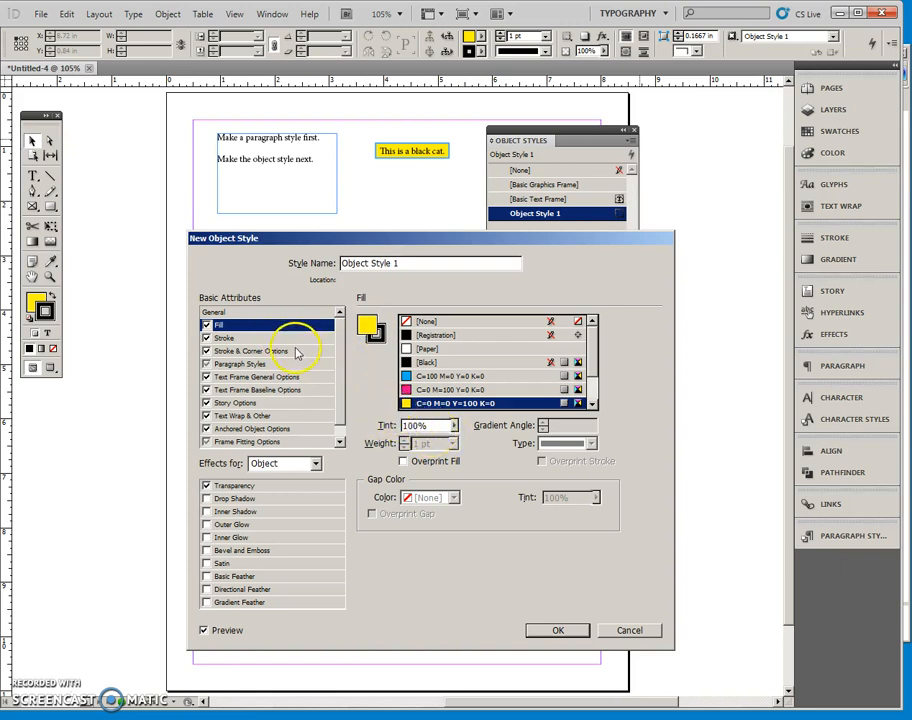
Step: Set the style's stroke weight to 1 pt and review its stroke and corner options
{"action": "left_click", "coordinate": [224, 338]}
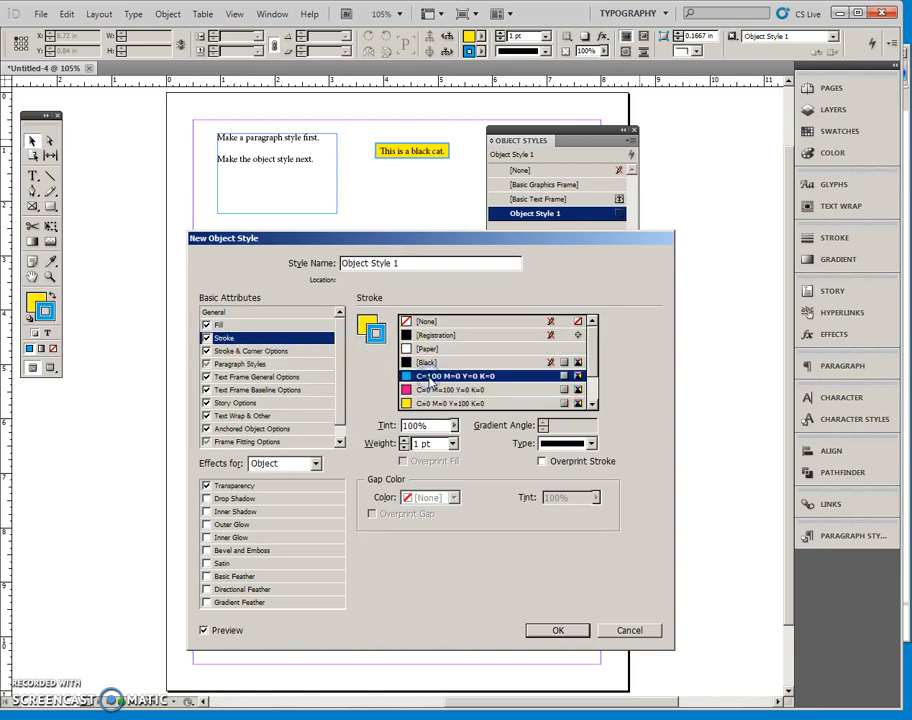
{"action": "left_click", "coordinate": [452, 444]}
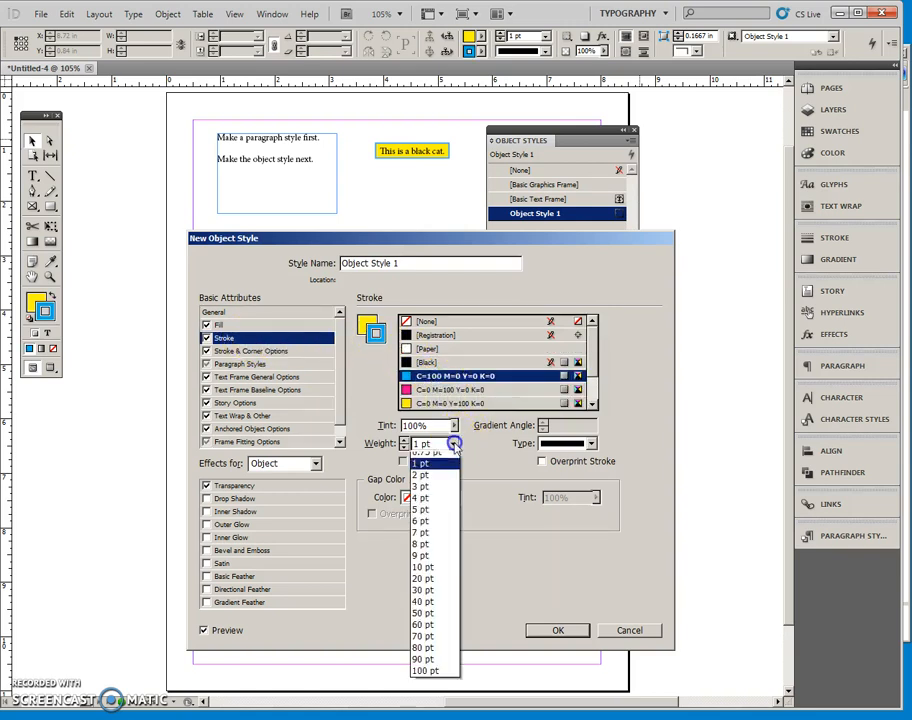
{"action": "left_click", "coordinate": [422, 474]}
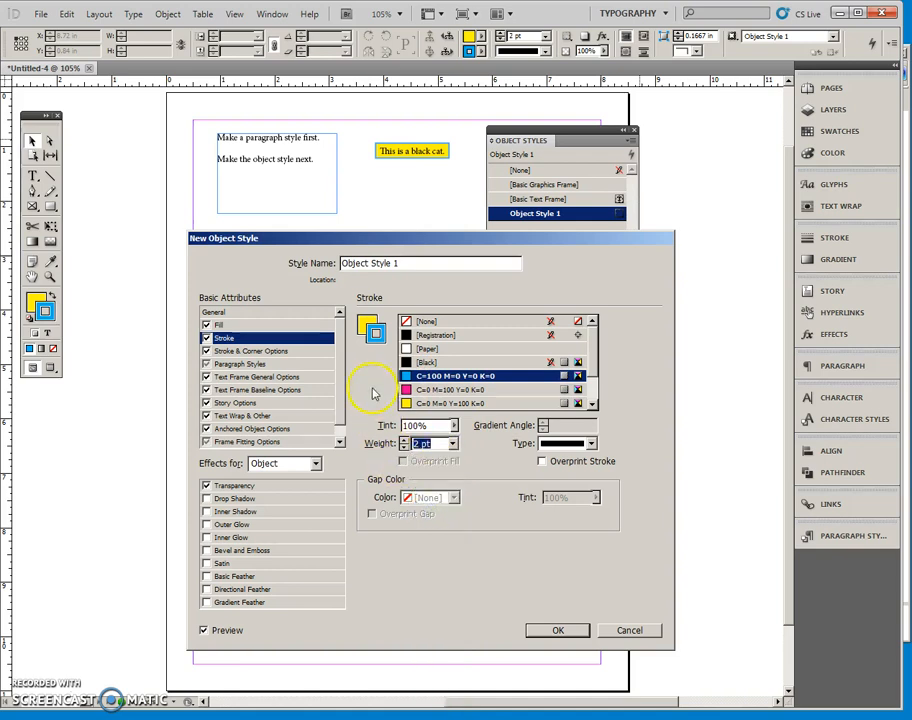
{"action": "mouse_move", "coordinate": [268, 352]}
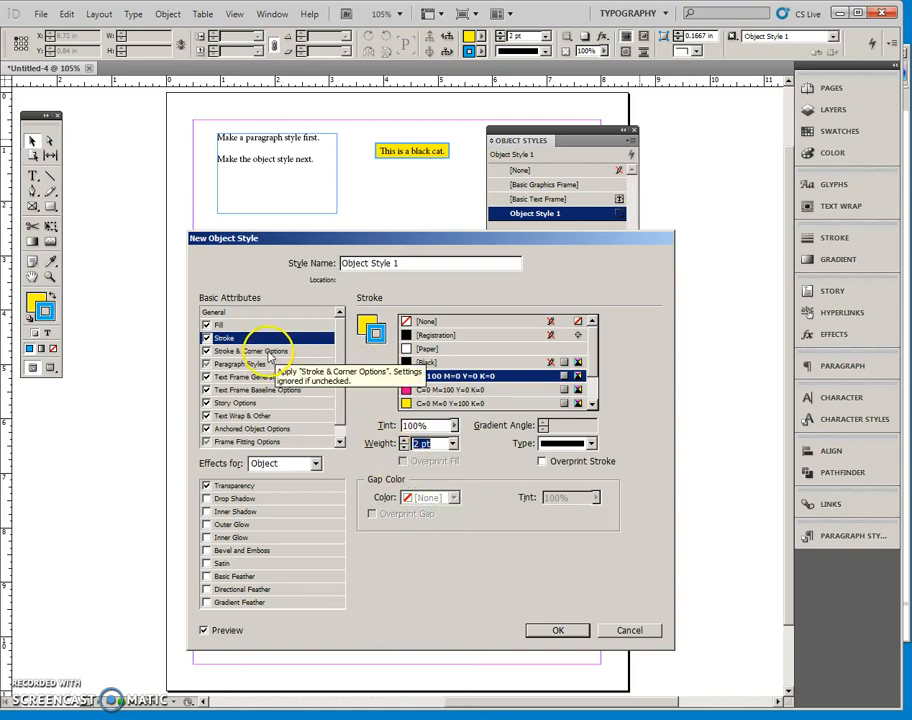
{"action": "left_click", "coordinate": [250, 352]}
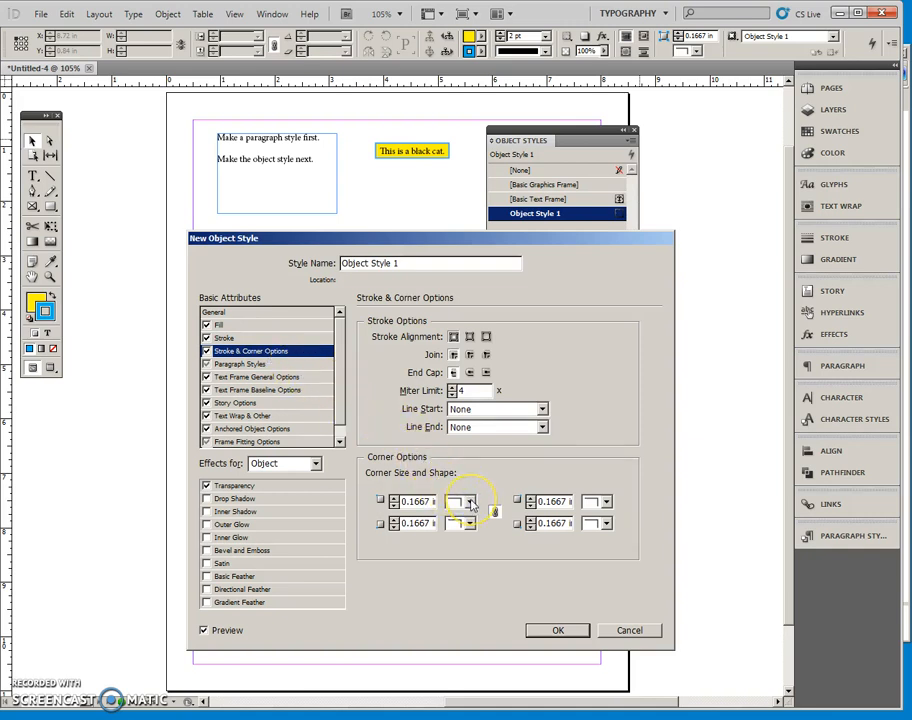
{"action": "left_click", "coordinate": [462, 500]}
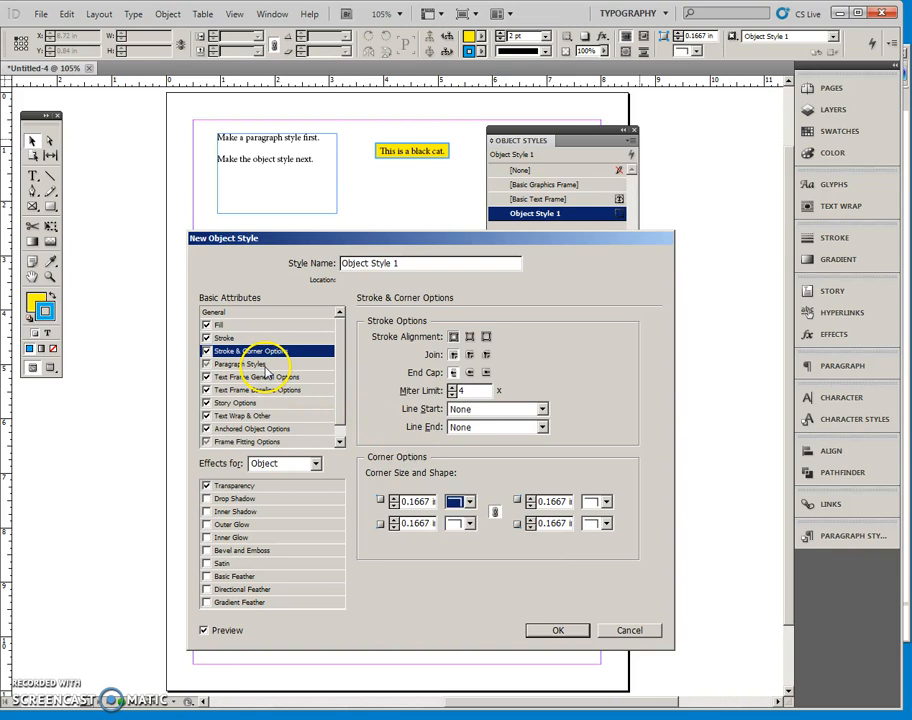
{"action": "mouse_move", "coordinate": [240, 364]}
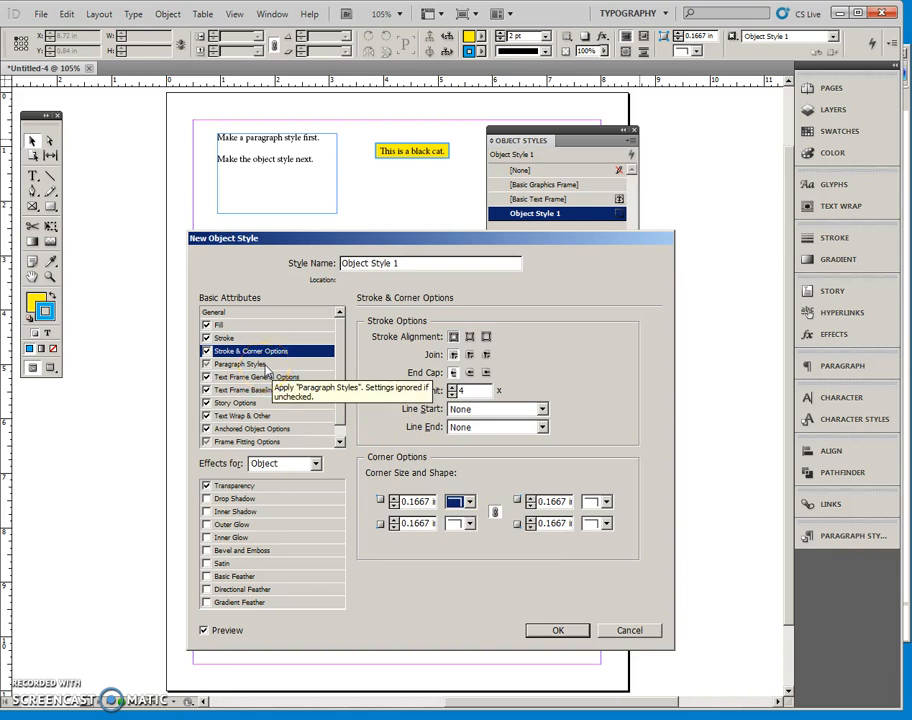
Step: Make the object style apply the Caption paragraph style
{"action": "left_click", "coordinate": [238, 364]}
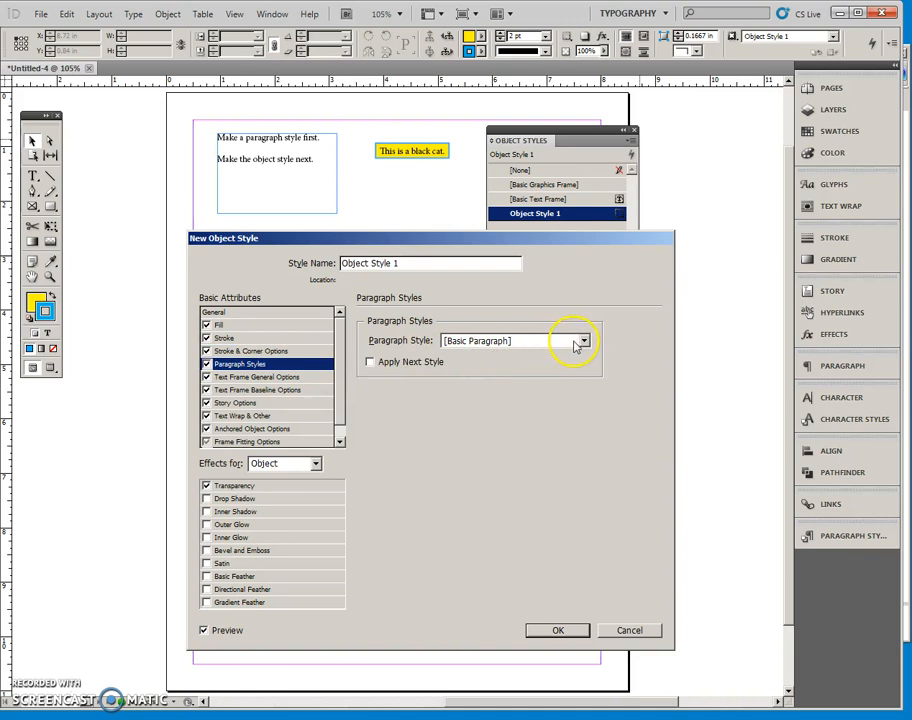
{"action": "left_click", "coordinate": [584, 340]}
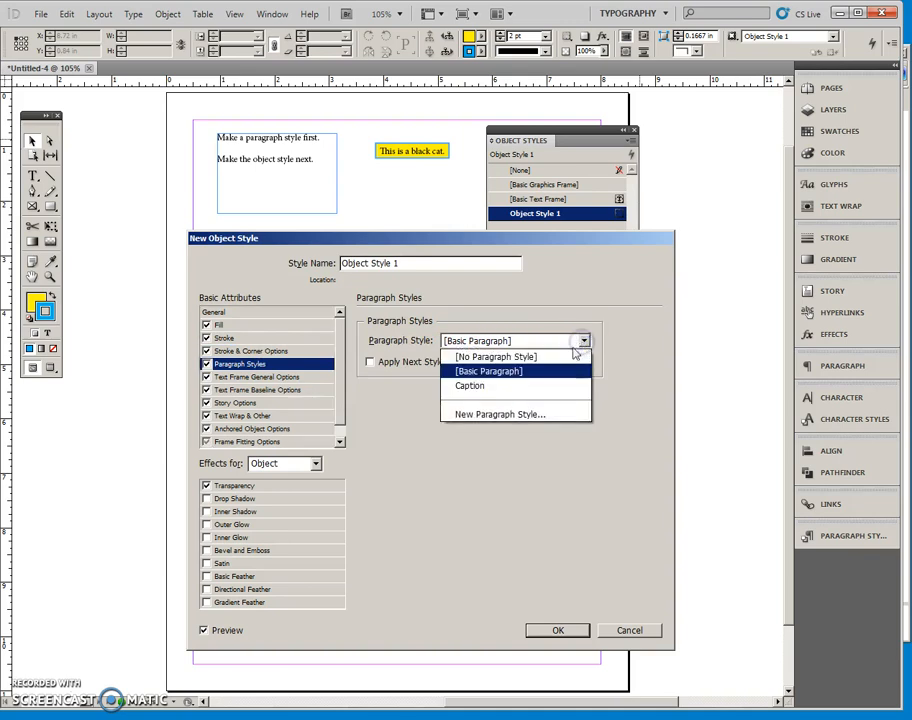
{"action": "left_click", "coordinate": [468, 384]}
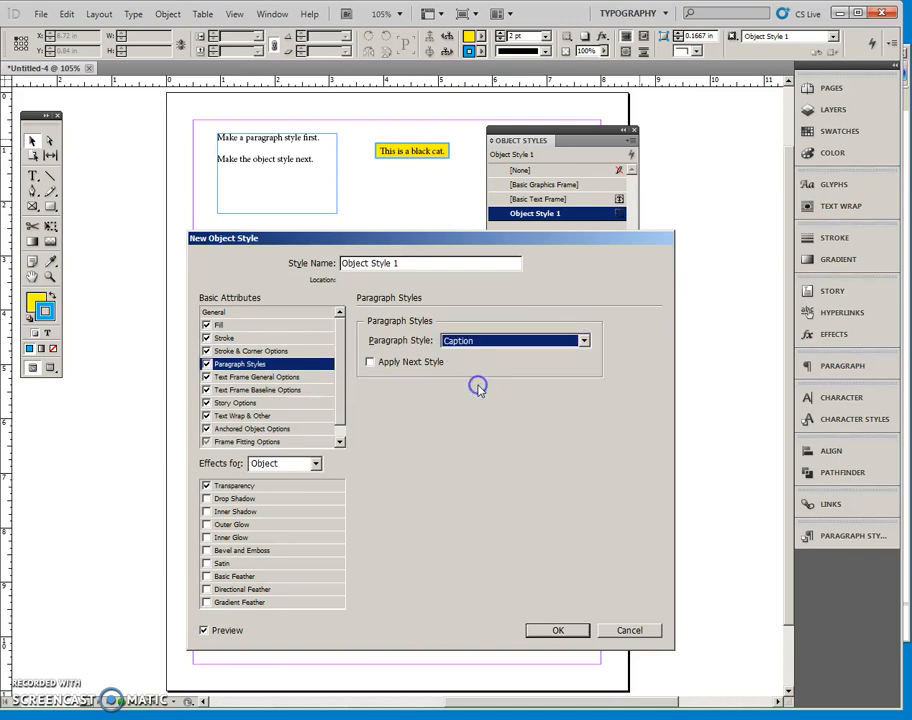
{"action": "mouse_move", "coordinate": [436, 352]}
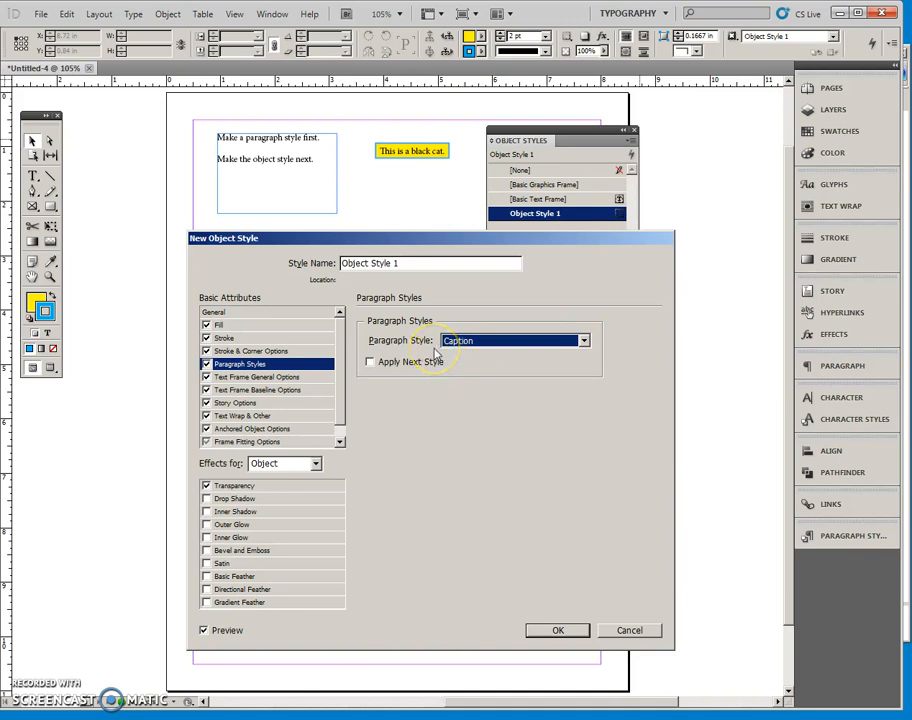
{"action": "mouse_move", "coordinate": [498, 330]}
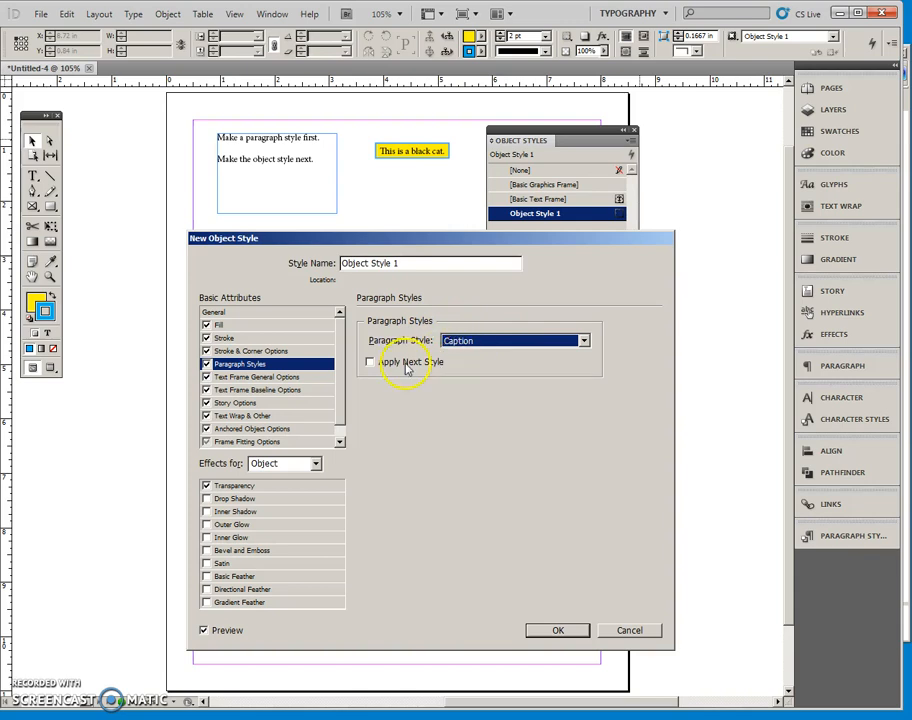
{"action": "mouse_move", "coordinate": [260, 384]}
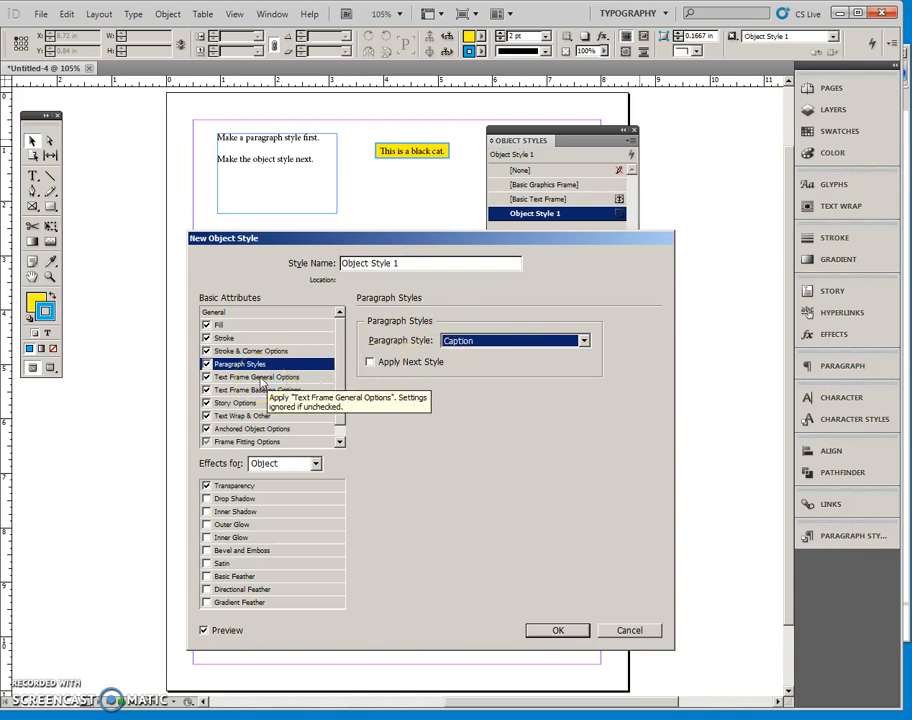
Step: Set the style's text frame vertical justification to Center
{"action": "left_click", "coordinate": [258, 376]}
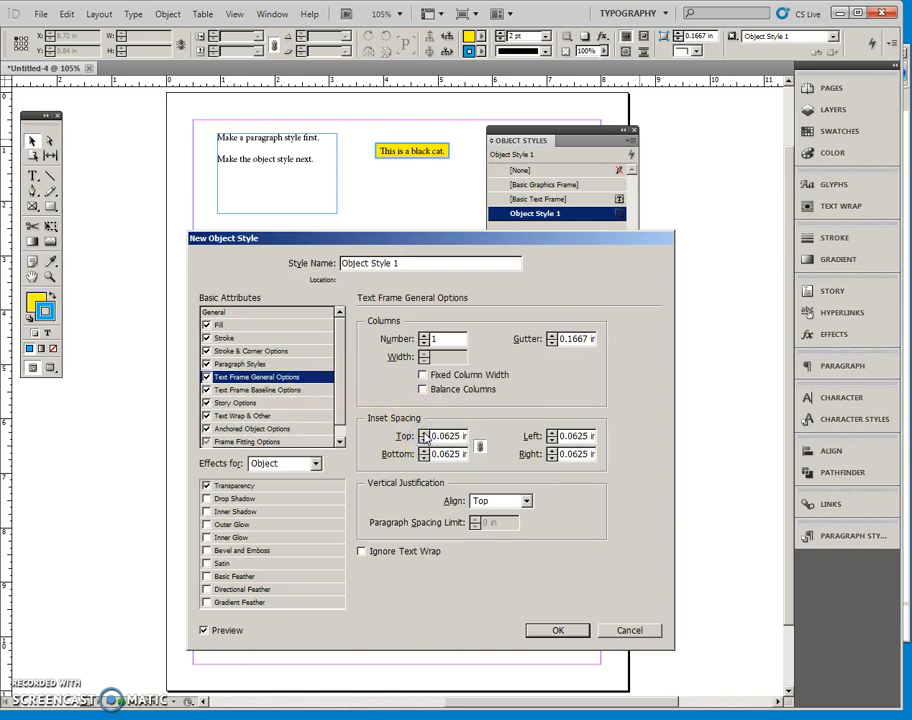
{"action": "left_click", "coordinate": [500, 500]}
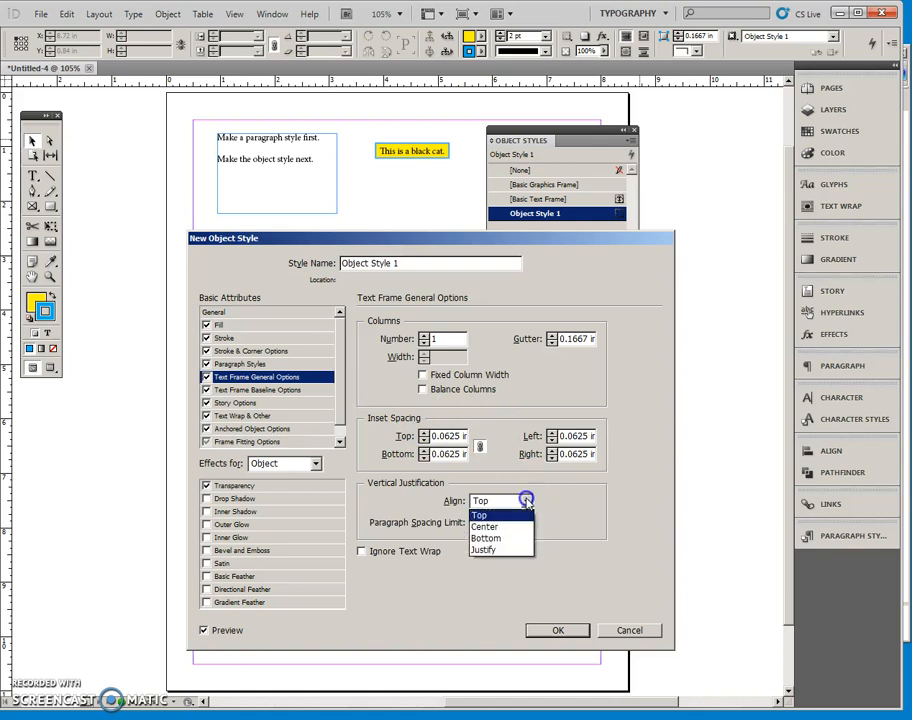
{"action": "left_click", "coordinate": [484, 526]}
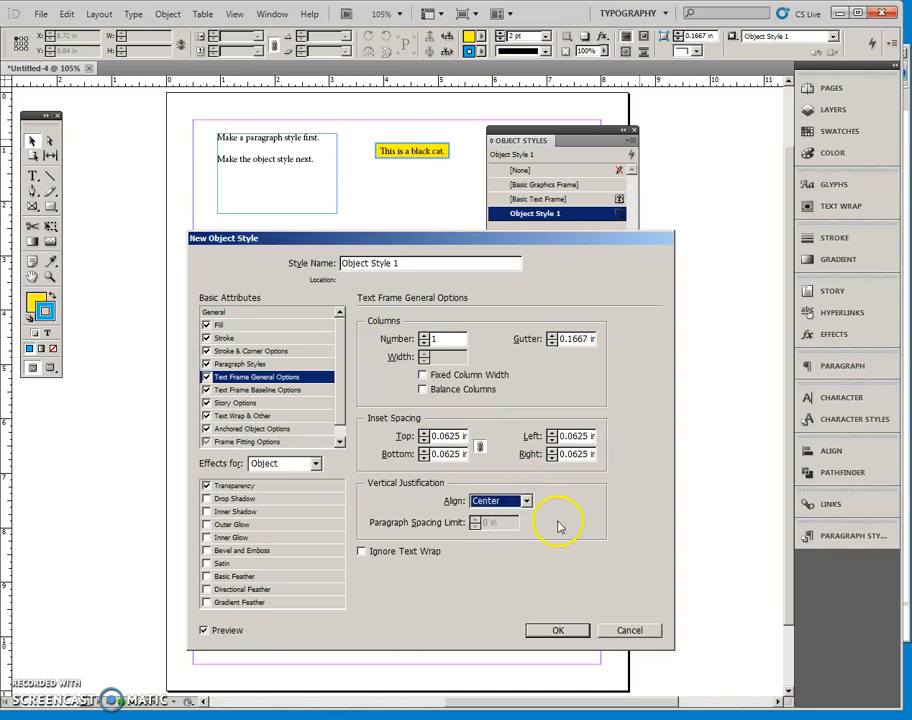
{"action": "mouse_move", "coordinate": [568, 524]}
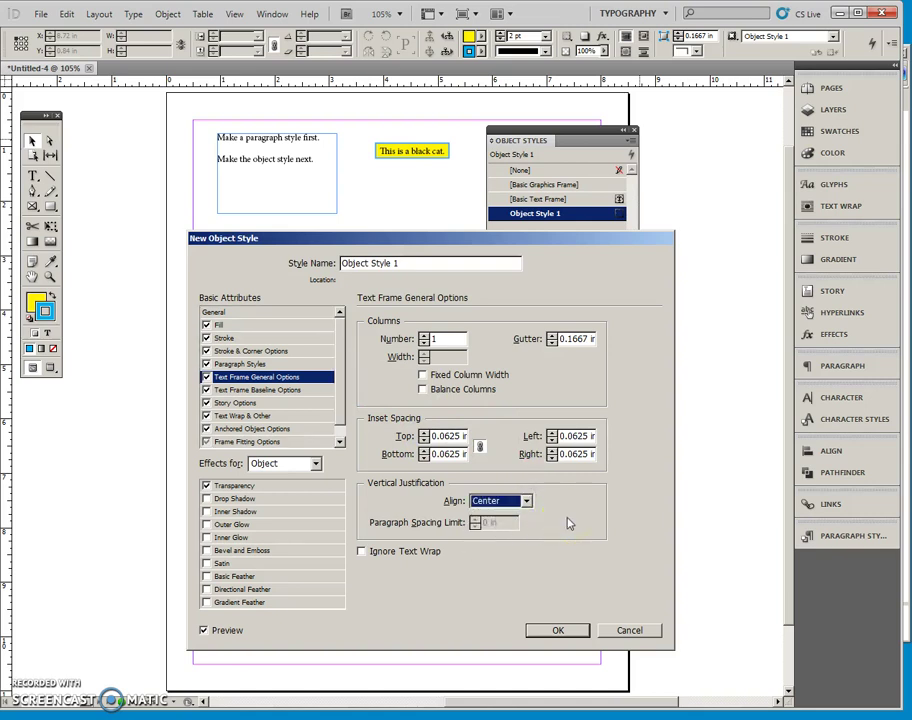
{"action": "mouse_move", "coordinate": [564, 516]}
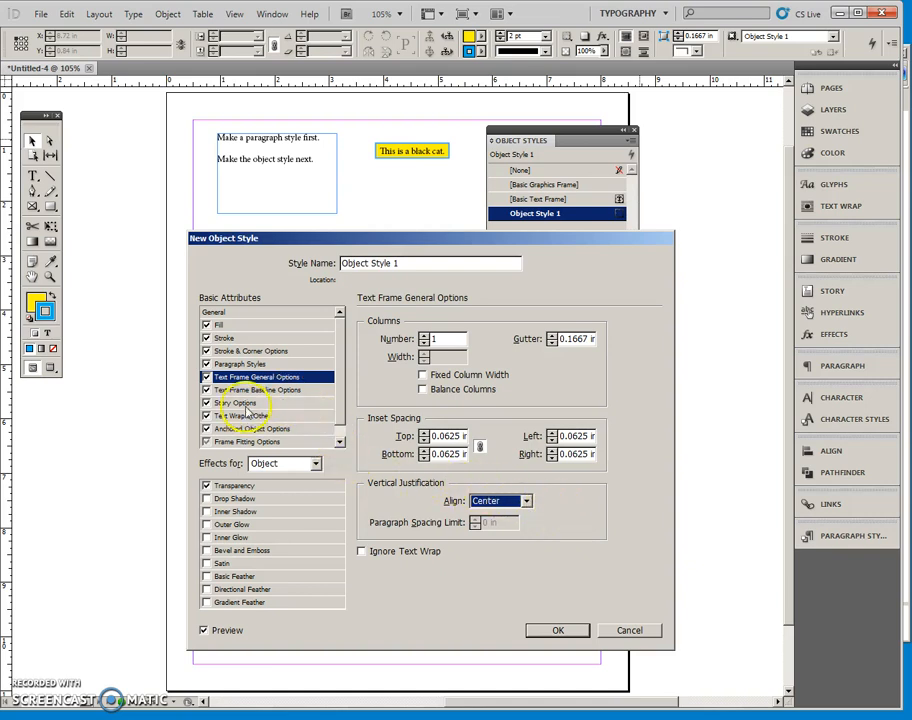
Step: Review baseline and story options, then turn on wrap around bounding box for the style
{"action": "left_click", "coordinate": [256, 390]}
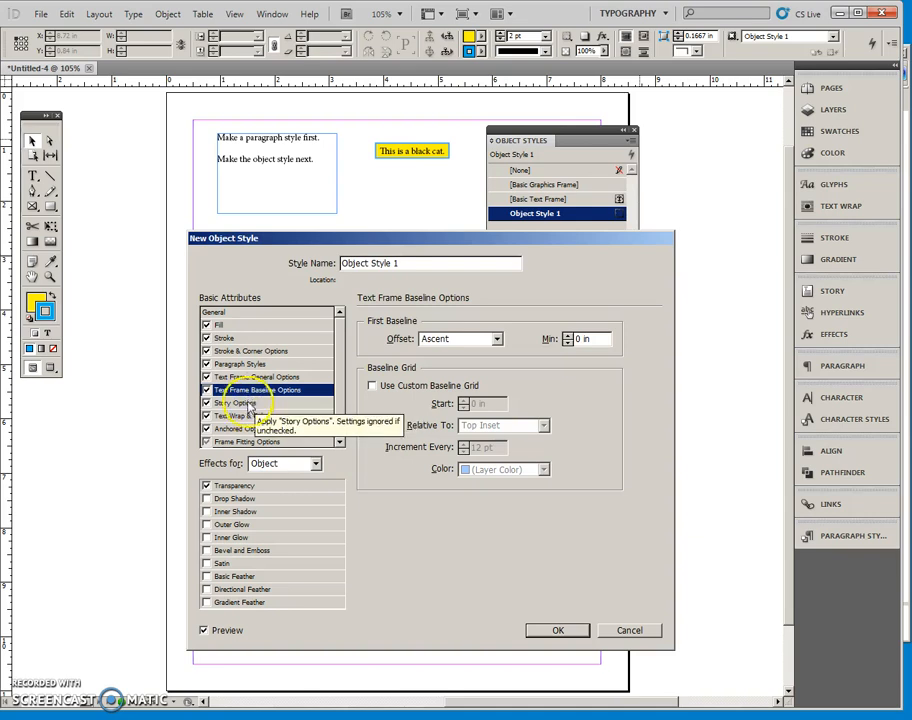
{"action": "left_click", "coordinate": [236, 402]}
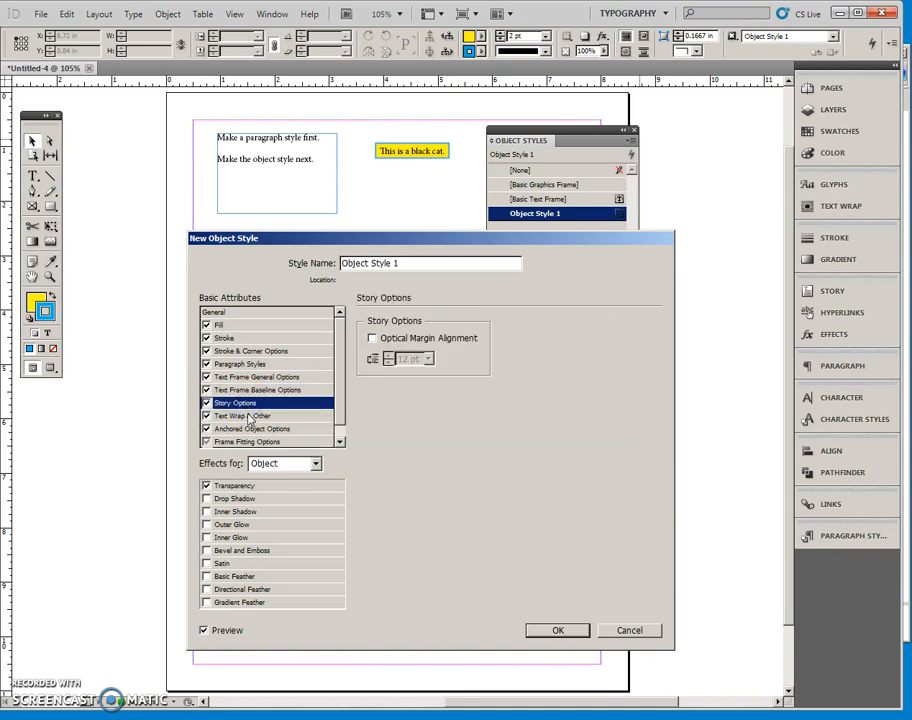
{"action": "left_click", "coordinate": [244, 414]}
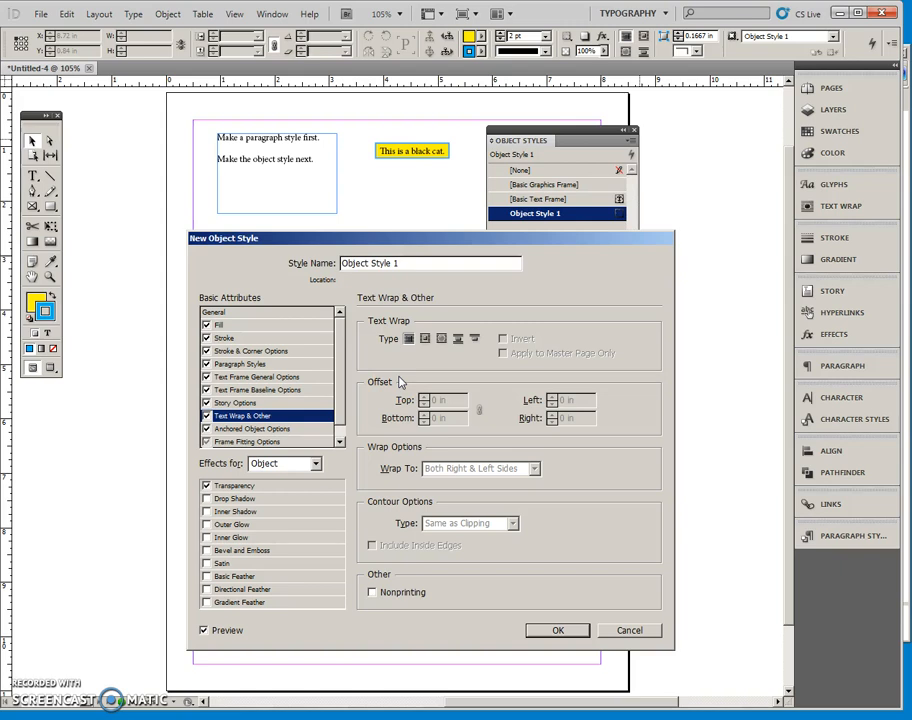
{"action": "left_click", "coordinate": [424, 338]}
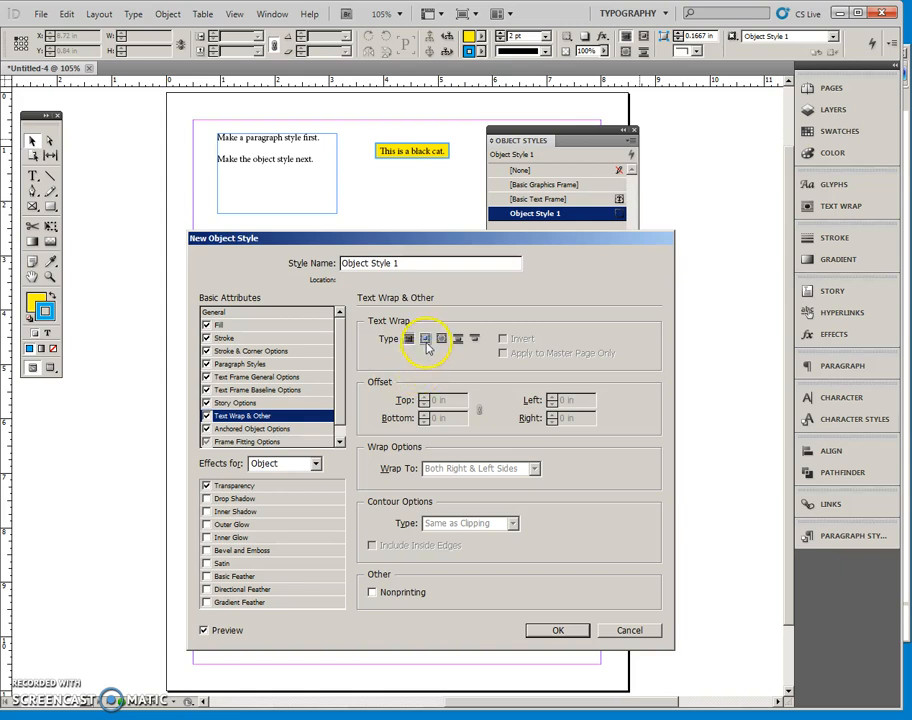
{"action": "mouse_move", "coordinate": [424, 338]}
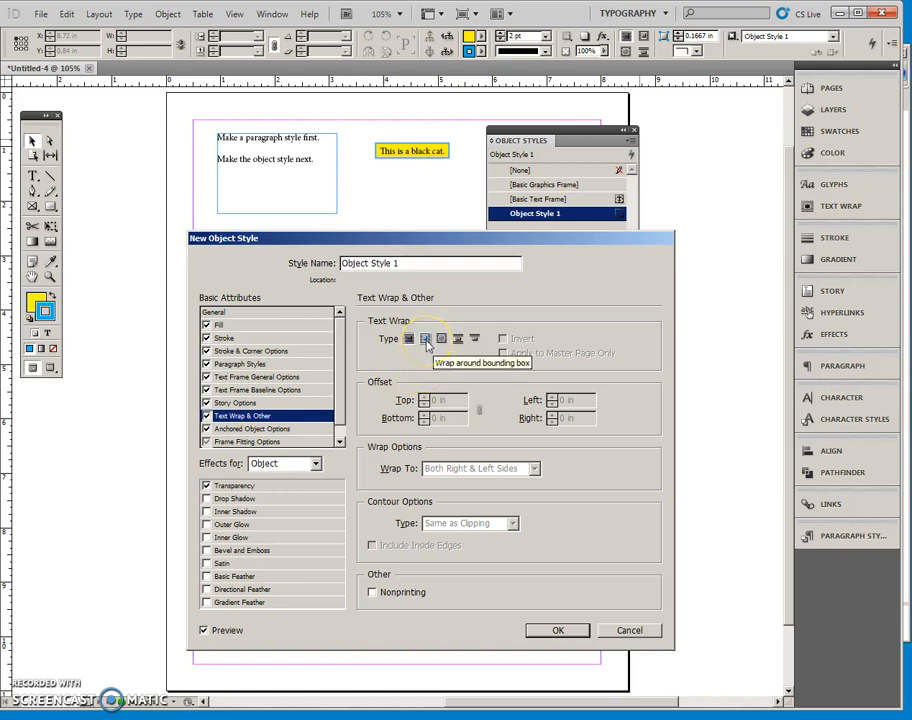
{"action": "left_click", "coordinate": [424, 338]}
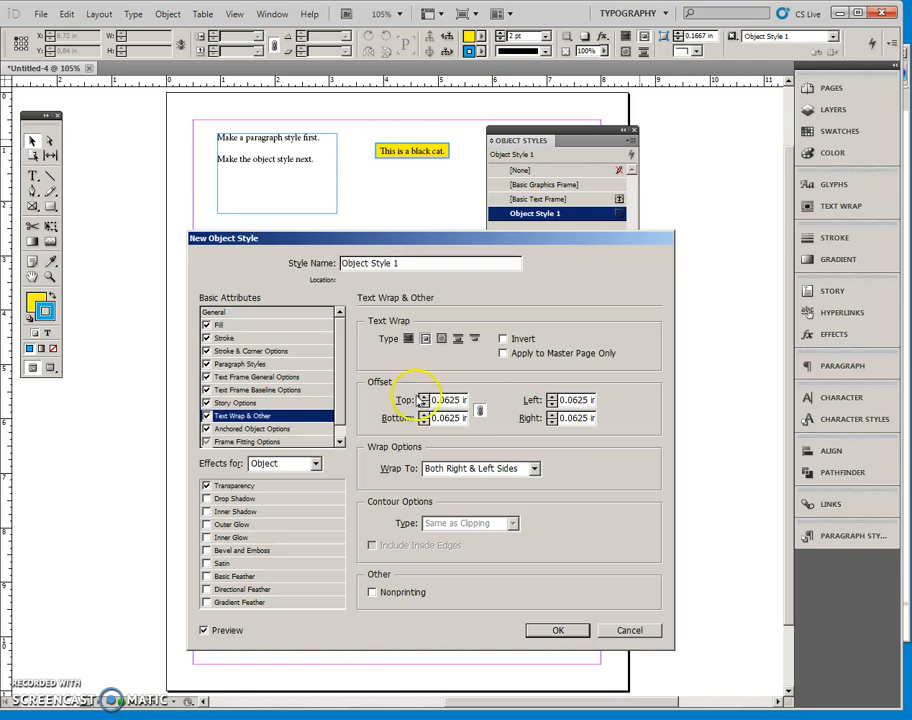
{"action": "left_click", "coordinate": [246, 442]}
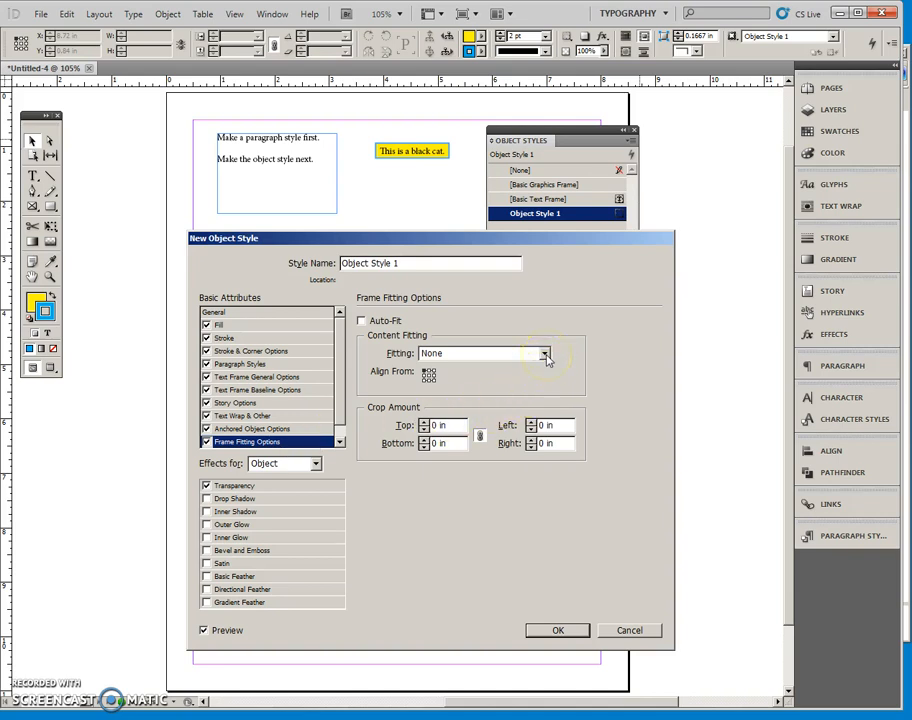
Step: Leave frame fitting at None, name the object style 'Caption' and save it
{"action": "left_click", "coordinate": [544, 352]}
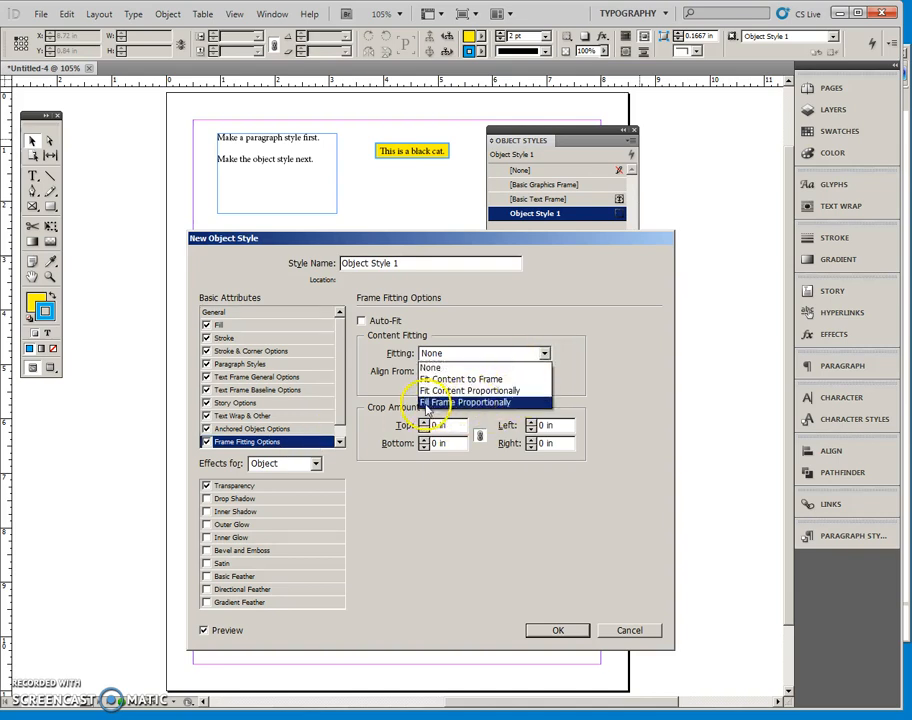
{"action": "mouse_move", "coordinate": [440, 408]}
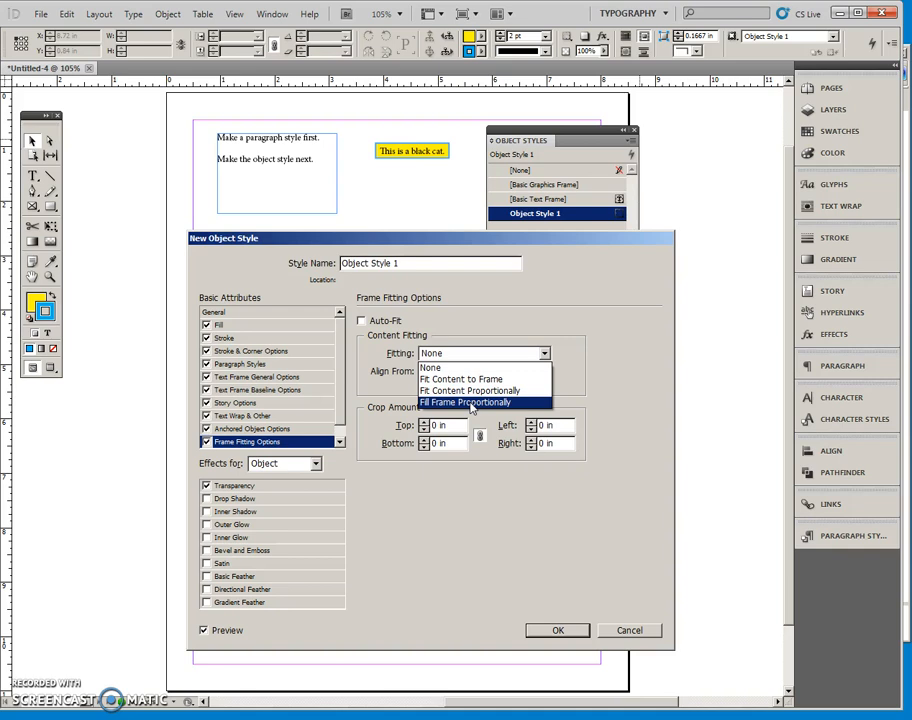
{"action": "mouse_move", "coordinate": [464, 408]}
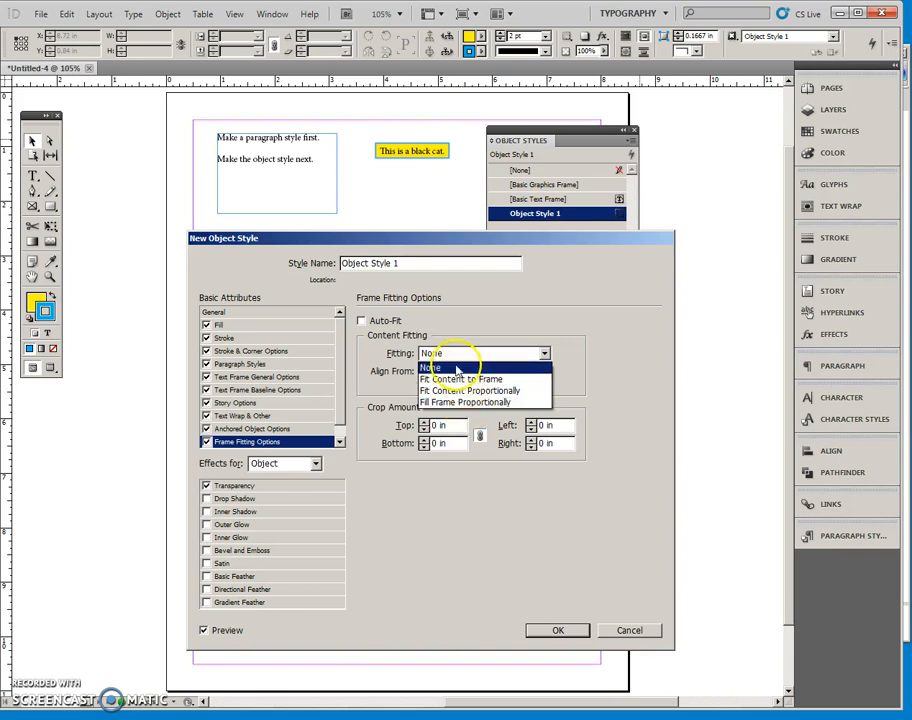
{"action": "left_click", "coordinate": [430, 368]}
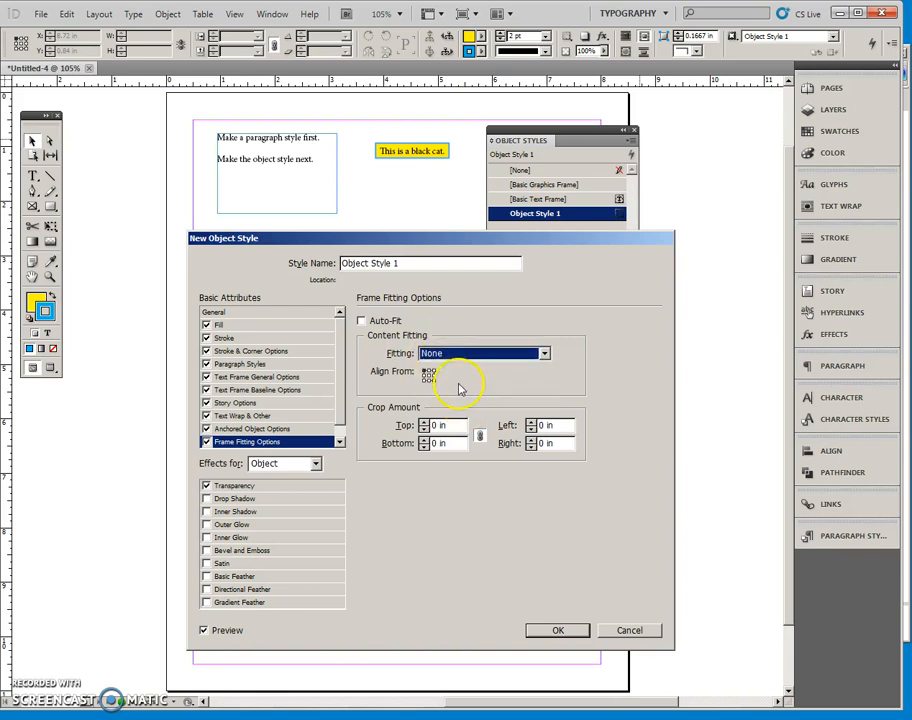
{"action": "mouse_move", "coordinate": [448, 372]}
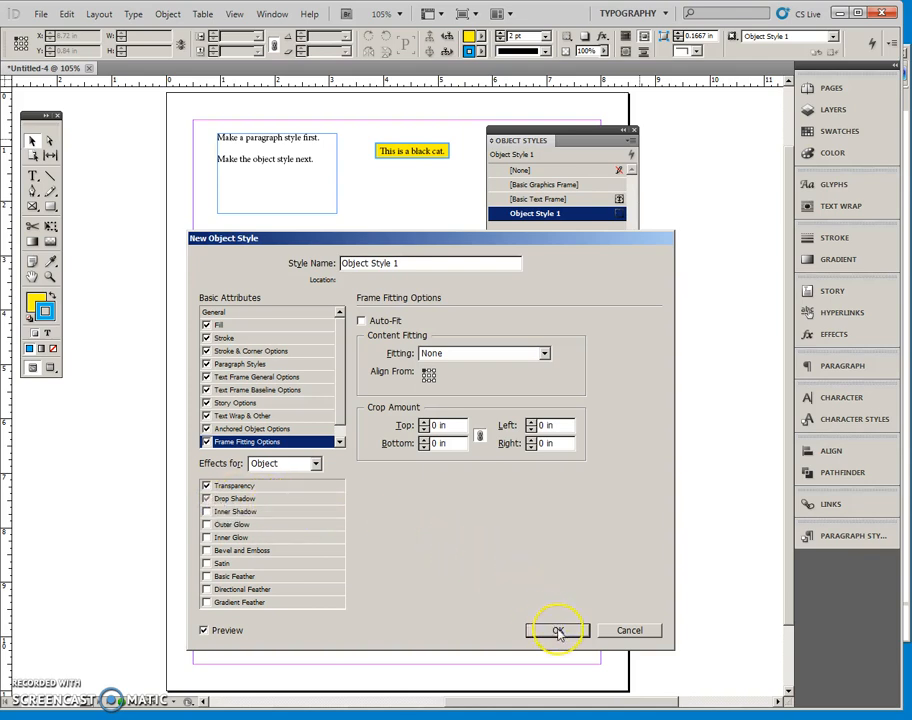
{"action": "mouse_move", "coordinate": [440, 290]}
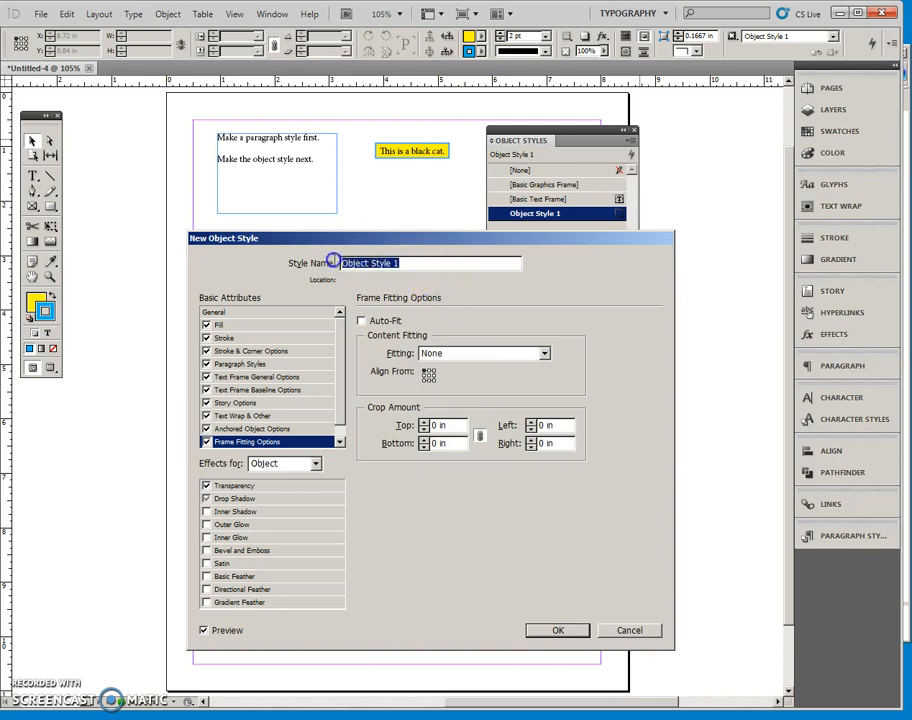
{"action": "type", "text": "Capt"}
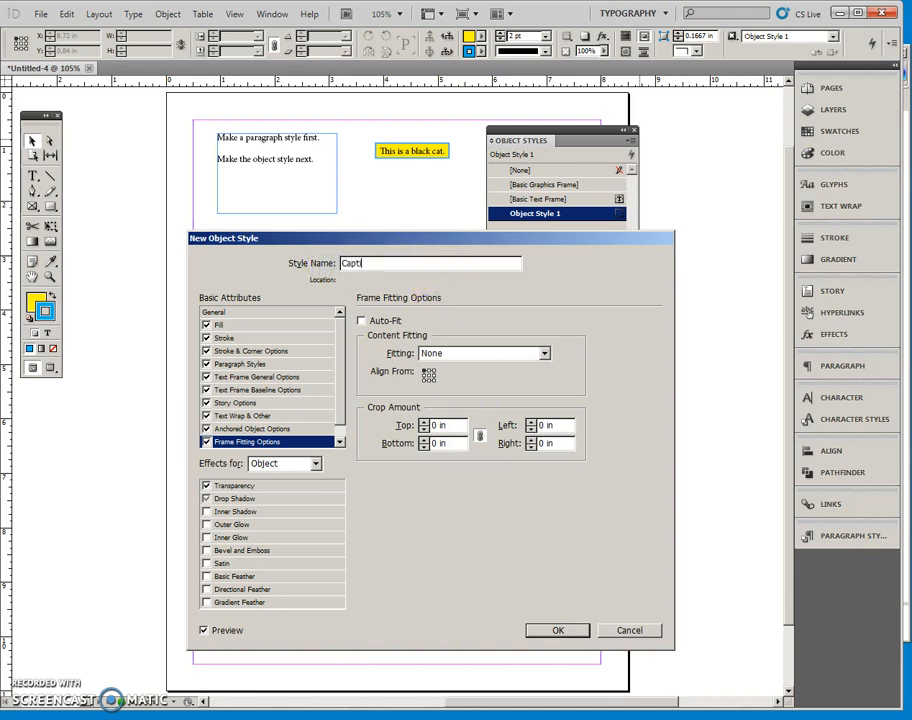
{"action": "type", "text": "ion"}
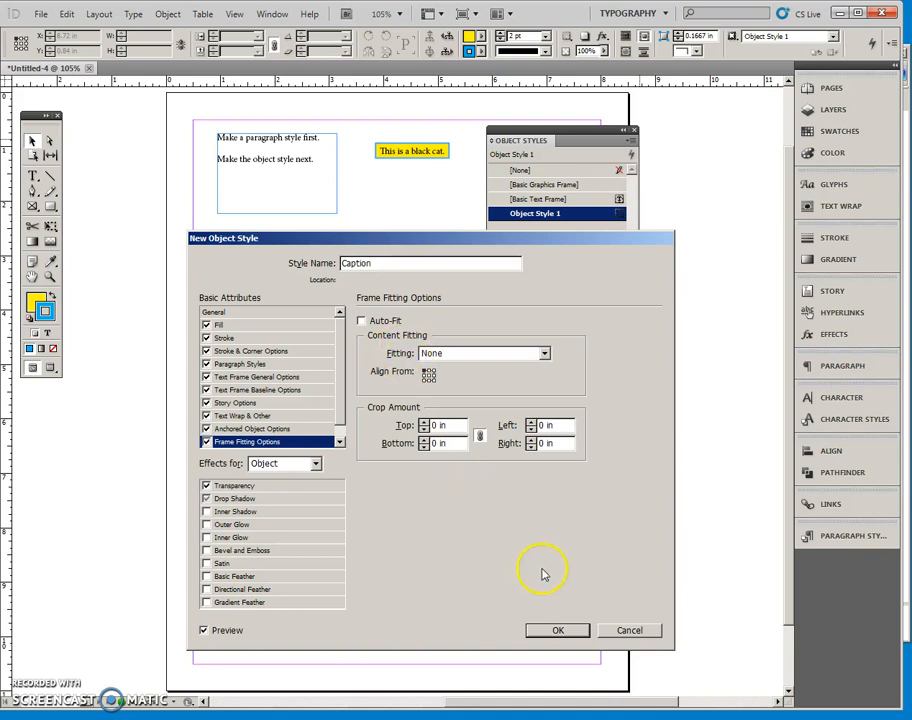
{"action": "left_click", "coordinate": [558, 630]}
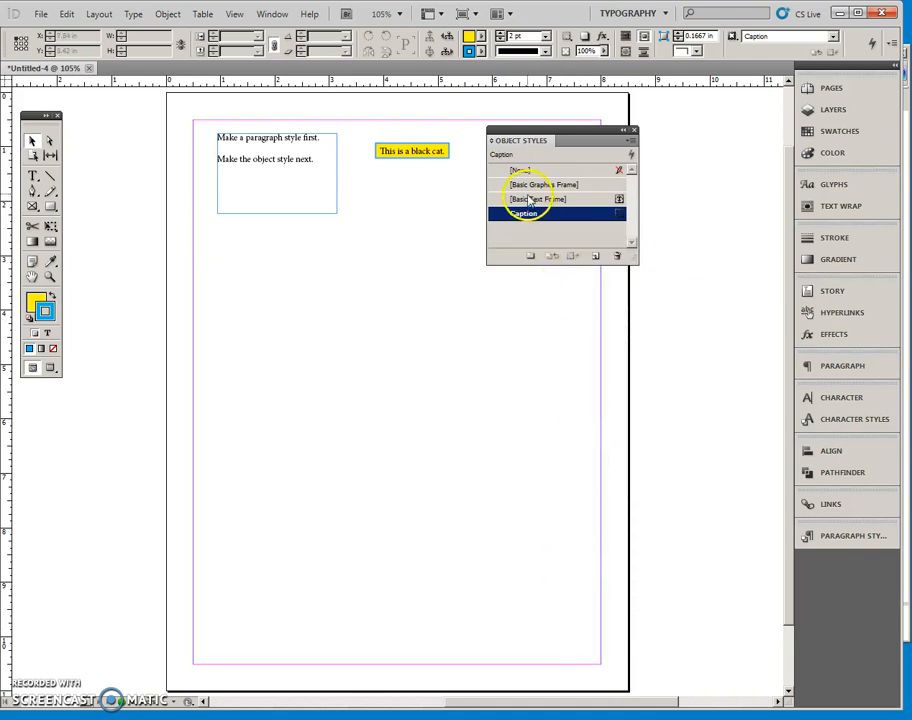
{"action": "mouse_move", "coordinate": [460, 320]}
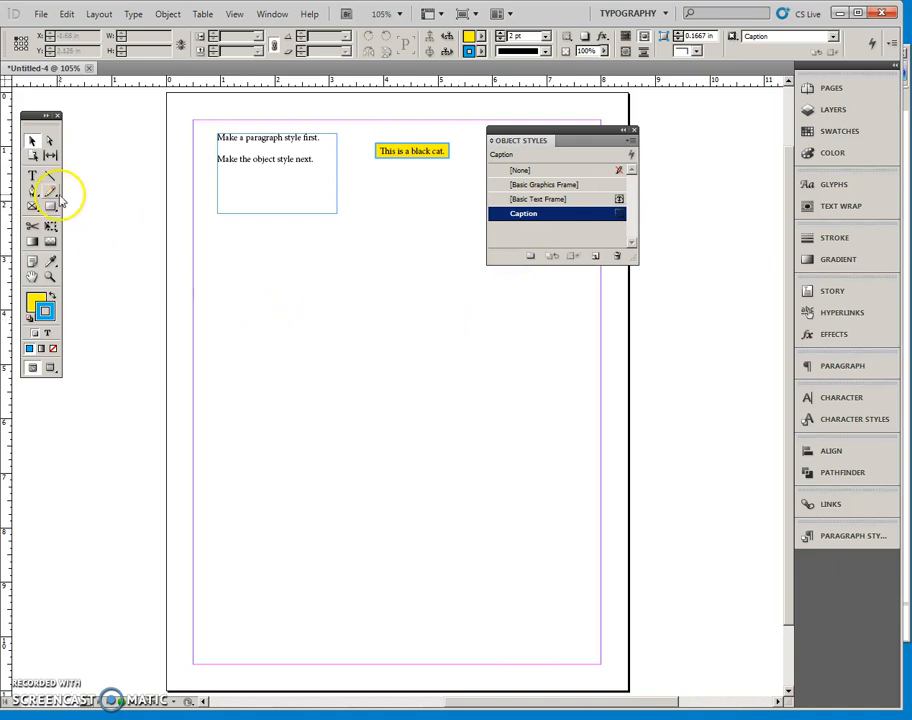
{"action": "left_click_drag", "start_coordinate": [234, 258], "coordinate": [370, 284]}
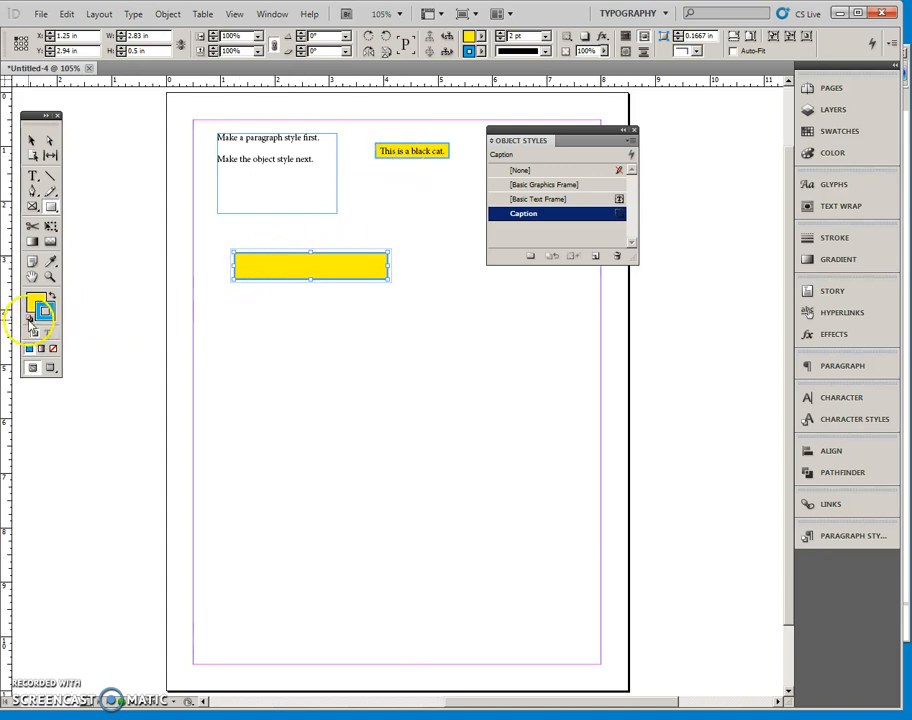
{"action": "left_click", "coordinate": [34, 318]}
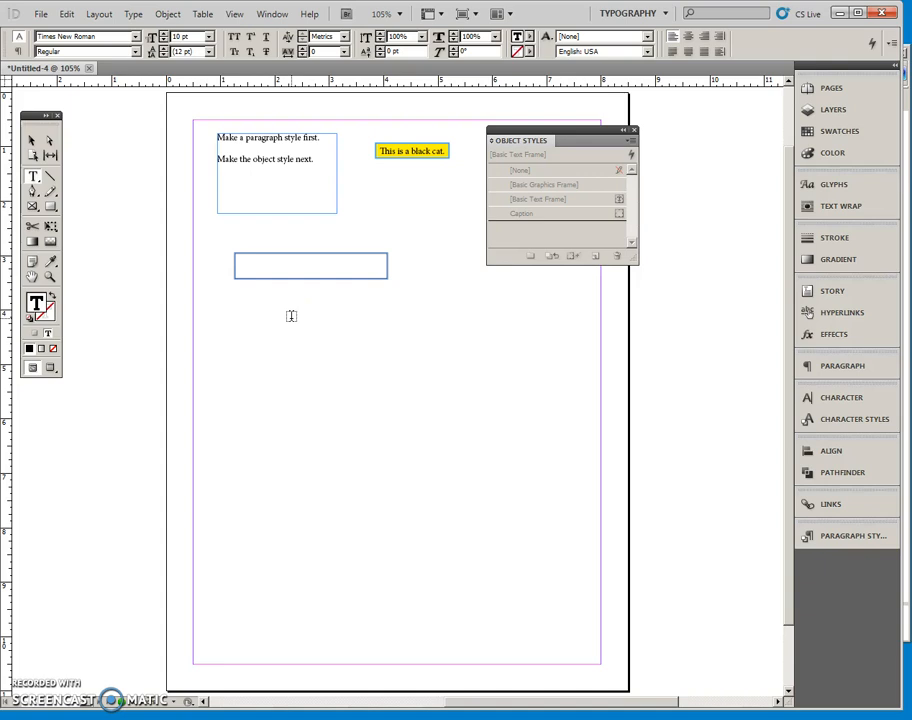
{"action": "type", "text": "This is a white cat."}
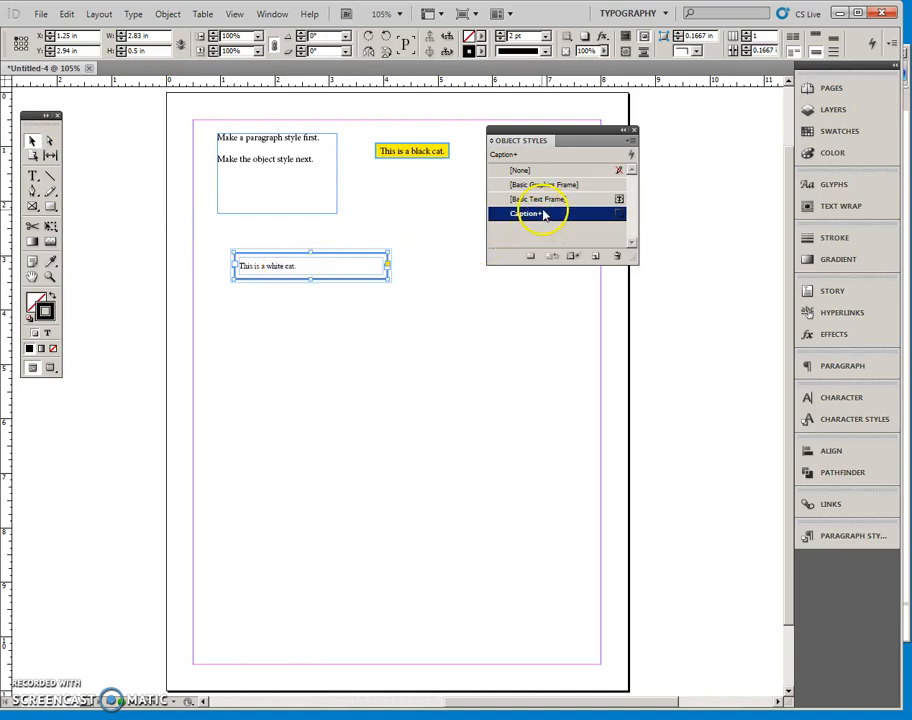
{"action": "mouse_move", "coordinate": [540, 212]}
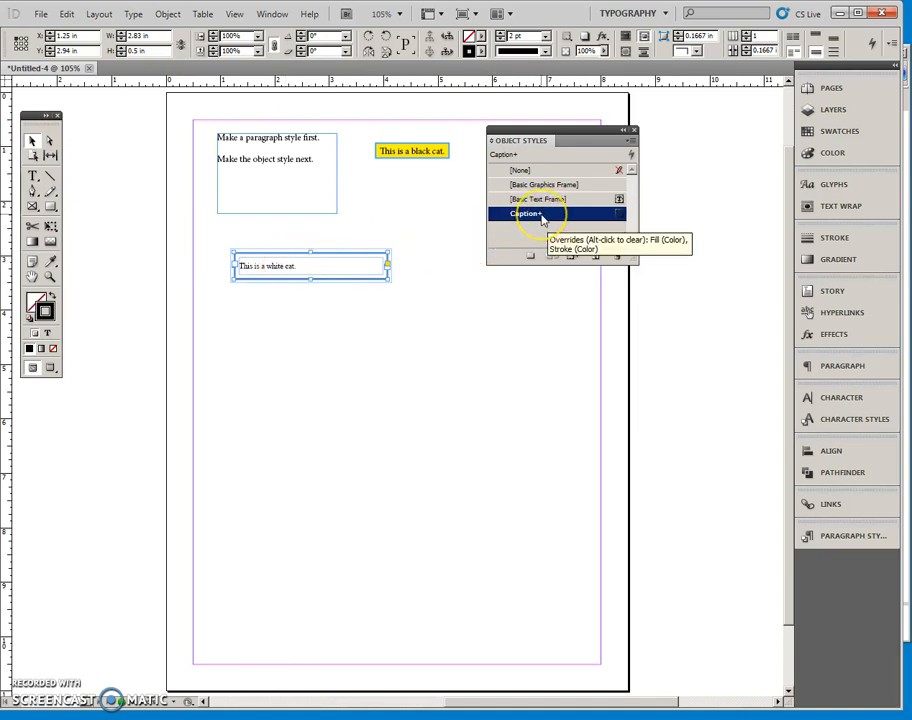
{"action": "left_click", "coordinate": [524, 212]}
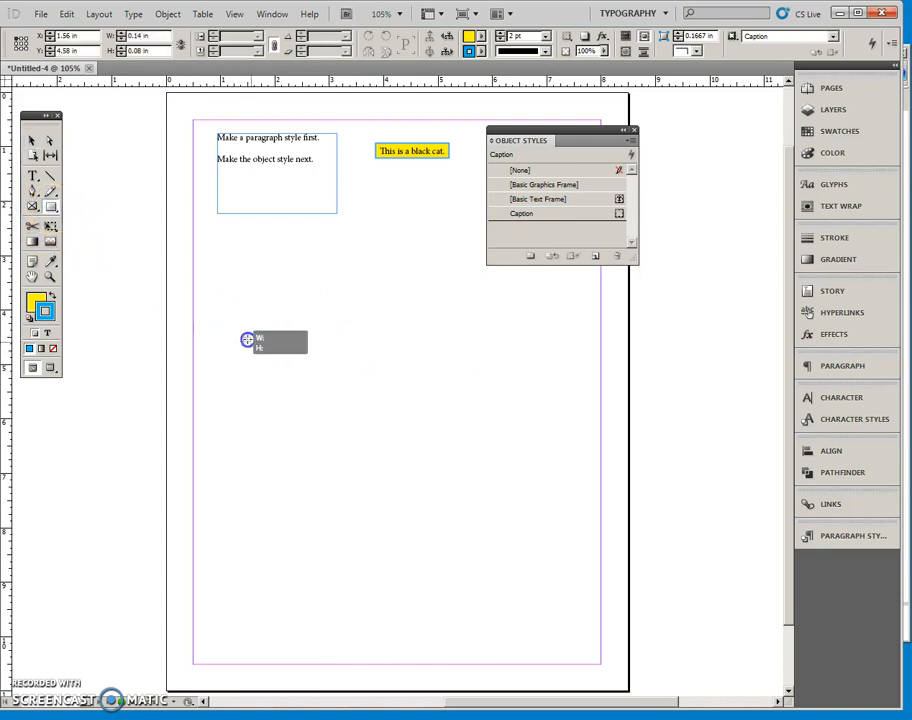
Step: Add a text frame reading 'This is a white cat.' and apply the Caption object style
{"action": "left_click", "coordinate": [520, 212]}
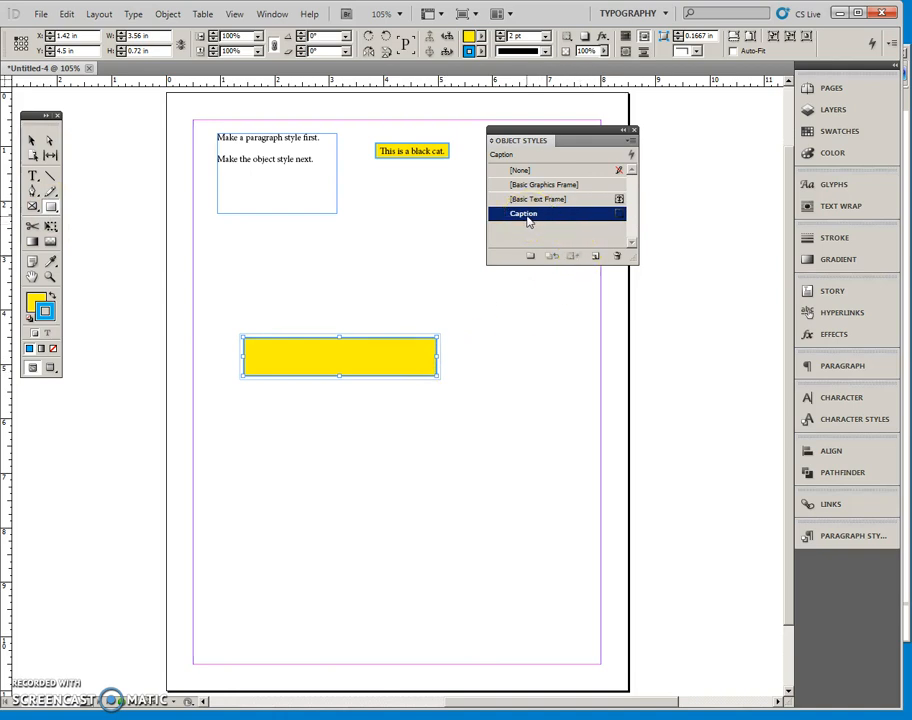
{"action": "mouse_move", "coordinate": [520, 170]}
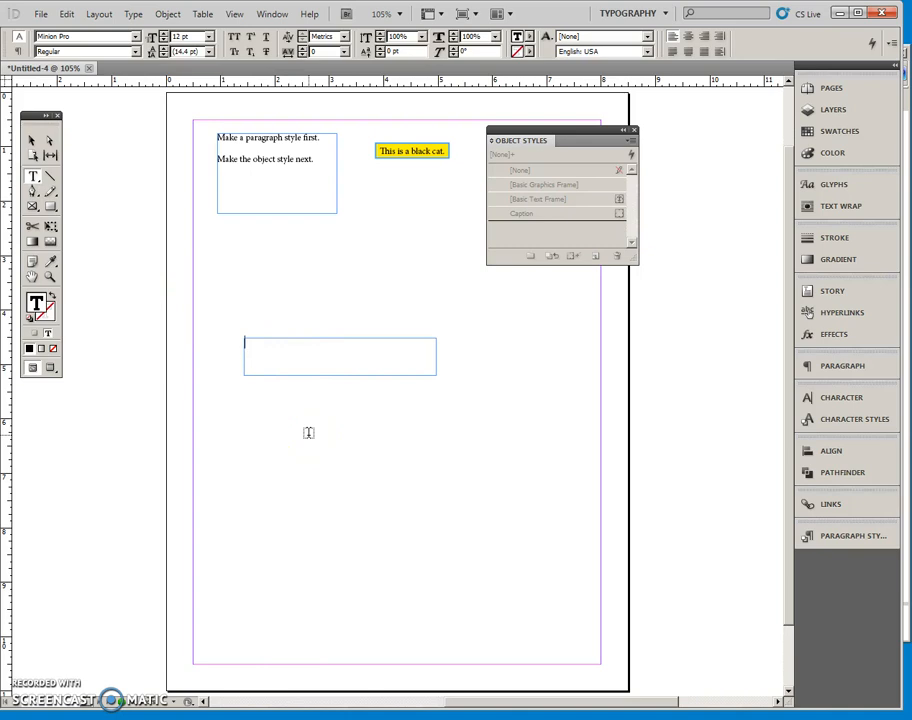
{"action": "type", "text": "This is a white cat."}
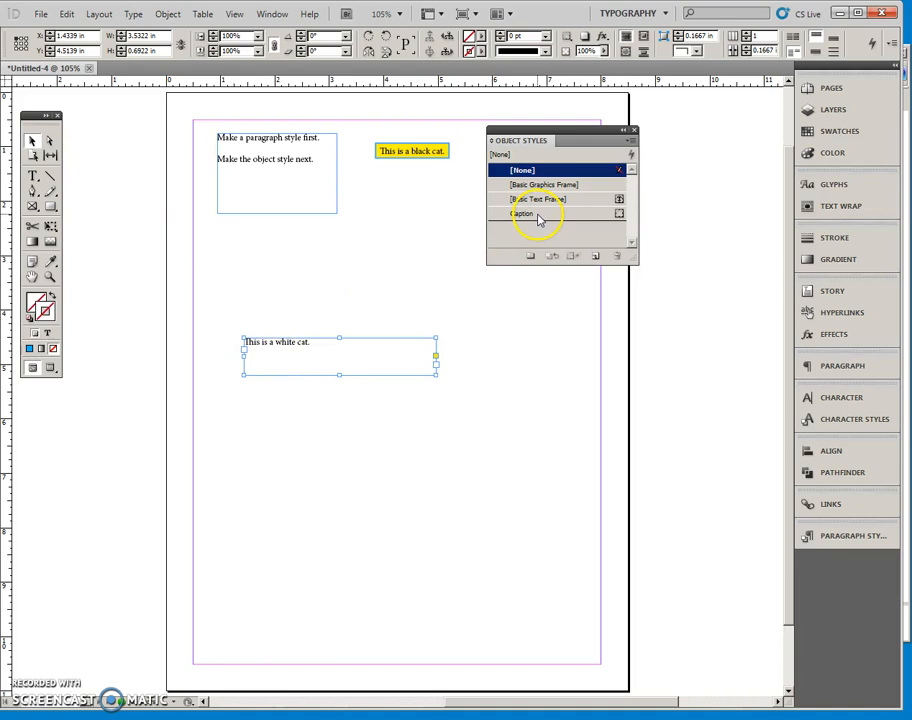
{"action": "left_click", "coordinate": [524, 212]}
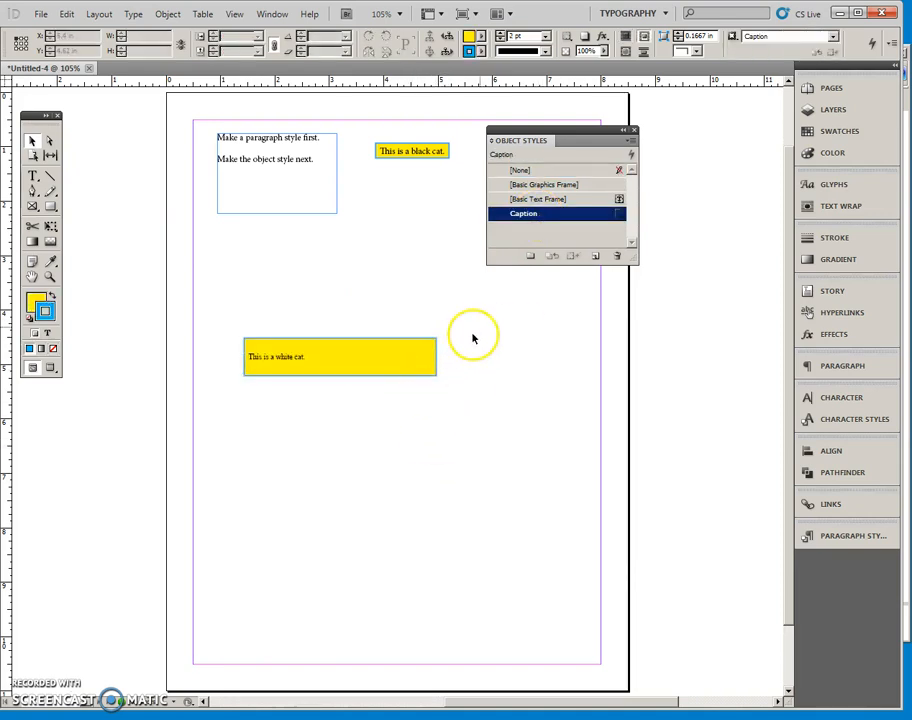
{"action": "left_click", "coordinate": [340, 356]}
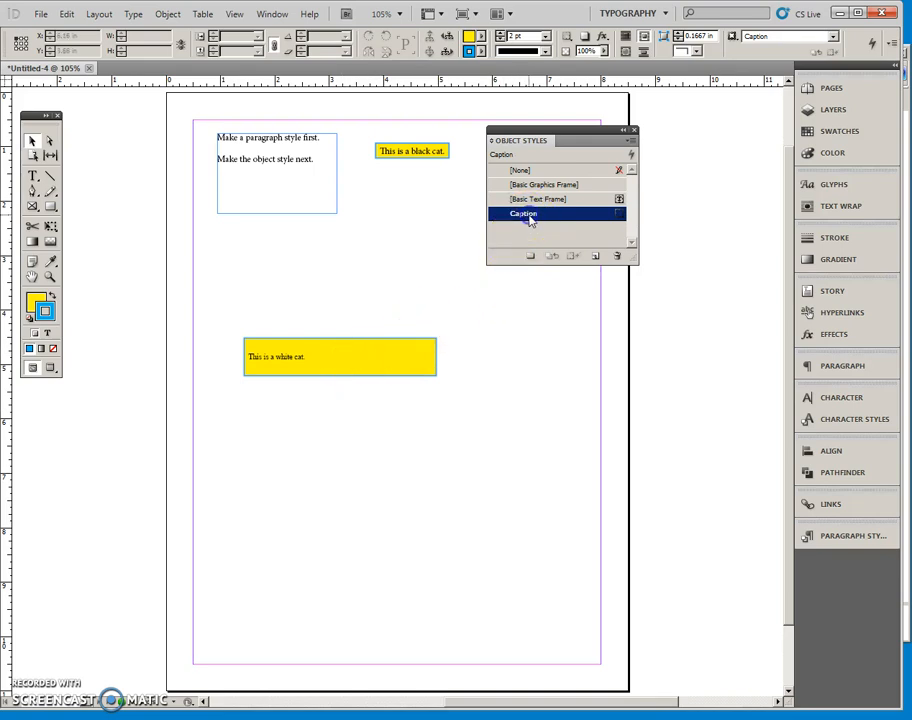
Step: Edit the Caption object style to include a drop shadow
{"action": "double_click", "coordinate": [524, 212]}
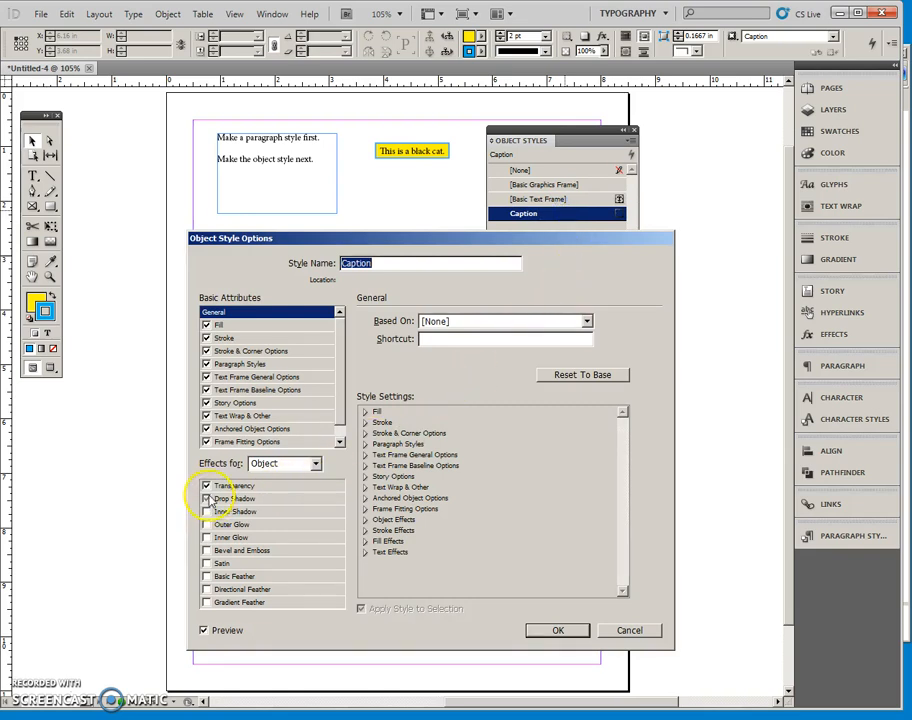
{"action": "left_click", "coordinate": [208, 500]}
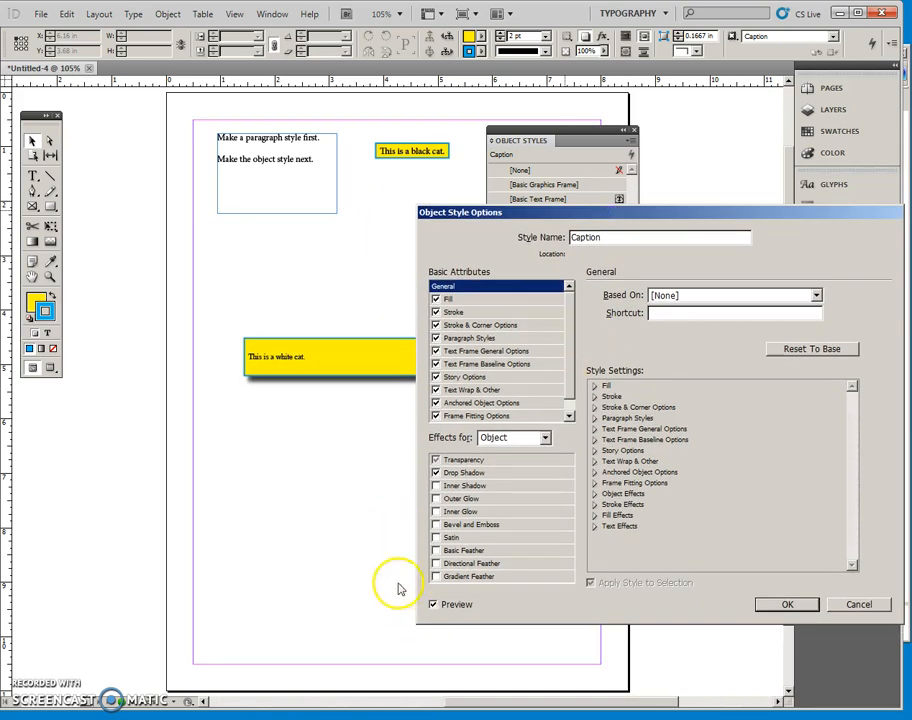
{"action": "left_click", "coordinate": [788, 604]}
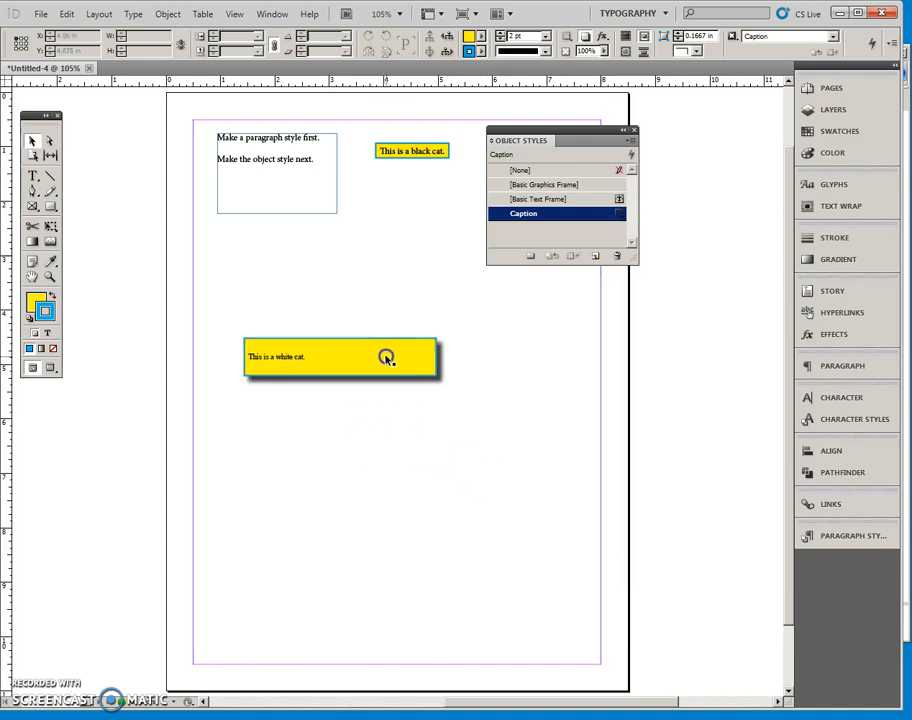
Step: Fit the white-cat caption frame to its content so it hugs the text
{"action": "left_click", "coordinate": [340, 356]}
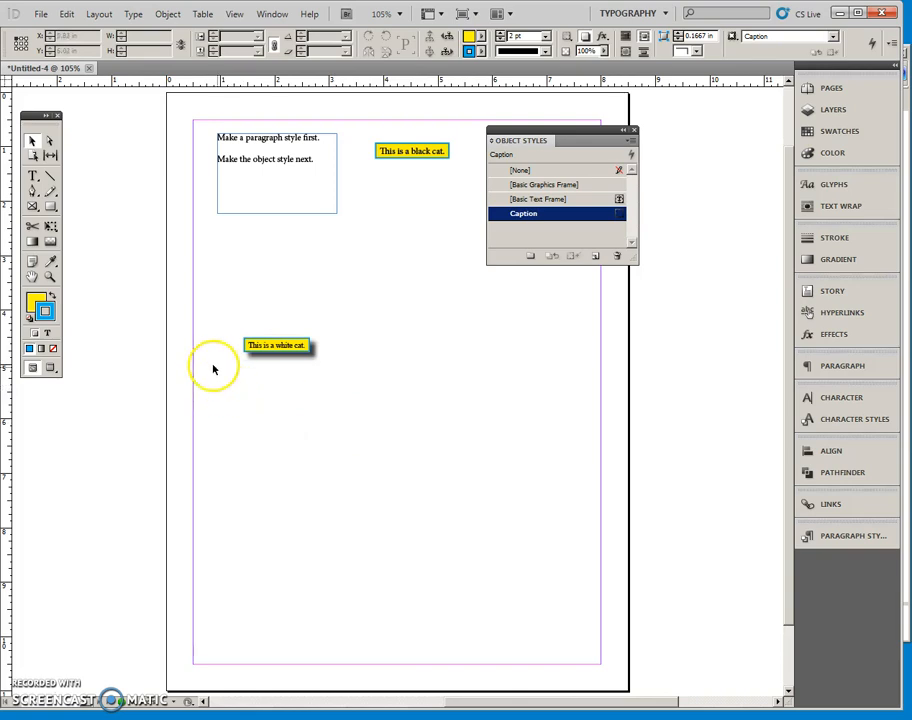
{"action": "left_click", "coordinate": [276, 344]}
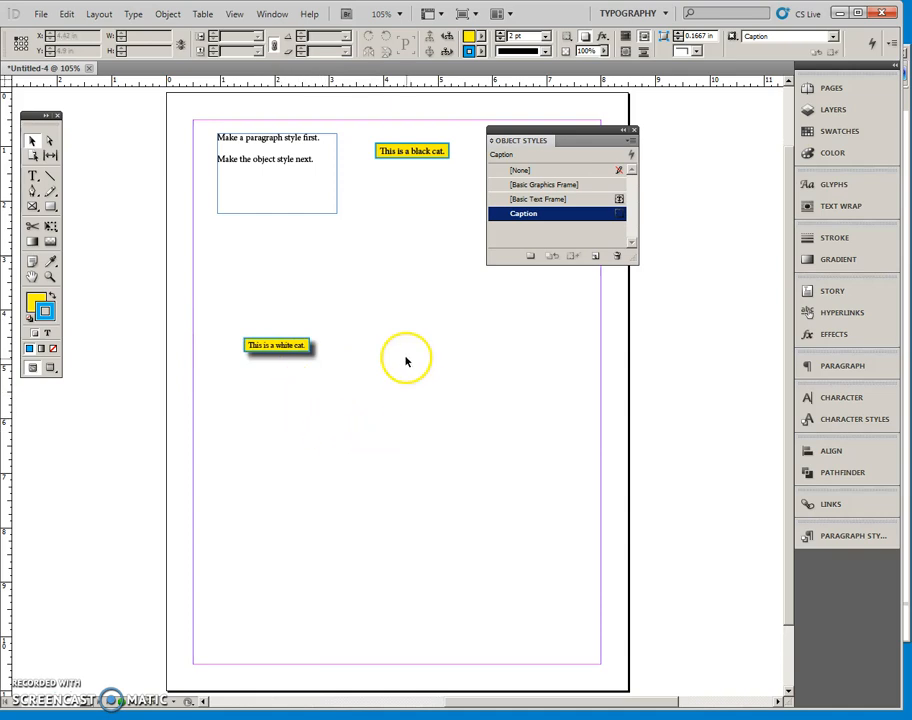
{"action": "mouse_move", "coordinate": [392, 432]}
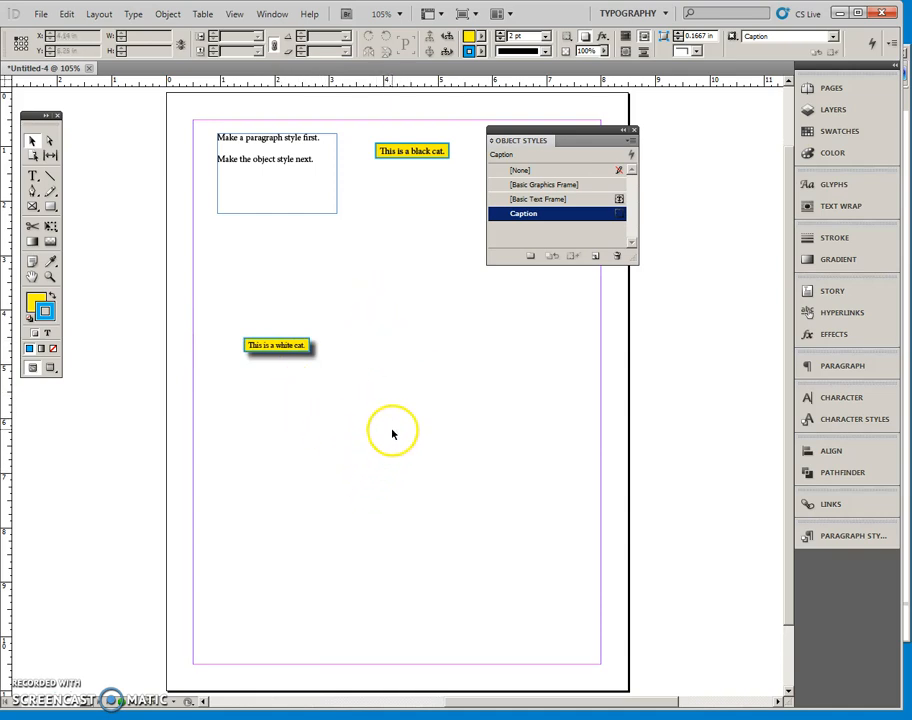
{"action": "mouse_move", "coordinate": [276, 436]}
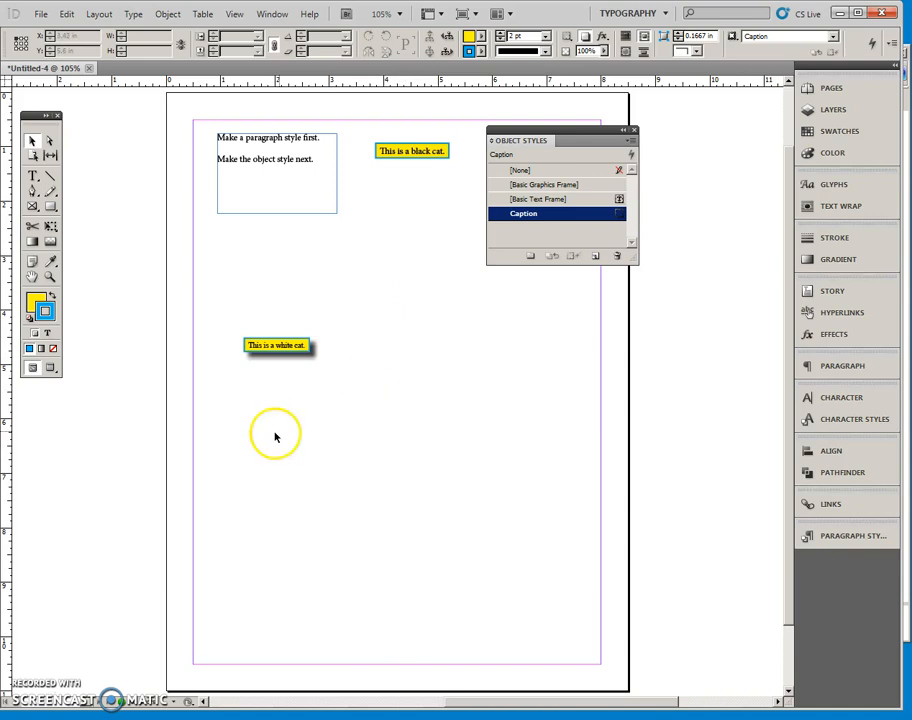
{"action": "mouse_move", "coordinate": [310, 296]}
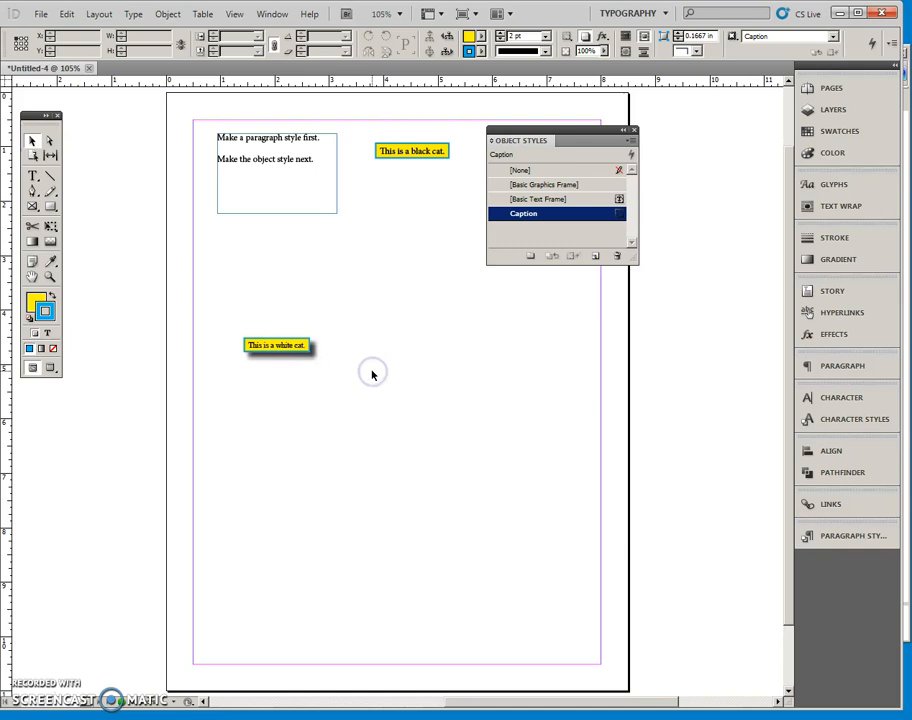
{"action": "mouse_move", "coordinate": [432, 320]}
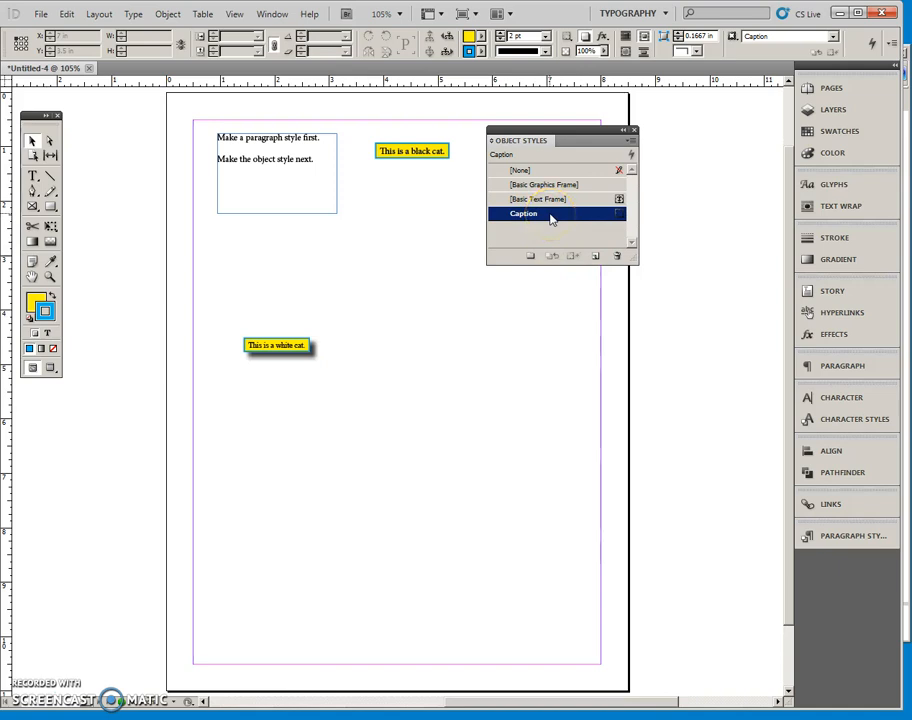
Step: Give the Caption object style a black stroke via its Stroke options
{"action": "double_click", "coordinate": [524, 214]}
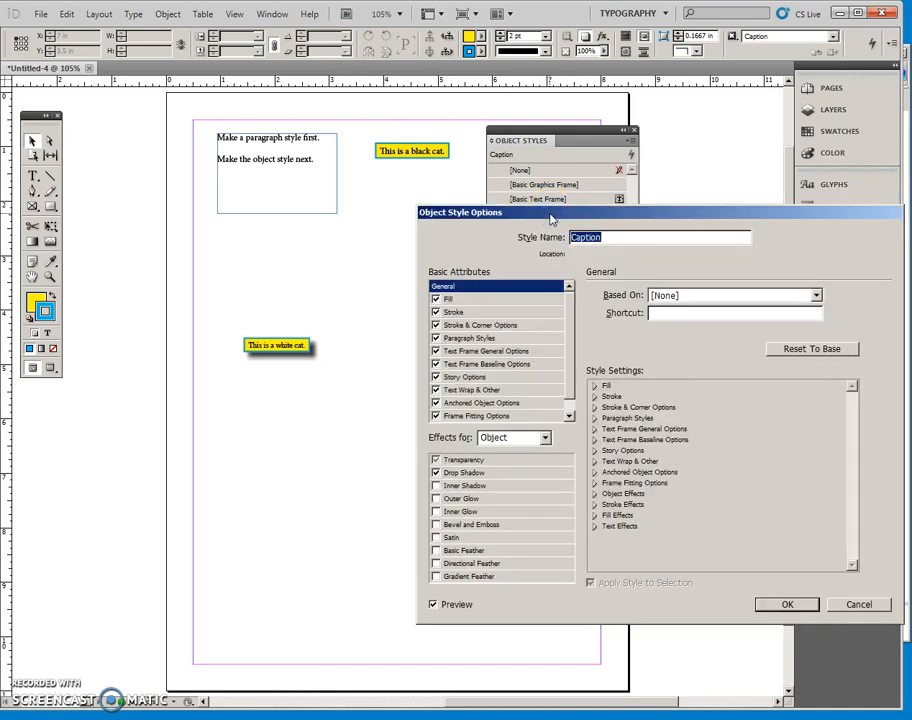
{"action": "mouse_move", "coordinate": [540, 298]}
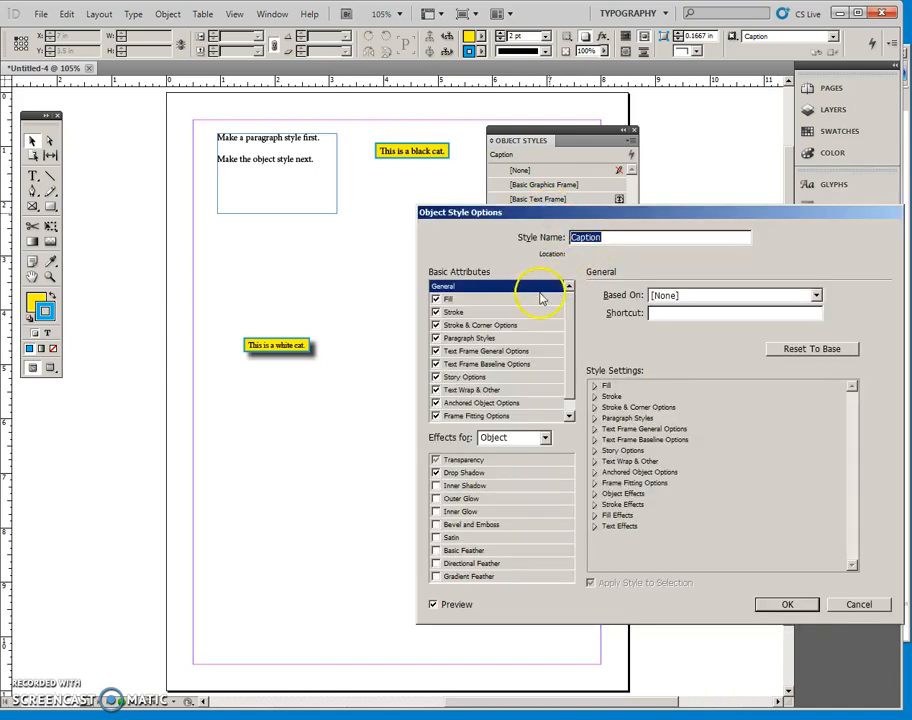
{"action": "mouse_move", "coordinate": [478, 300]}
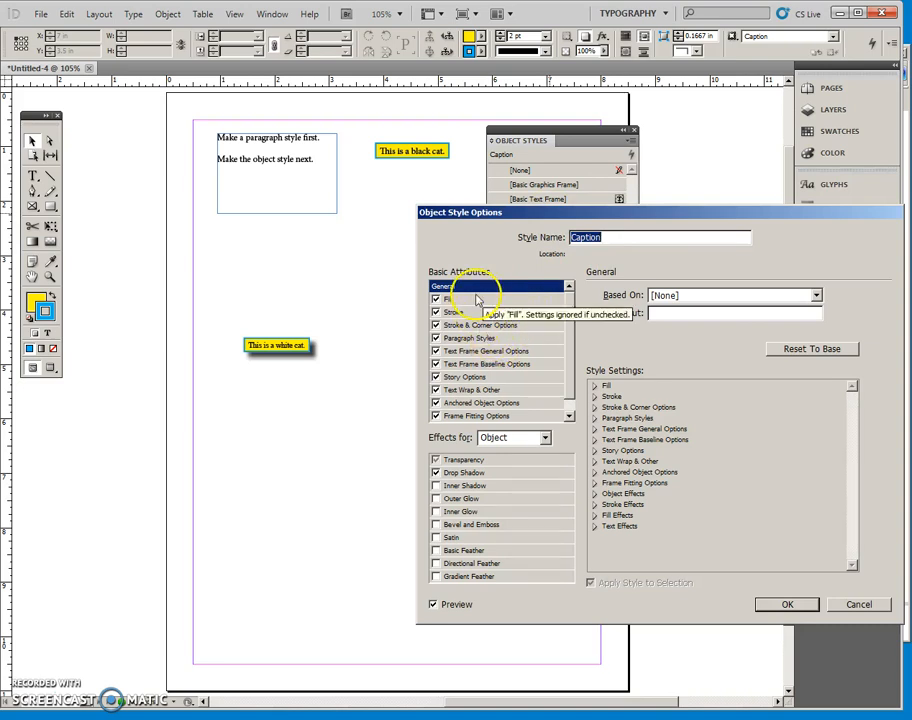
{"action": "left_click", "coordinate": [452, 312]}
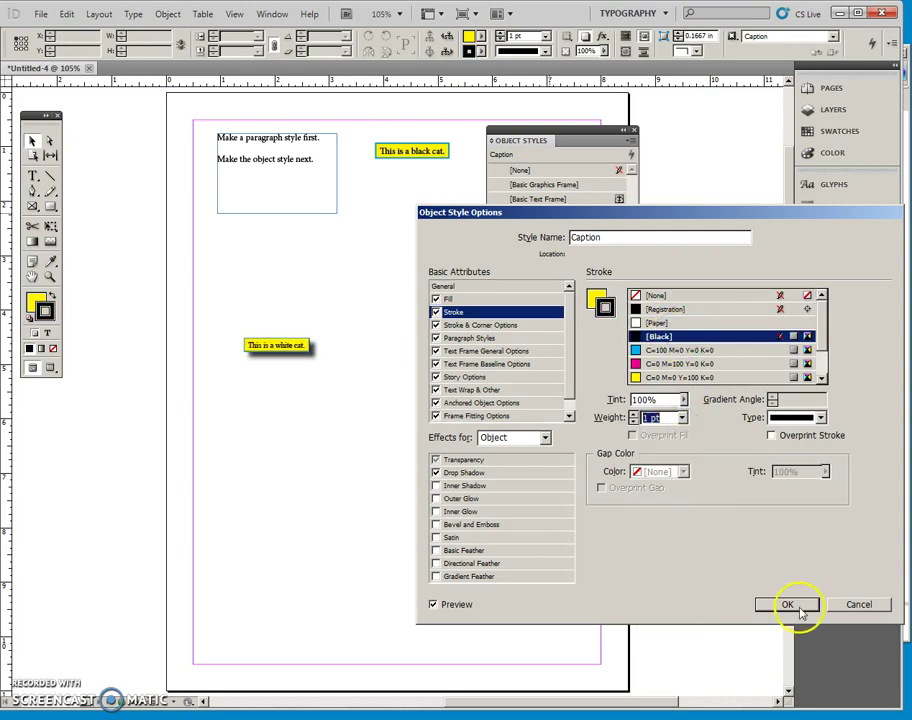
{"action": "left_click", "coordinate": [788, 604]}
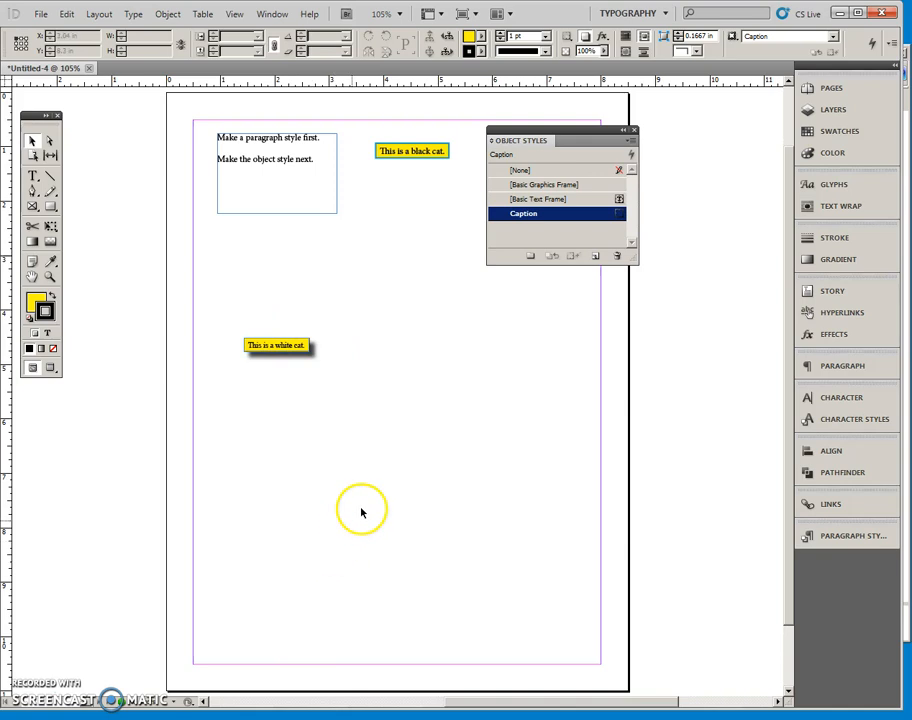
{"action": "mouse_move", "coordinate": [458, 420]}
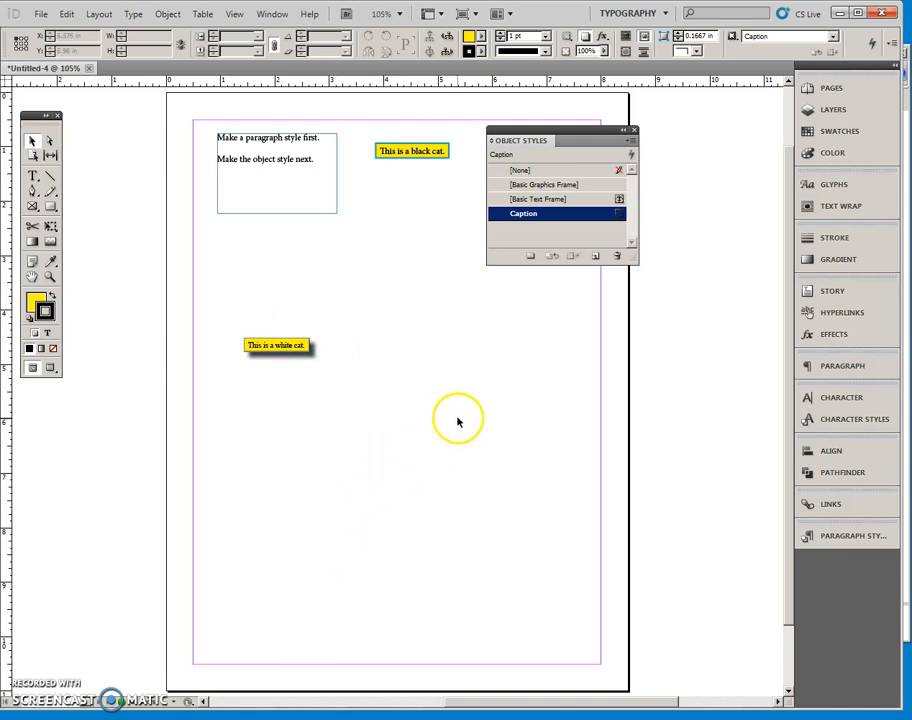
{"action": "mouse_move", "coordinate": [454, 418]}
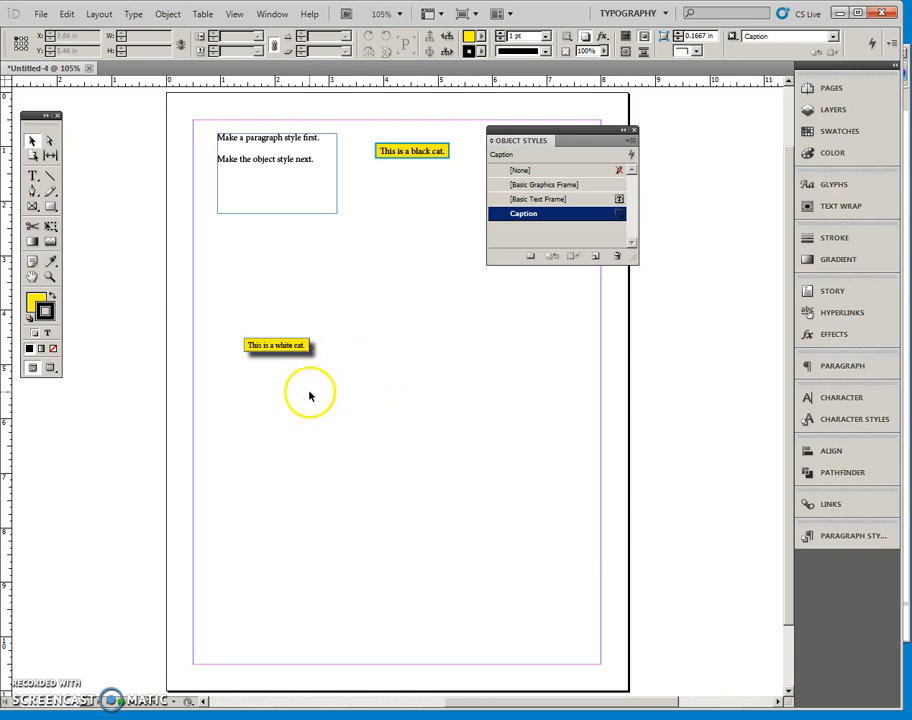
{"action": "mouse_move", "coordinate": [48, 204]}
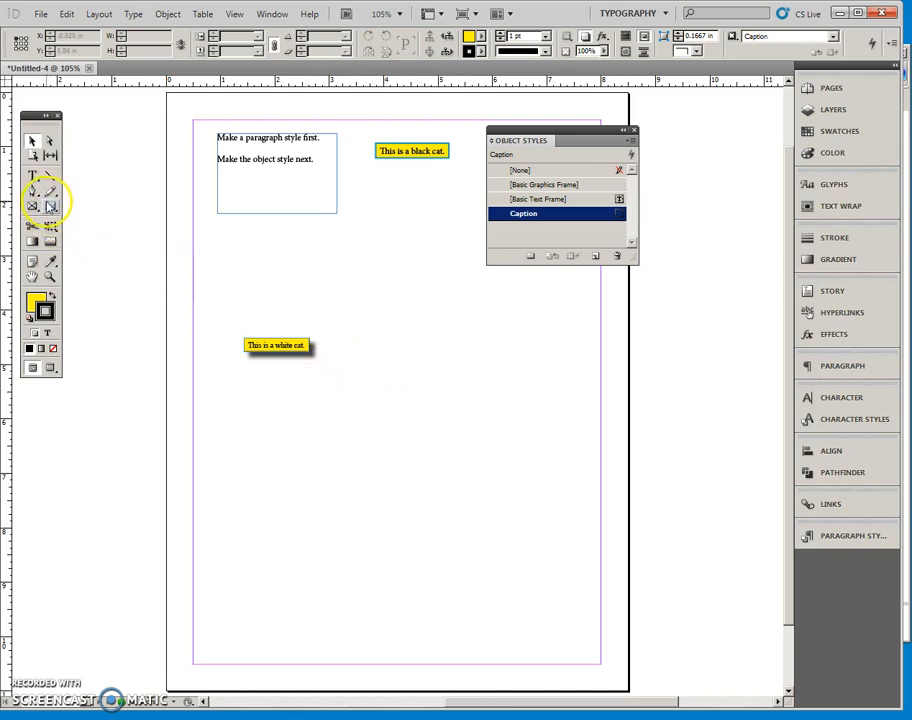
Step: Draw a third Caption-styled frame reading 'This is a brown cat.' and deselect it
{"action": "left_click_drag", "start_coordinate": [246, 402], "coordinate": [338, 432]}
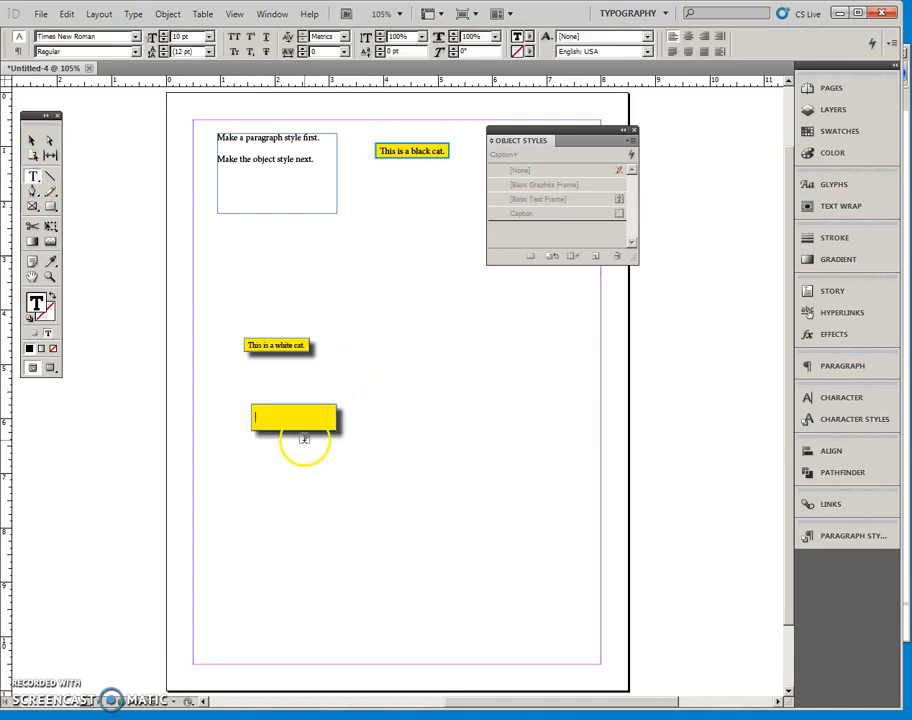
{"action": "type", "text": "This is a brown cat."}
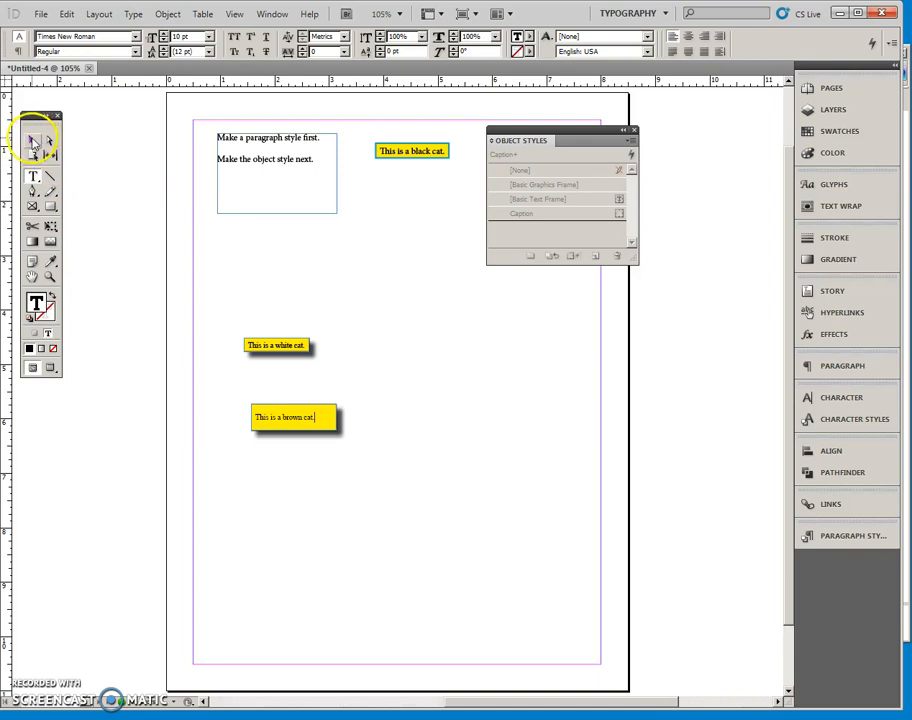
{"action": "left_click", "coordinate": [524, 212]}
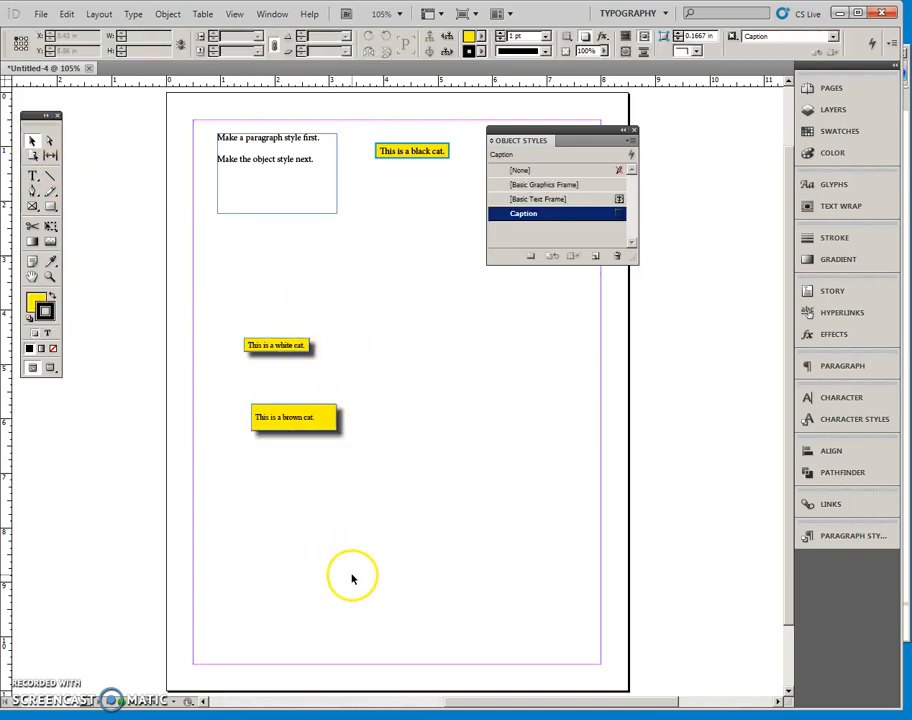
{"action": "left_click", "coordinate": [292, 418]}
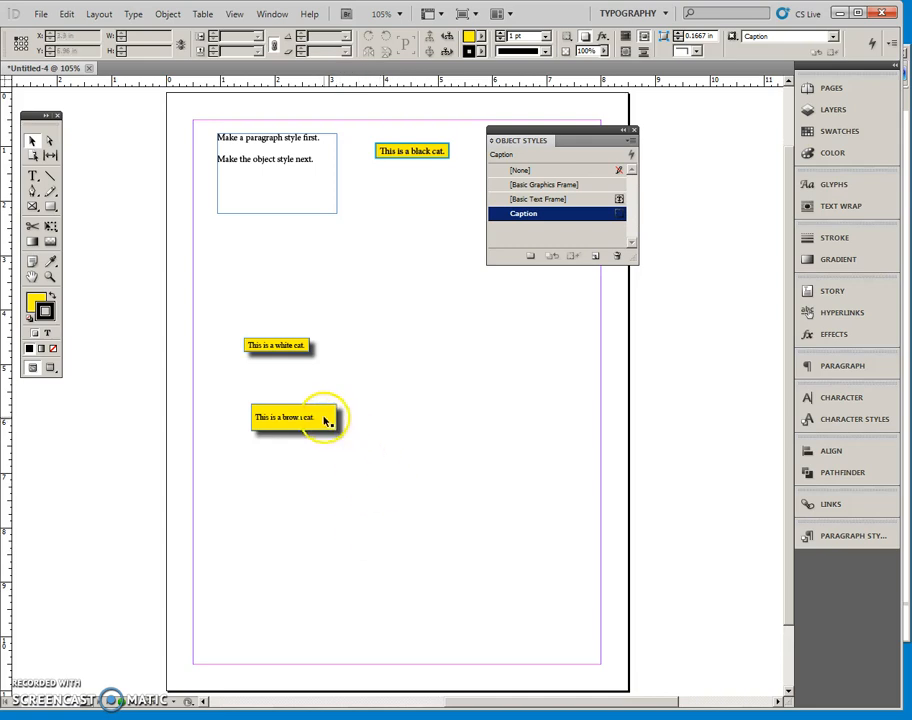
{"action": "mouse_move", "coordinate": [398, 438]}
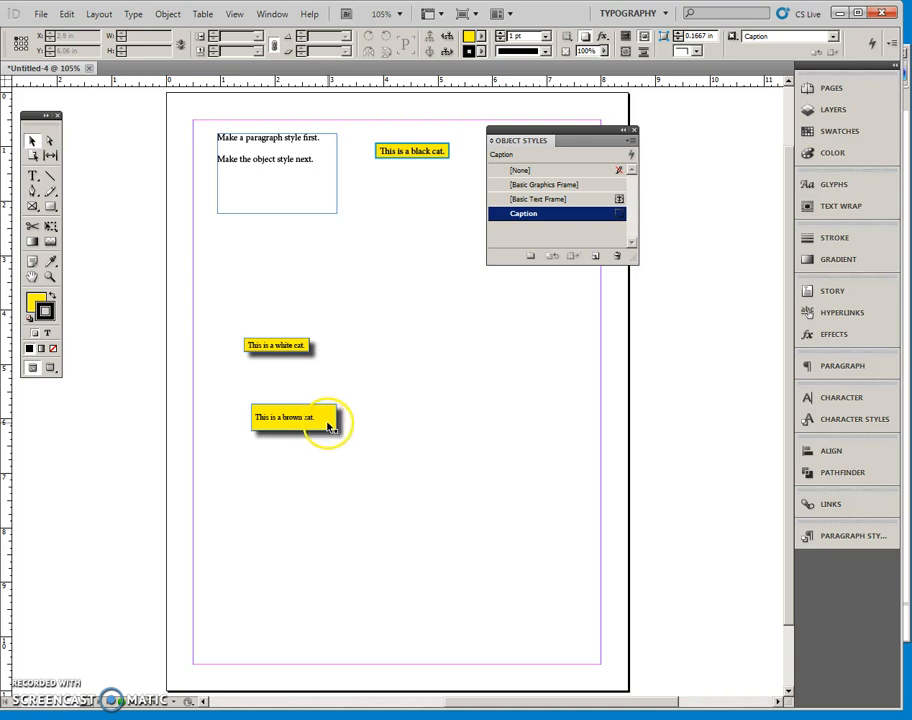
Step: Turn off the drop shadow on the brown-cat caption through Object > Effects
{"action": "left_click", "coordinate": [296, 418]}
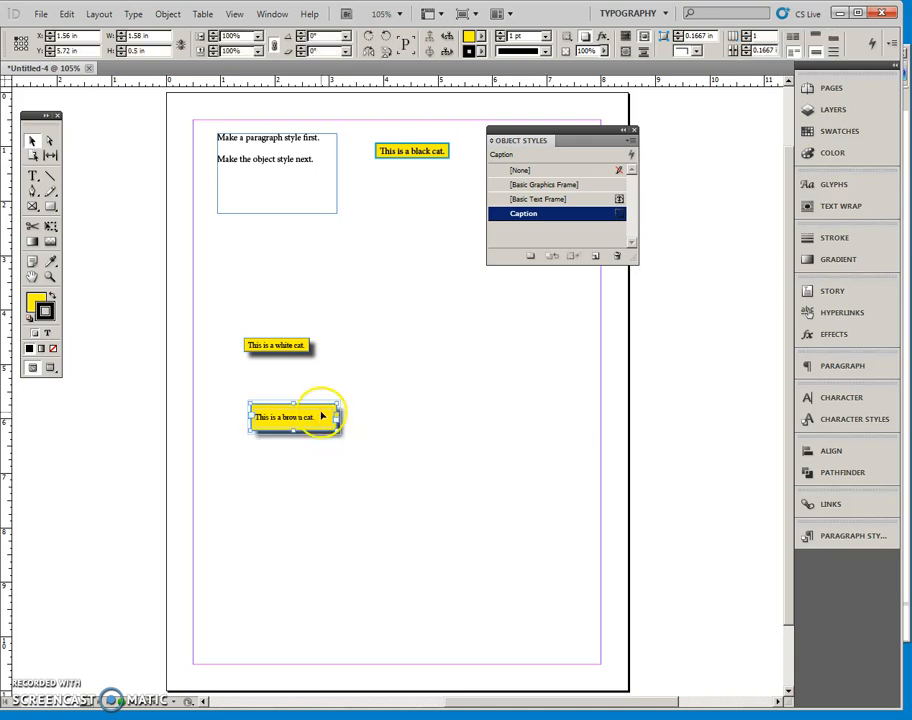
{"action": "left_click", "coordinate": [168, 12]}
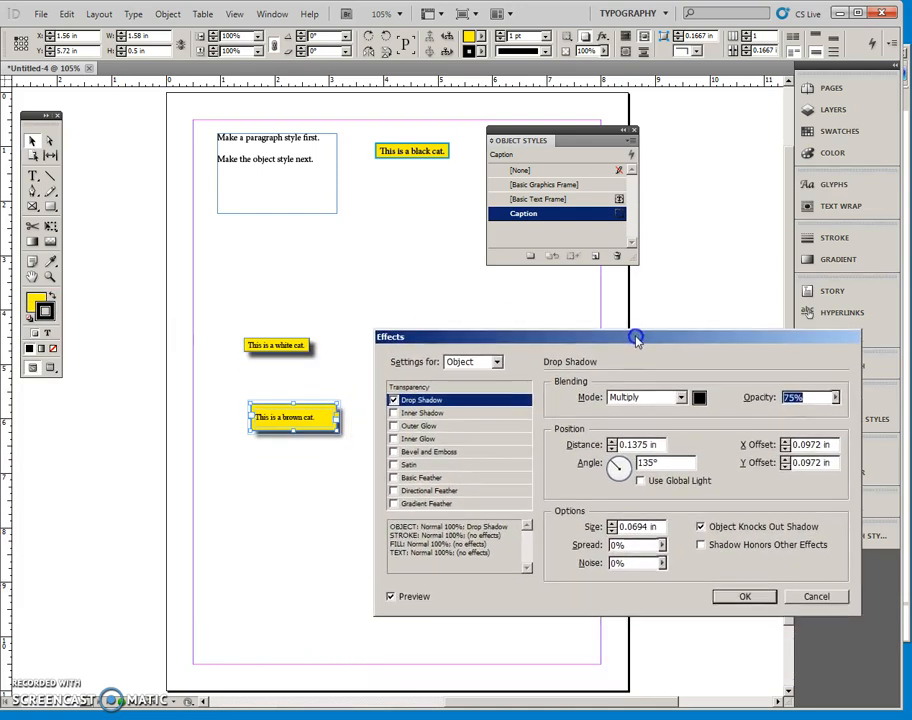
{"action": "left_click_drag", "start_coordinate": [636, 336], "coordinate": [608, 316]}
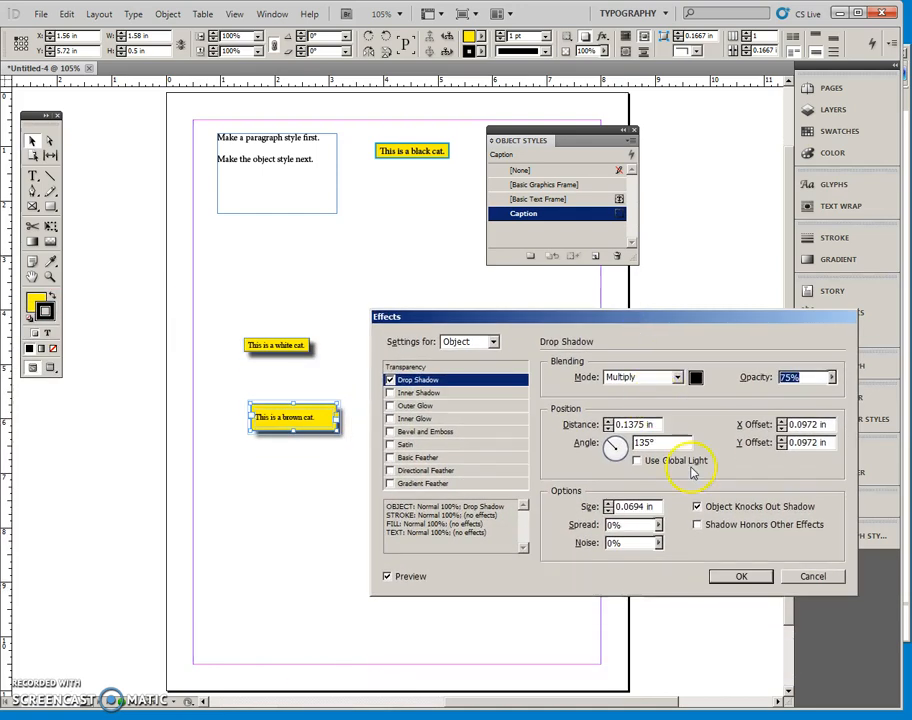
{"action": "left_click", "coordinate": [390, 380]}
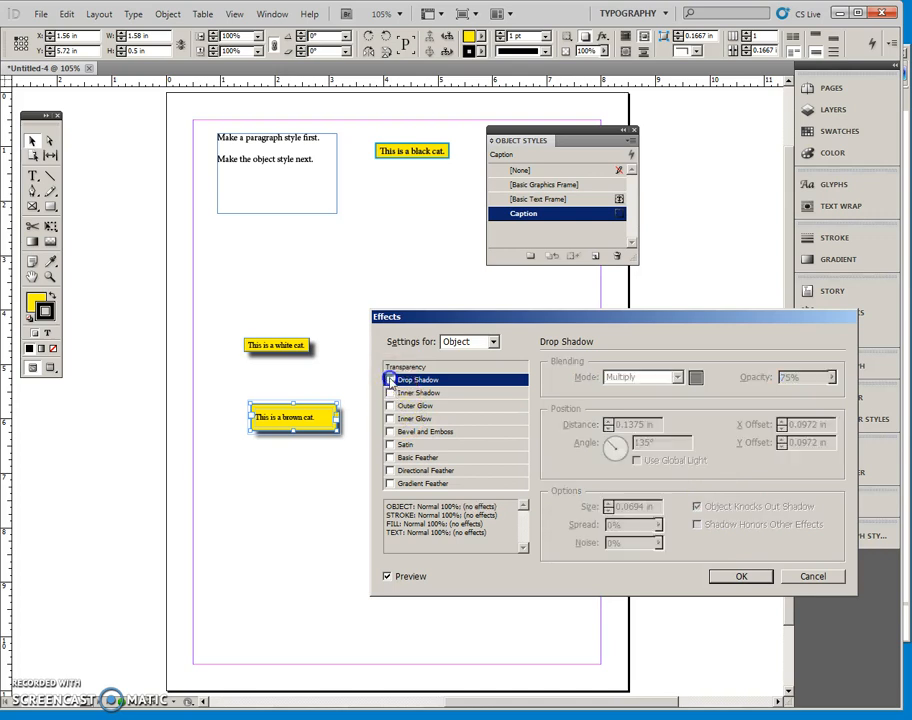
{"action": "left_click", "coordinate": [740, 576]}
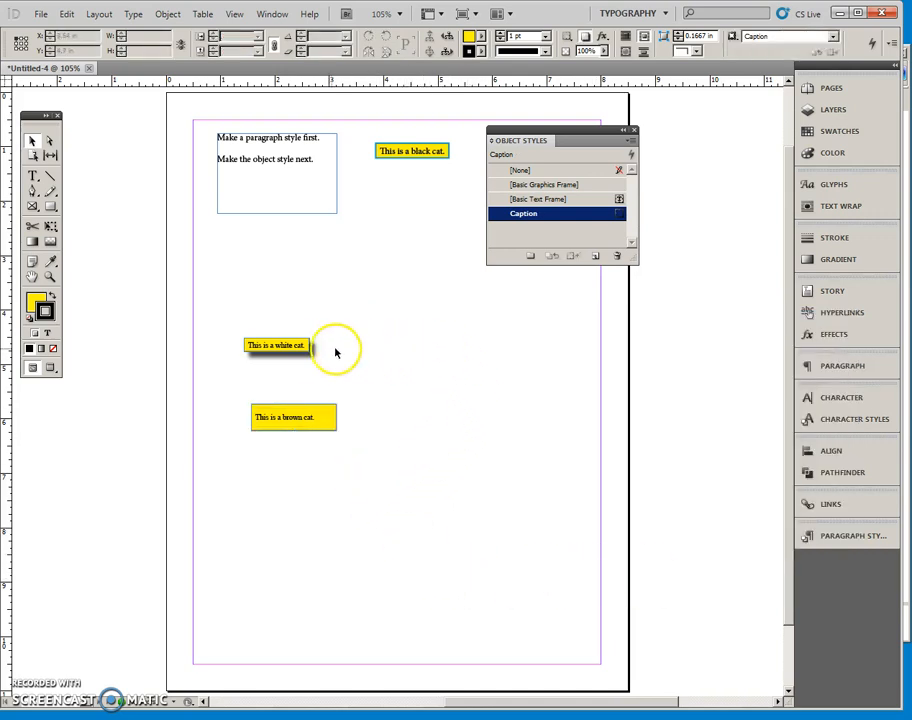
Step: Select the white-cat then the brown-cat caption to compare the overridden Caption style
{"action": "left_click", "coordinate": [276, 344]}
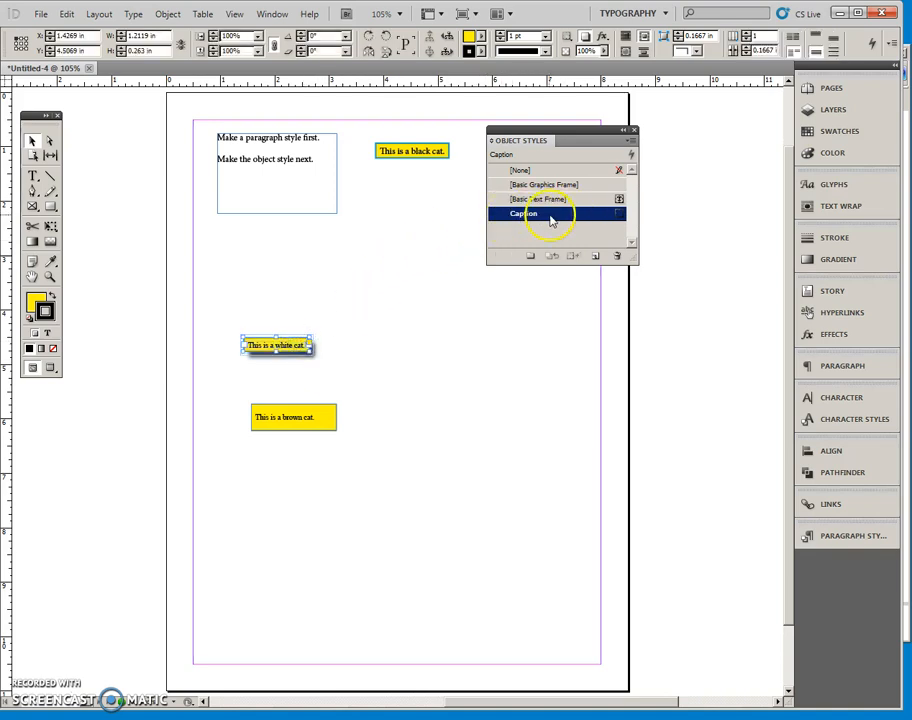
{"action": "mouse_move", "coordinate": [512, 376]}
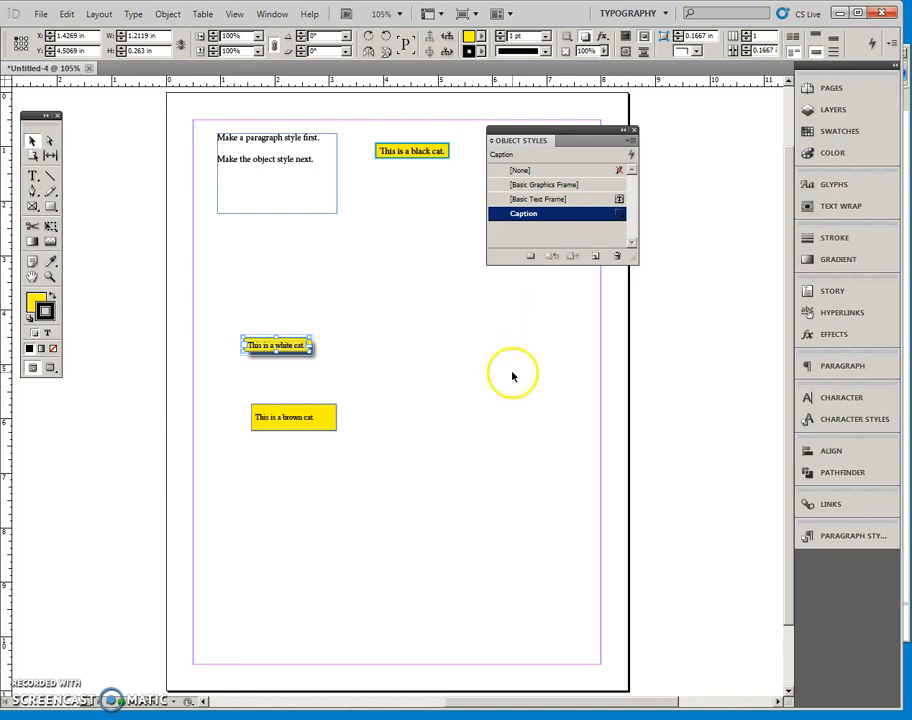
{"action": "left_click", "coordinate": [292, 418]}
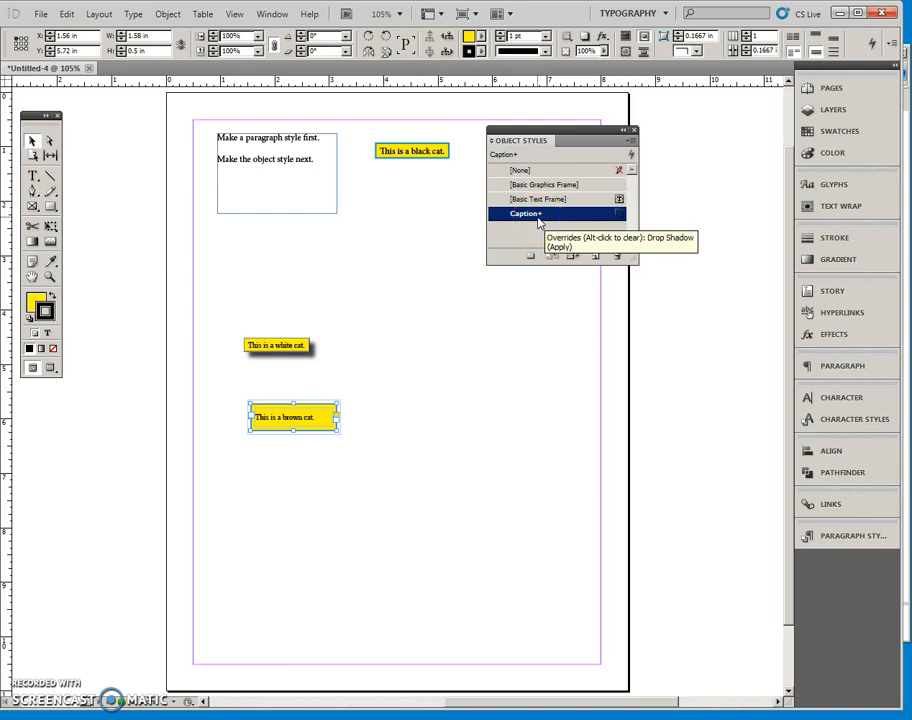
{"action": "mouse_move", "coordinate": [544, 222]}
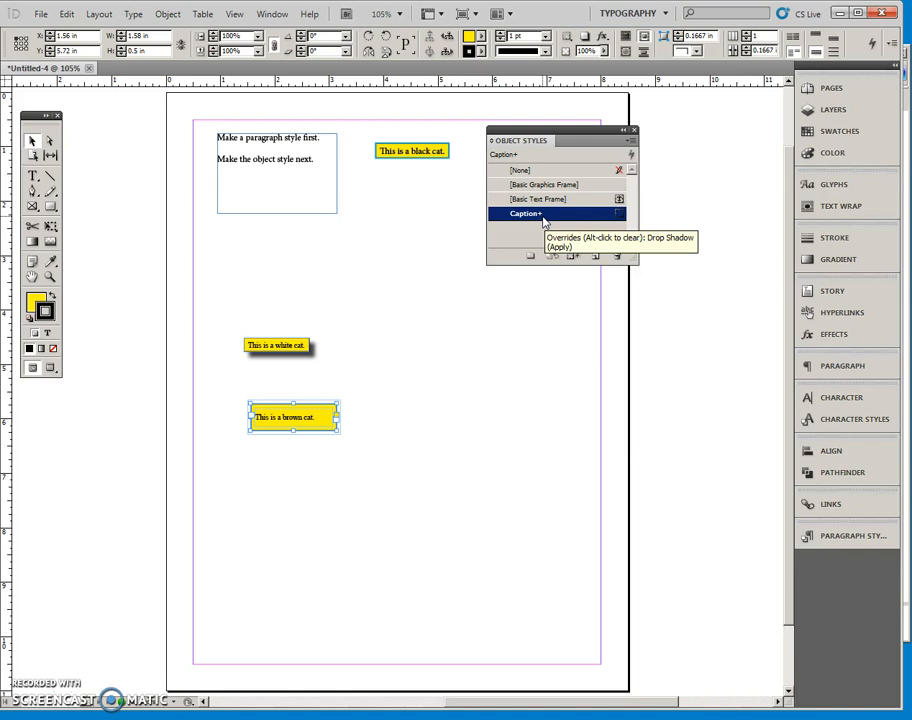
{"action": "mouse_move", "coordinate": [520, 298]}
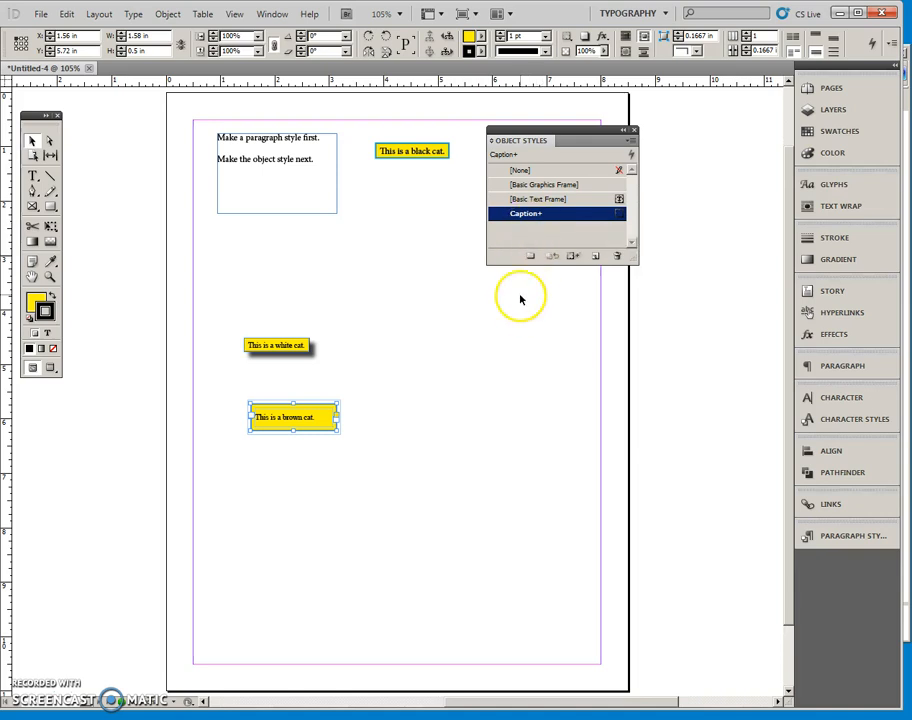
{"action": "mouse_move", "coordinate": [538, 214]}
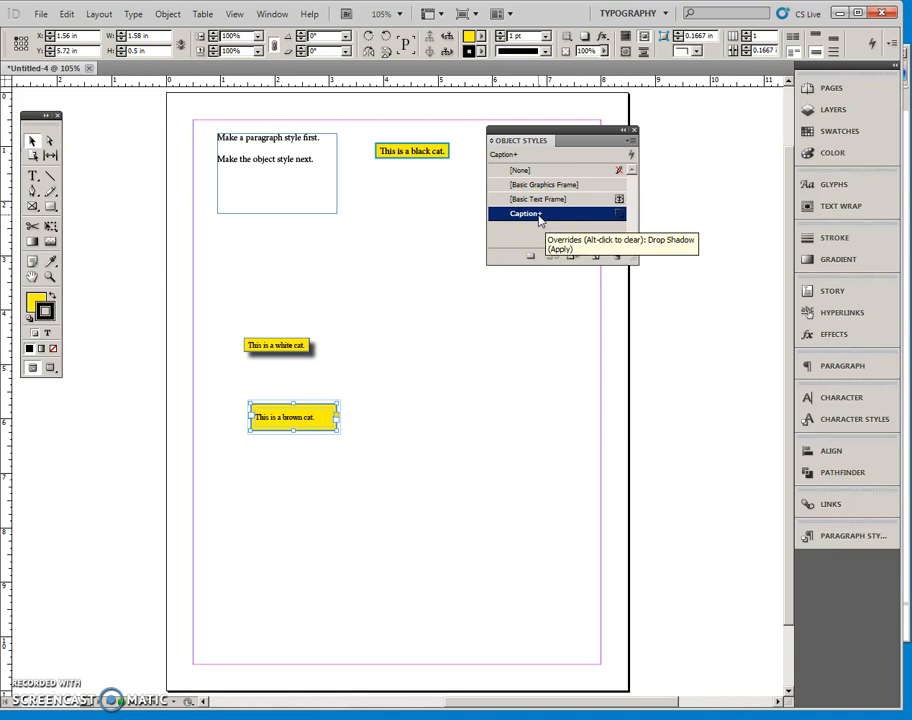
{"action": "mouse_move", "coordinate": [540, 220]}
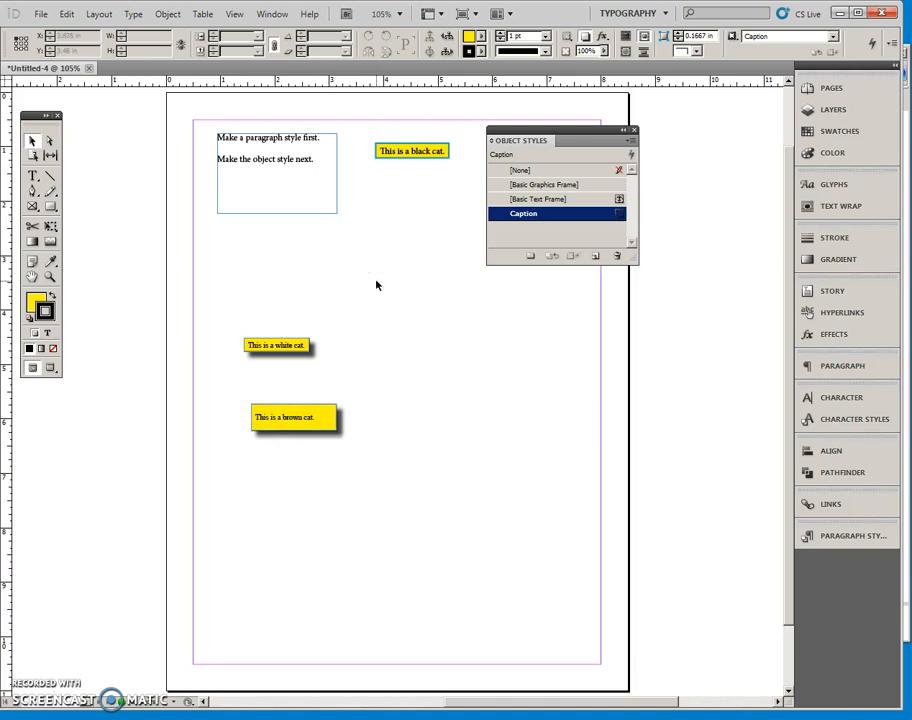
{"action": "mouse_move", "coordinate": [496, 370]}
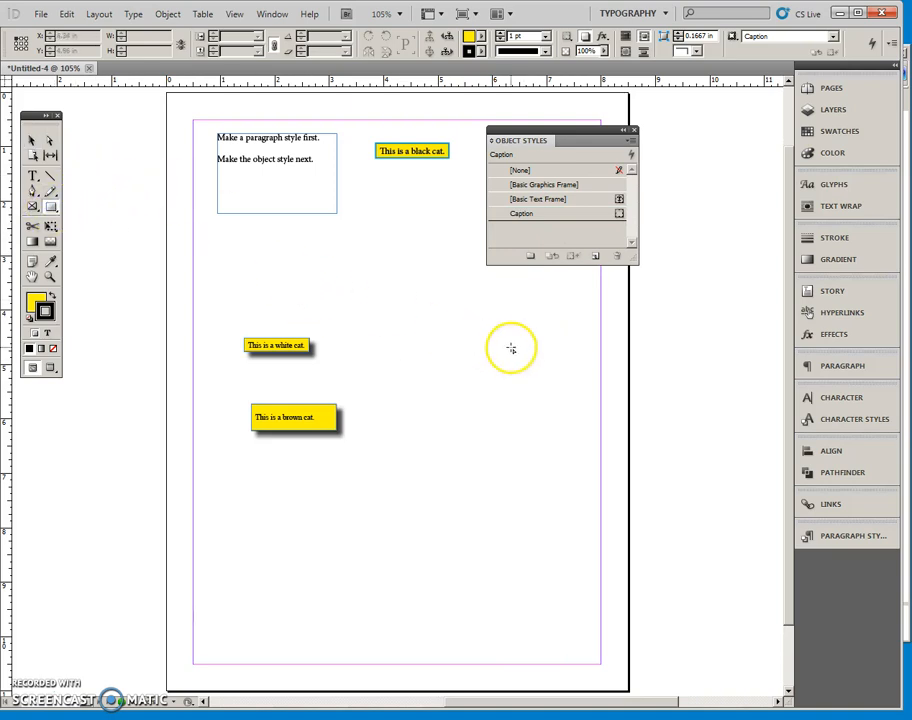
Step: Draw a new frame with the [None] object style and enter 'Text in here'
{"action": "left_click_drag", "start_coordinate": [416, 350], "coordinate": [588, 388]}
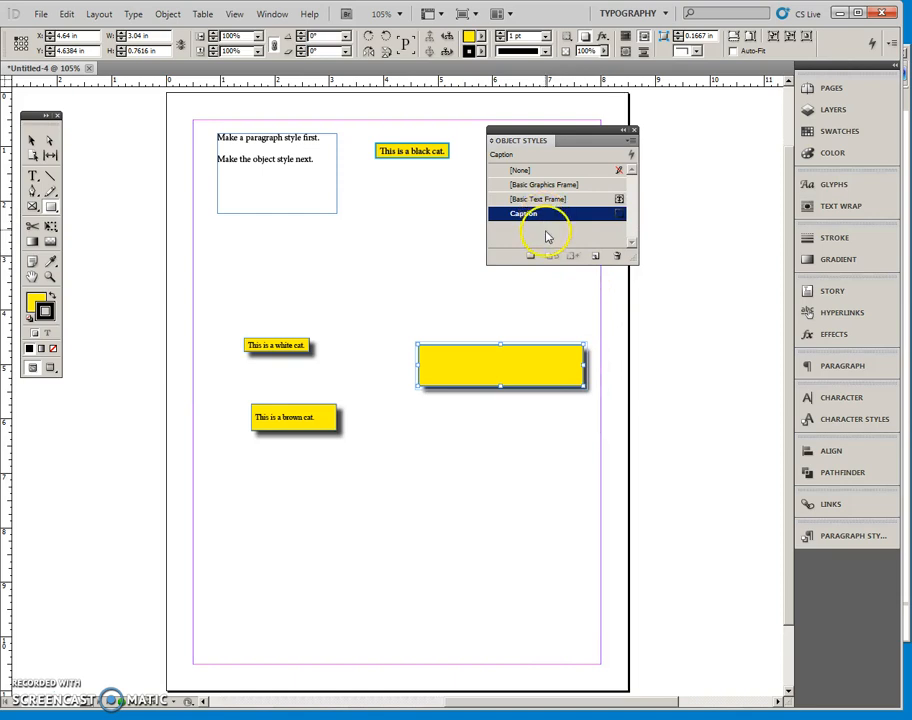
{"action": "left_click", "coordinate": [520, 168]}
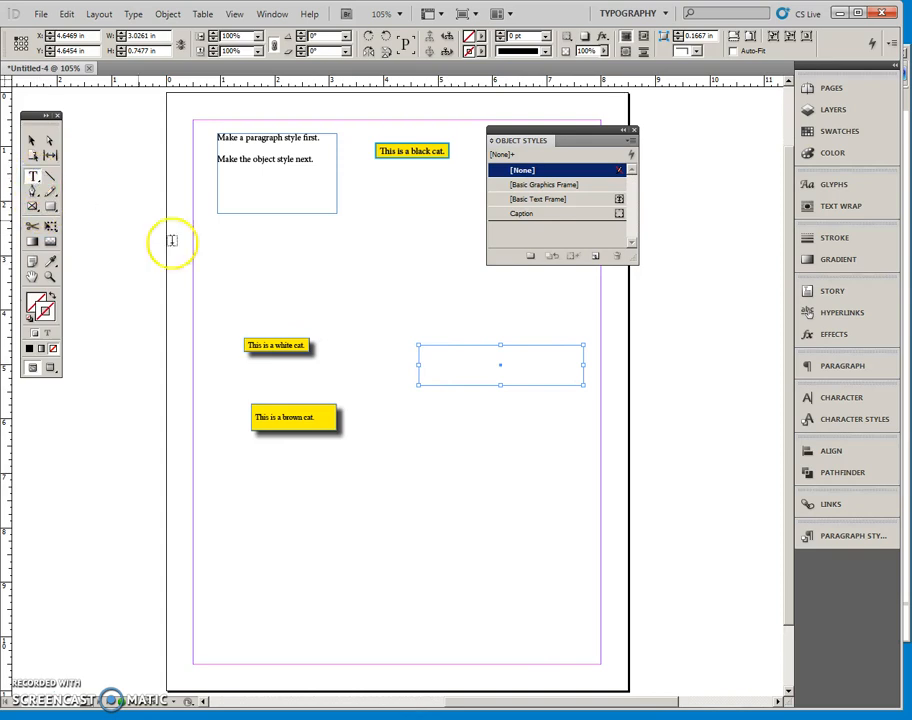
{"action": "left_click", "coordinate": [500, 364]}
{"action": "type", "text": "Text"}
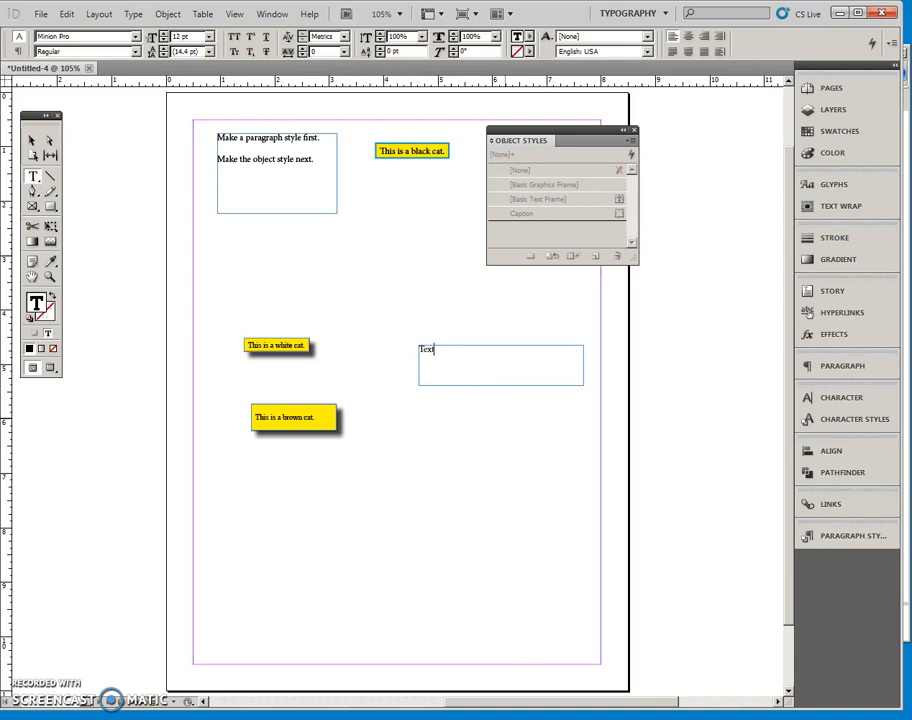
{"action": "type", "text": "in here"}
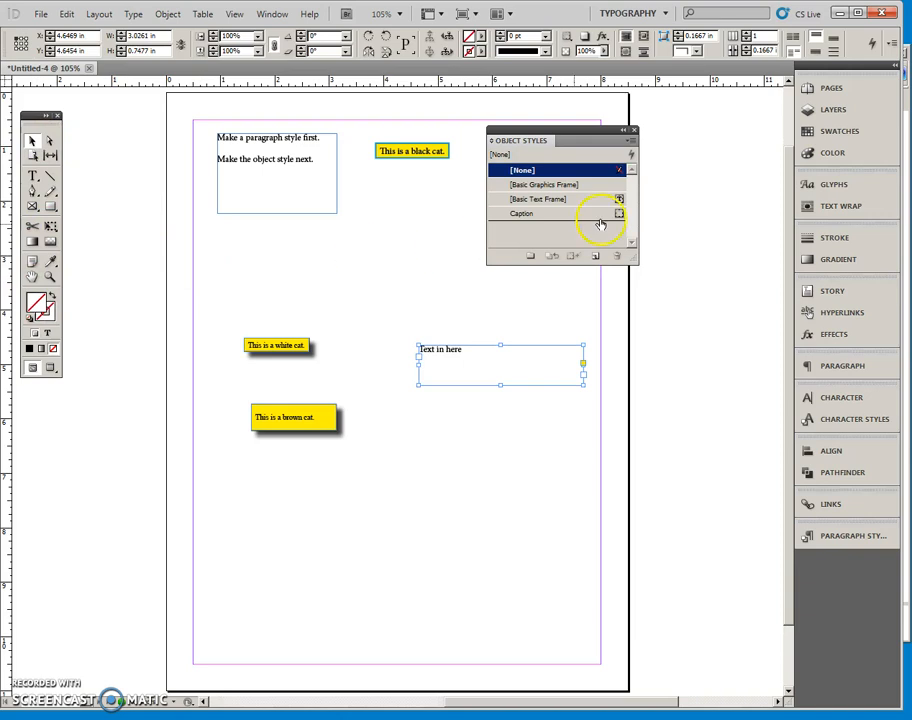
Step: Fill the new frame with the green swatch from the Swatches panel
{"action": "left_click", "coordinate": [838, 132]}
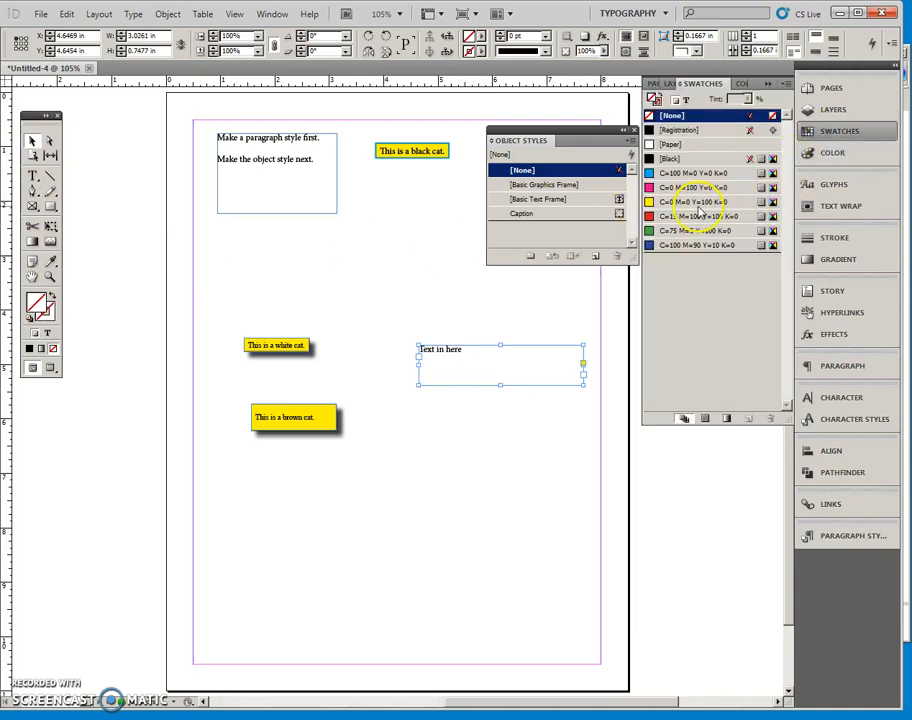
{"action": "left_click", "coordinate": [700, 230]}
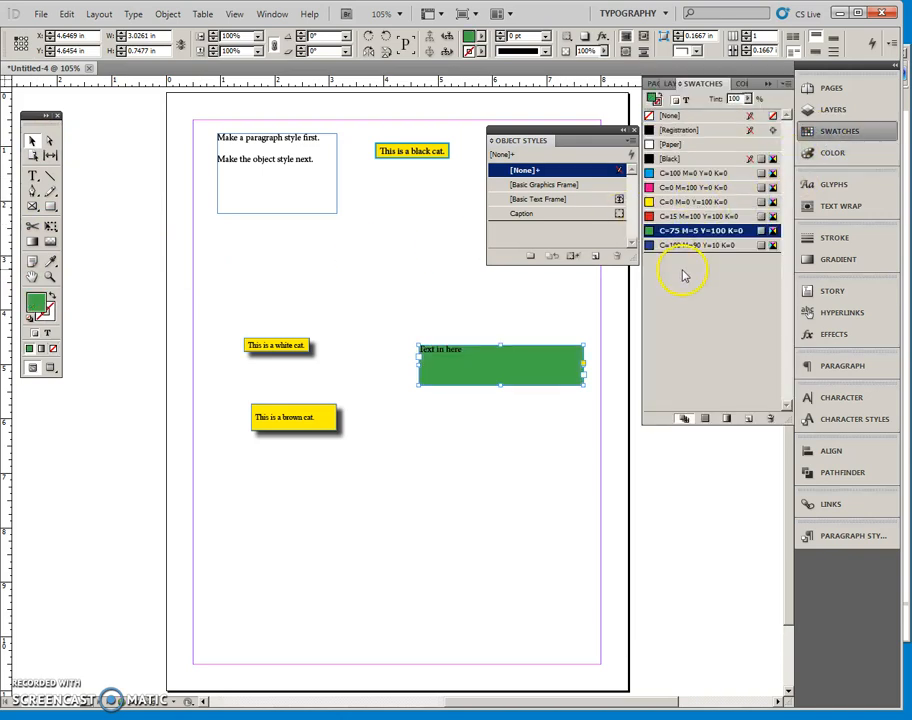
{"action": "mouse_move", "coordinate": [44, 312]}
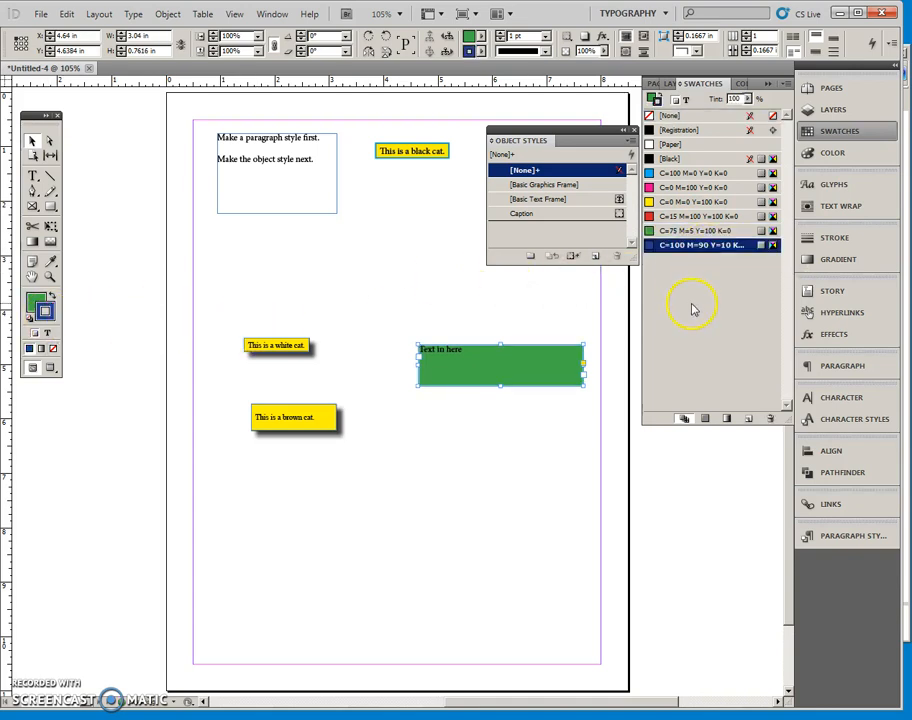
{"action": "left_click", "coordinate": [168, 12]}
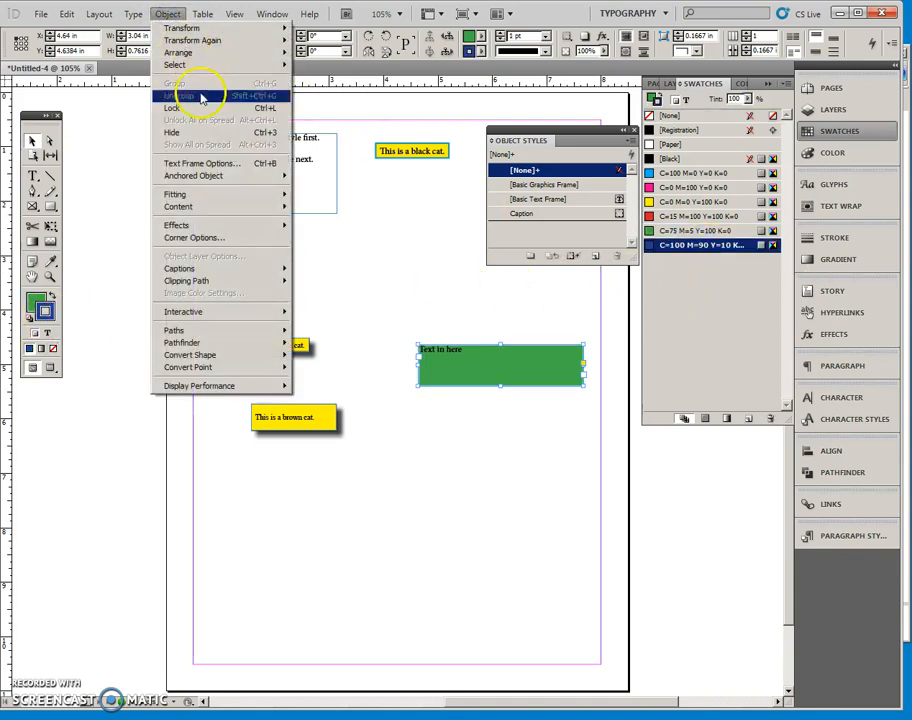
Step: Set Text Frame Options to vertical Center justification with 0.0625 in insets
{"action": "left_click", "coordinate": [202, 164]}
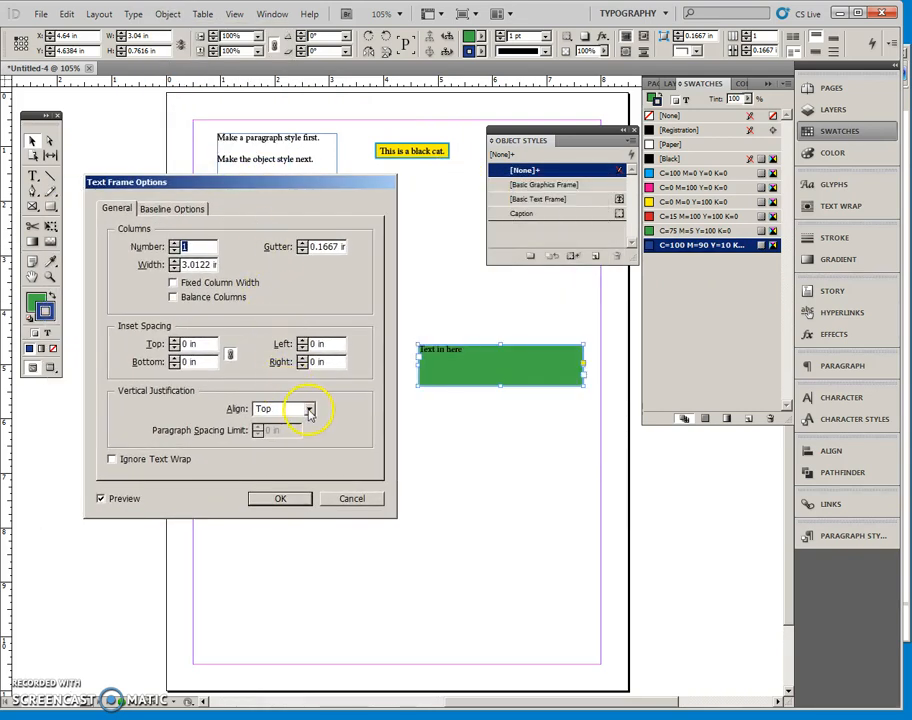
{"action": "left_click", "coordinate": [284, 408]}
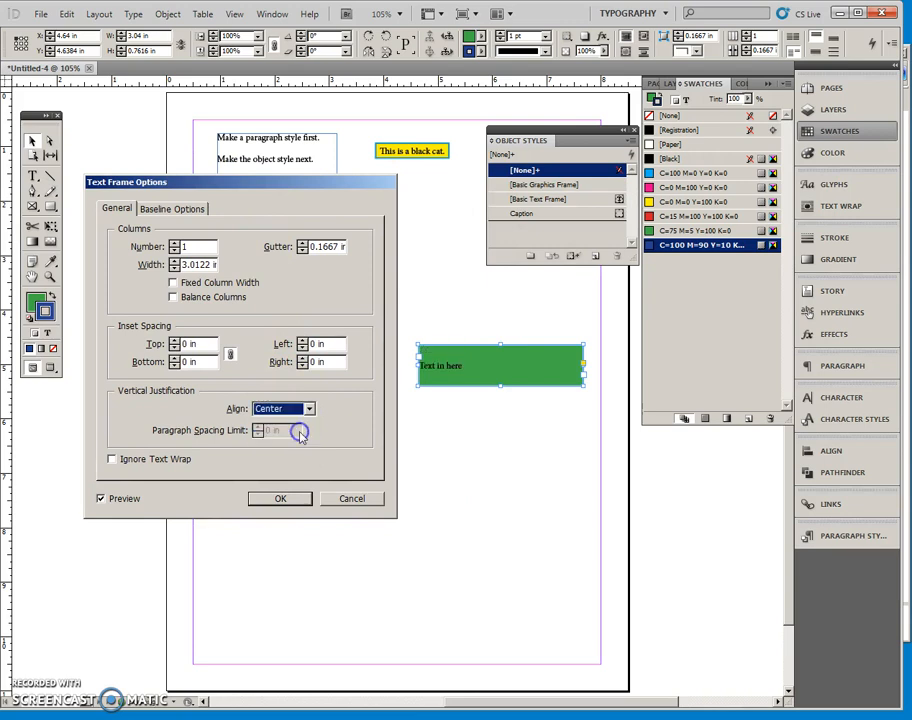
{"action": "mouse_move", "coordinate": [224, 268]}
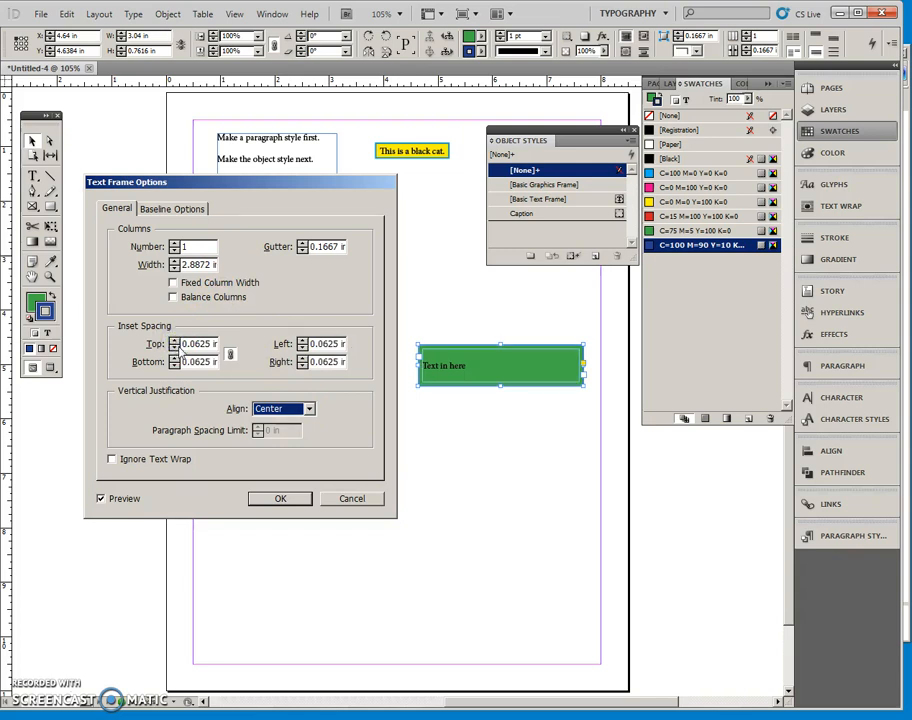
{"action": "left_click", "coordinate": [280, 498]}
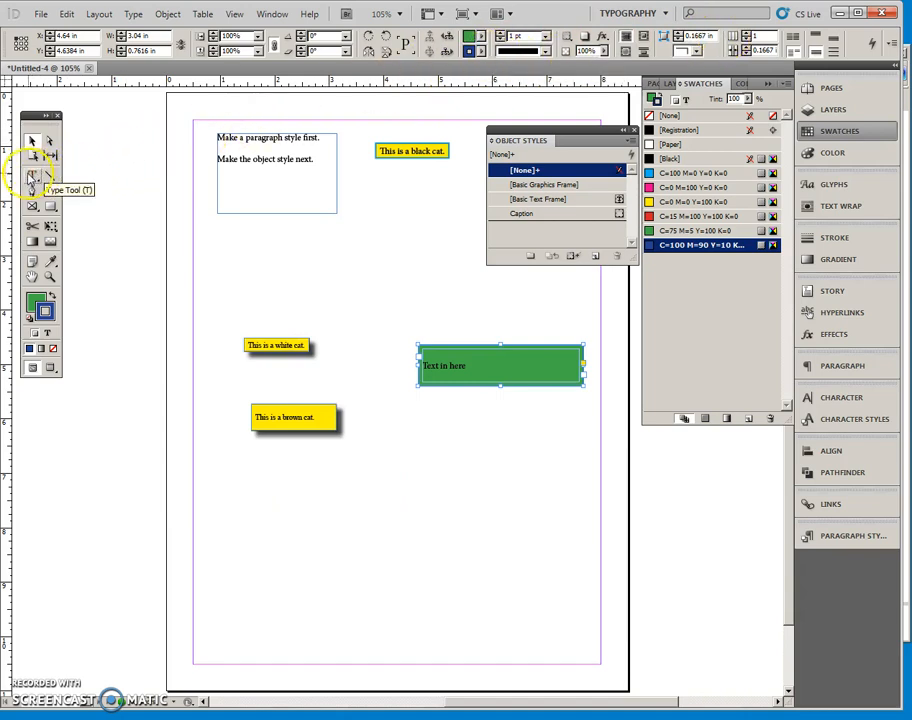
Step: Centre the green frame's text horizontally and bring up the Object Styles flyout menu
{"action": "left_click", "coordinate": [32, 172]}
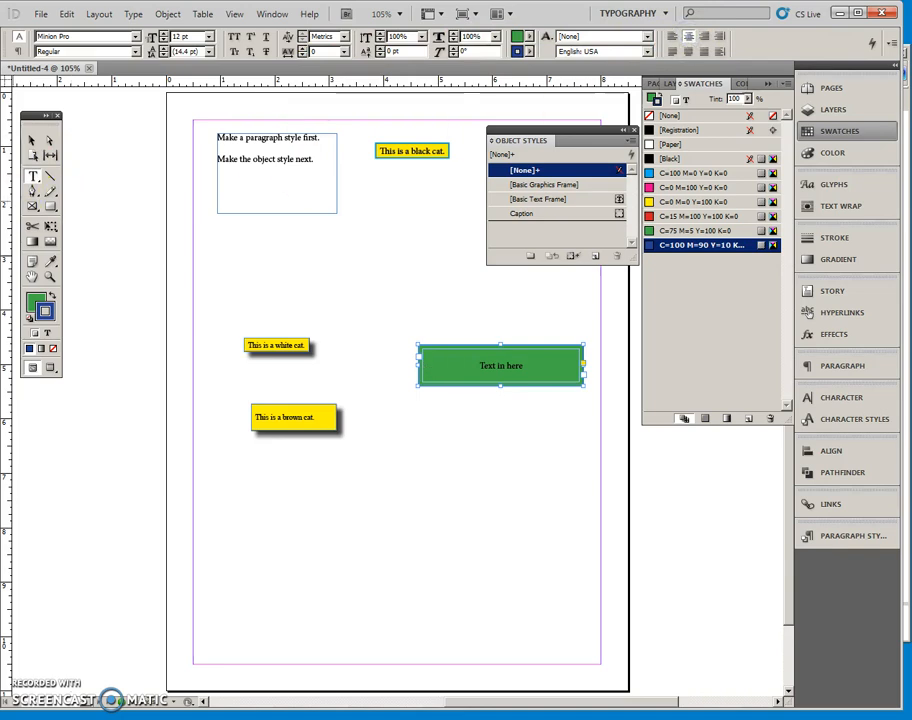
{"action": "left_click", "coordinate": [32, 140]}
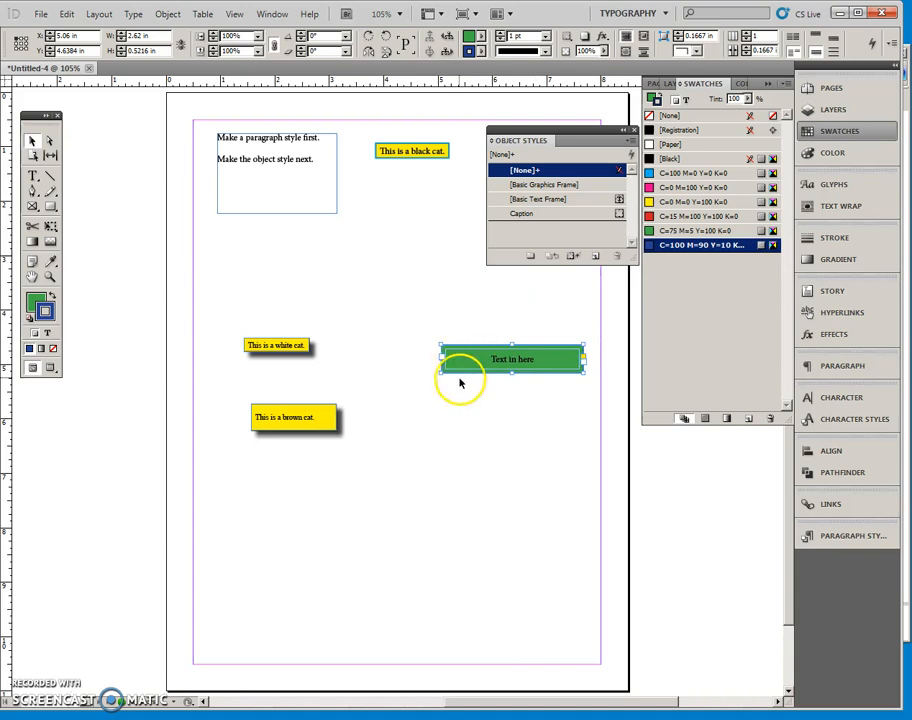
{"action": "mouse_move", "coordinate": [528, 328]}
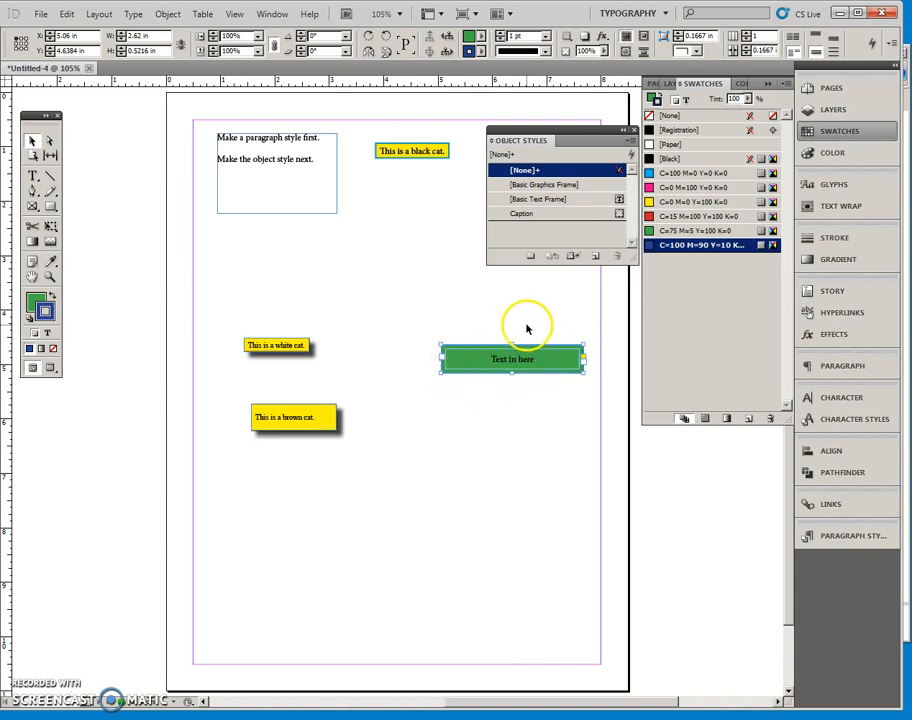
{"action": "mouse_move", "coordinate": [500, 328]}
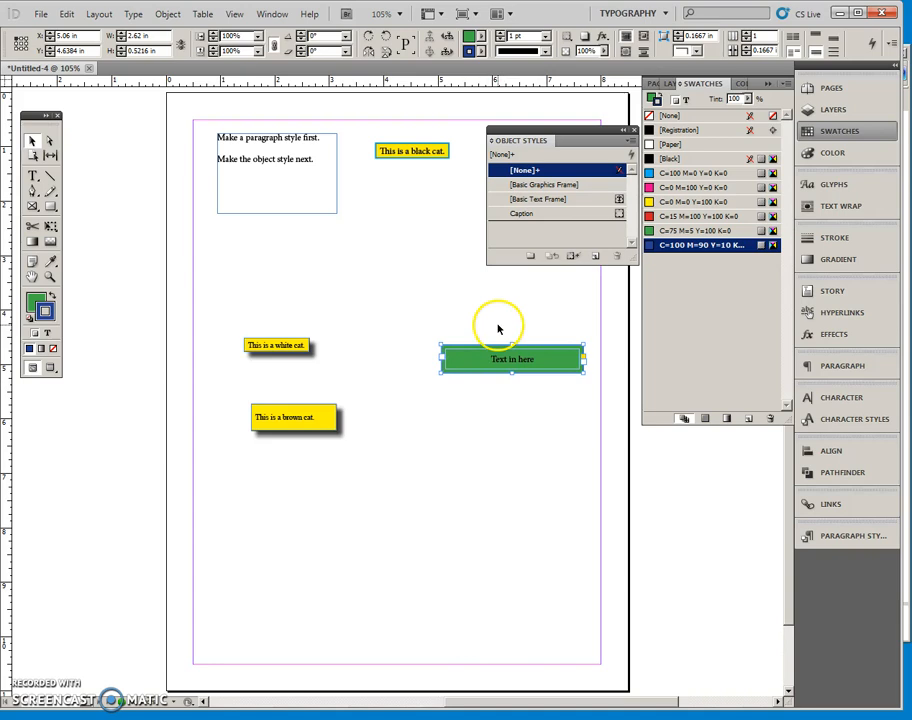
{"action": "mouse_move", "coordinate": [496, 332]}
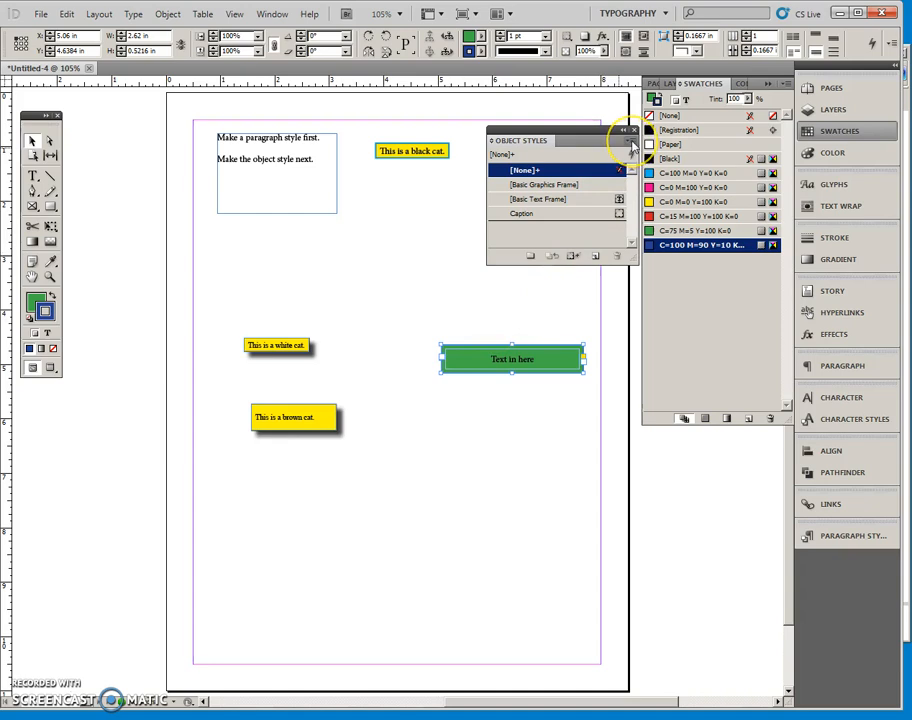
{"action": "left_click", "coordinate": [628, 140]}
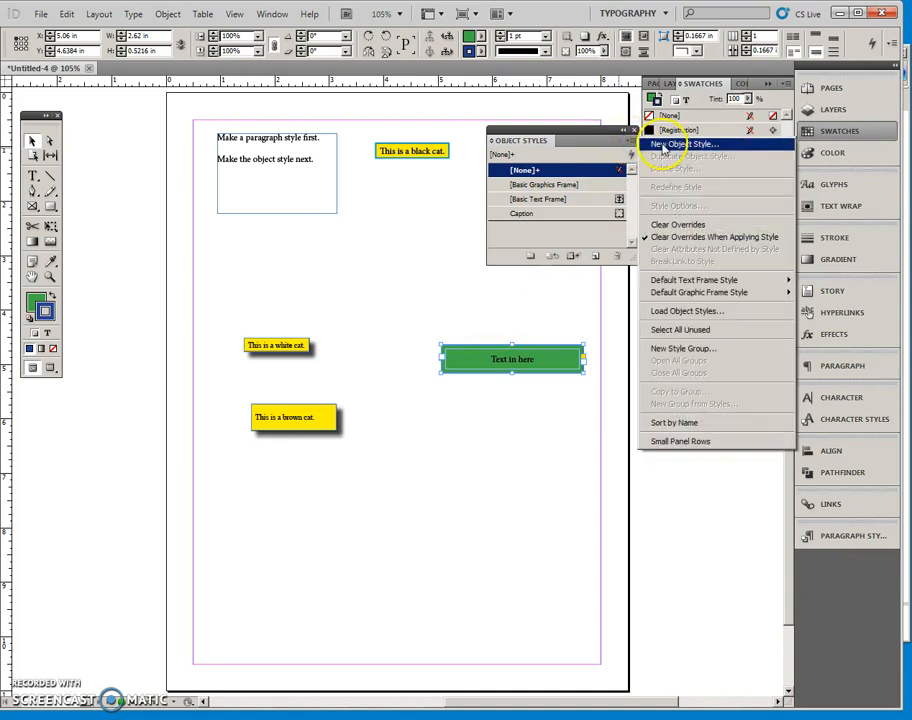
Step: Start a New Object Style from the green frame and name it GreenTextBox
{"action": "left_click", "coordinate": [684, 144]}
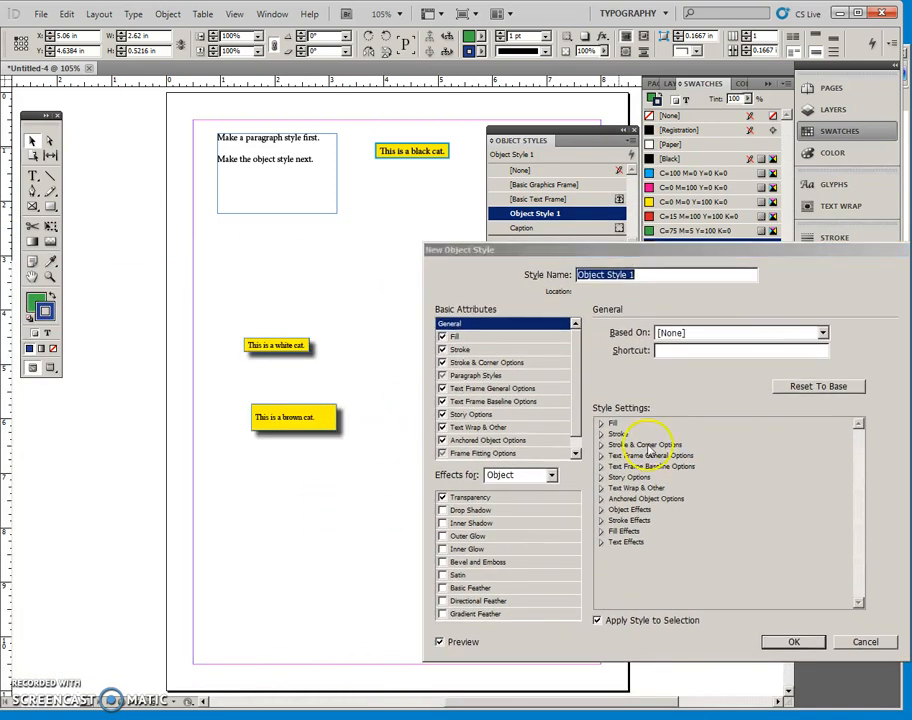
{"action": "left_click", "coordinate": [792, 640]}
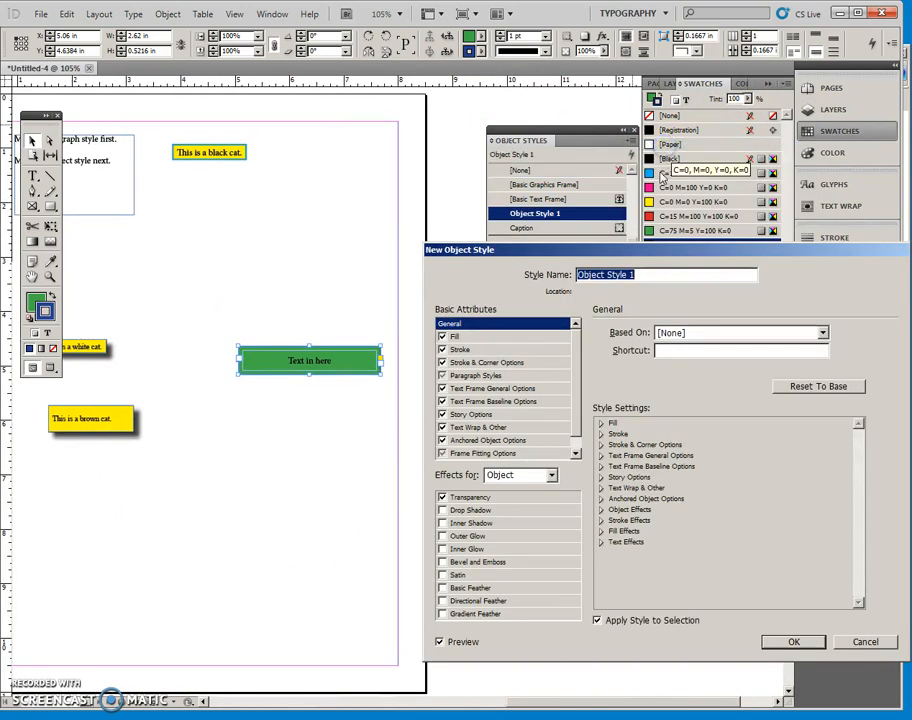
{"action": "left_click_drag", "start_coordinate": [460, 250], "coordinate": [430, 218]}
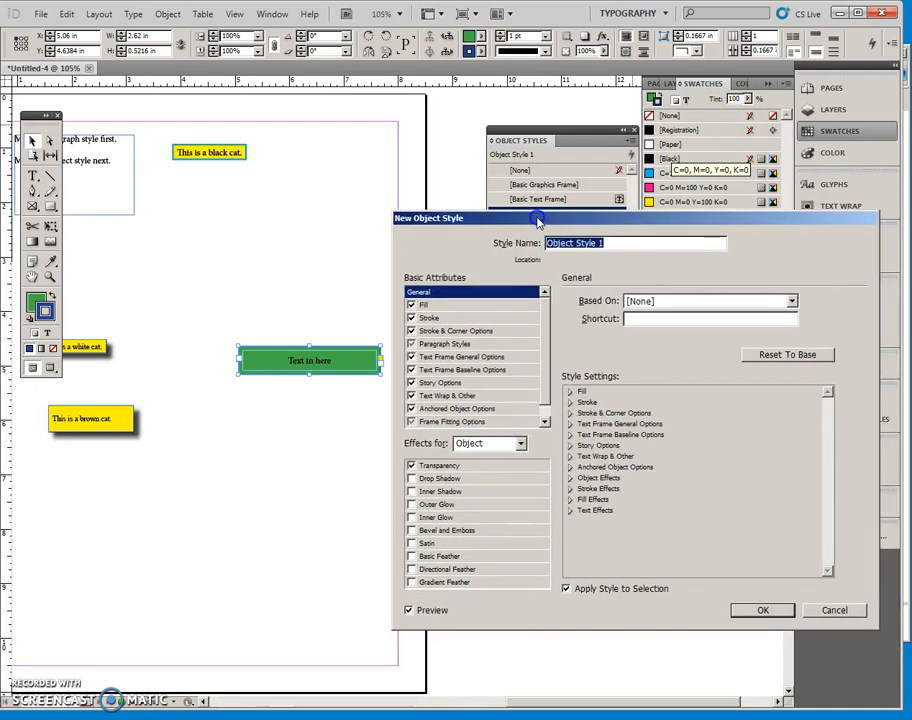
{"action": "type", "text": "GreenTextBox"}
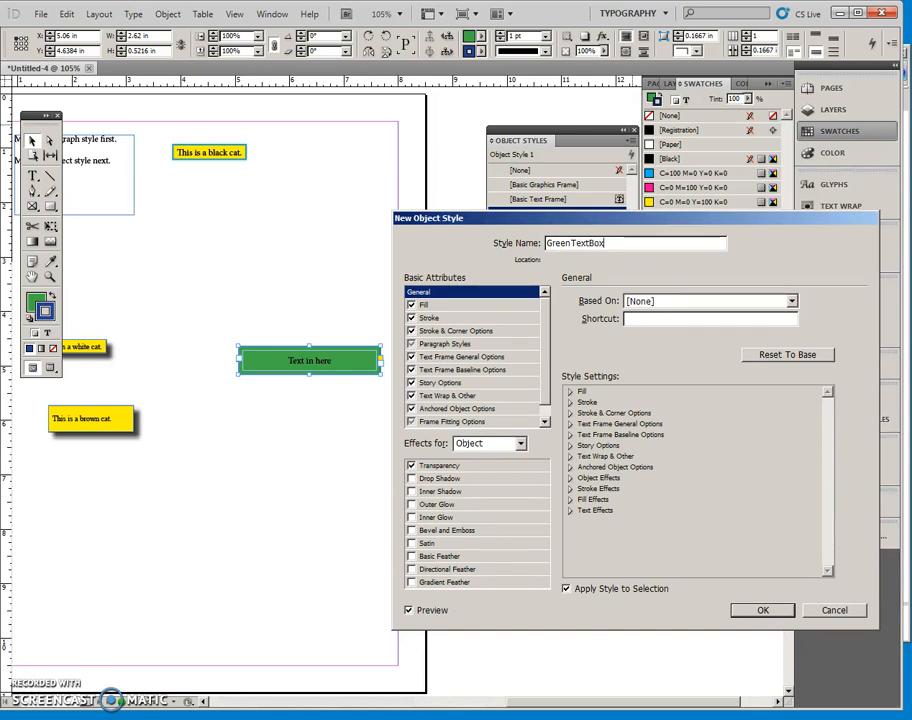
{"action": "mouse_move", "coordinate": [452, 312]}
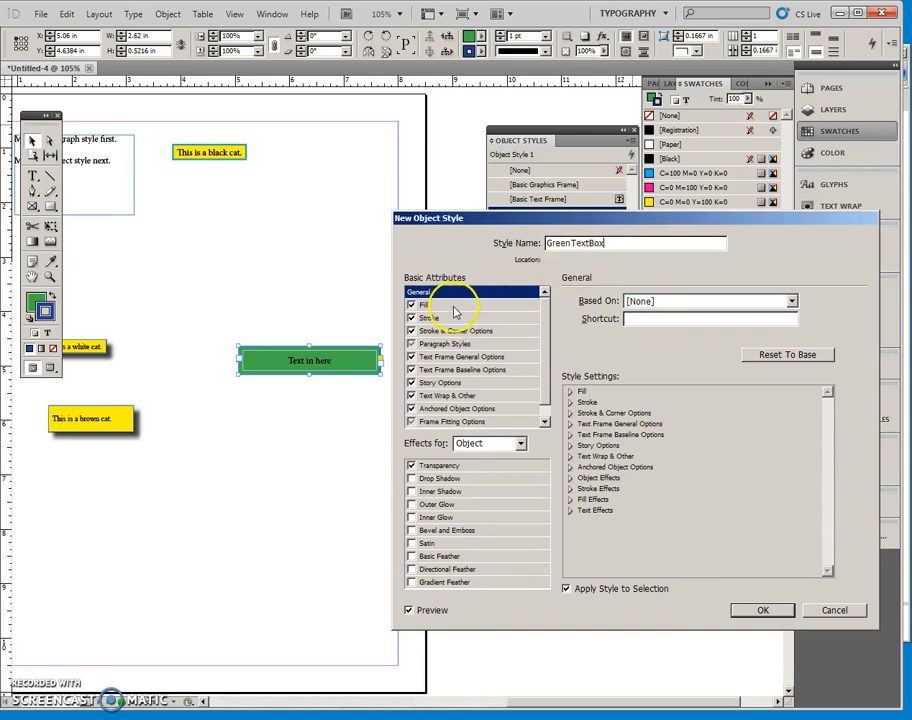
Step: Review the green Fill and navy Stroke categories captured in the style
{"action": "left_click", "coordinate": [424, 304]}
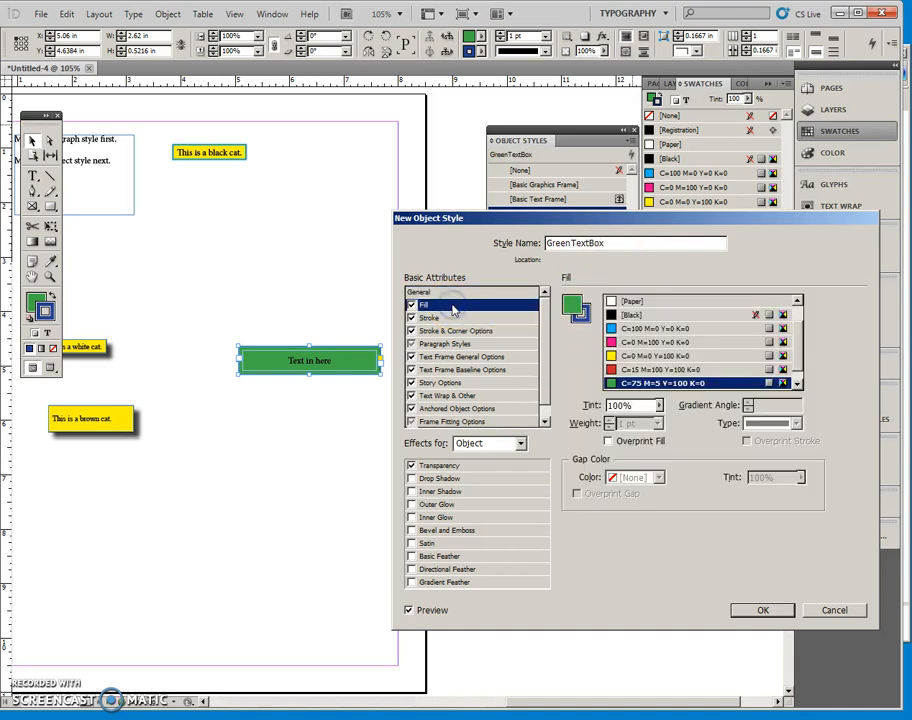
{"action": "mouse_move", "coordinate": [342, 364]}
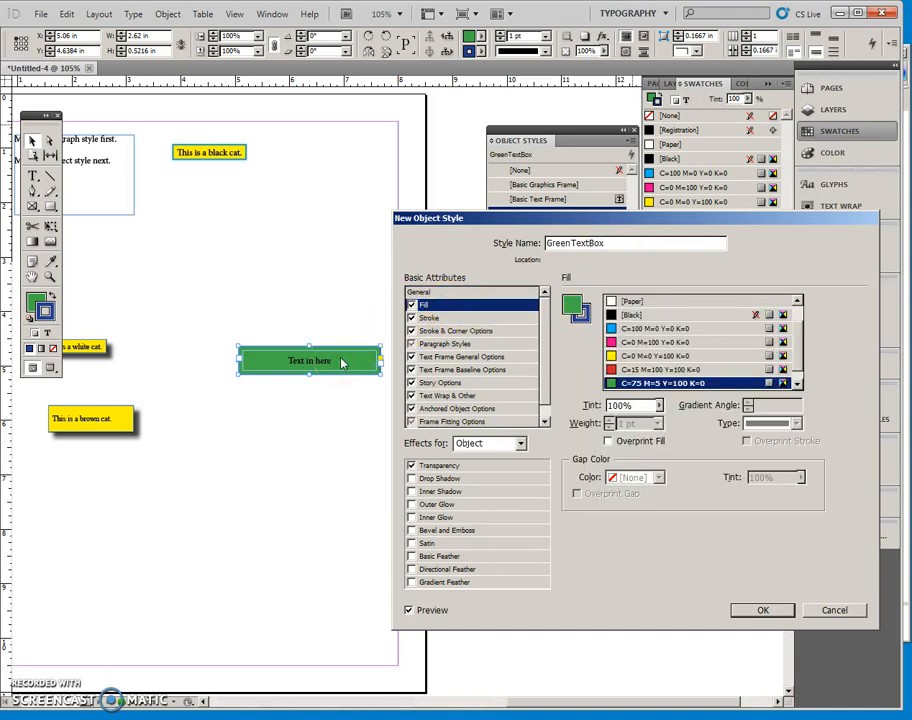
{"action": "mouse_move", "coordinate": [456, 330]}
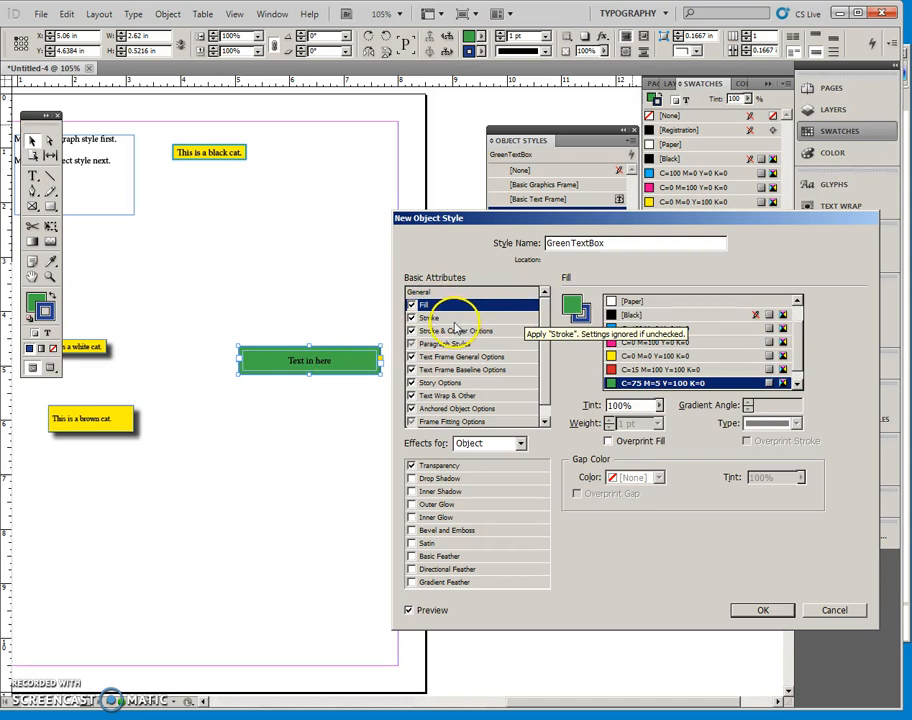
{"action": "left_click", "coordinate": [428, 316]}
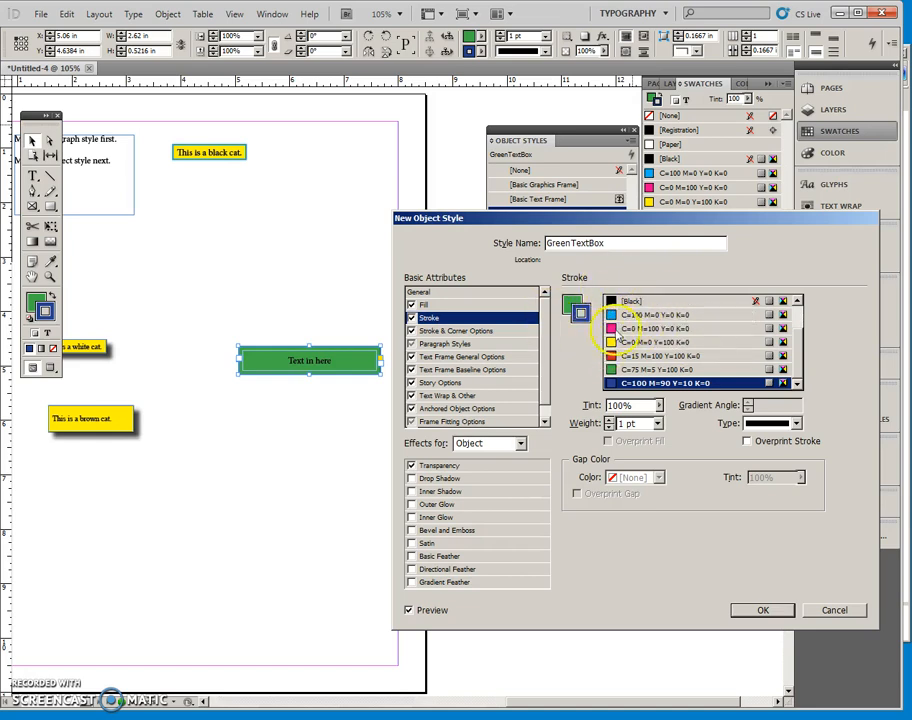
{"action": "mouse_move", "coordinate": [728, 476]}
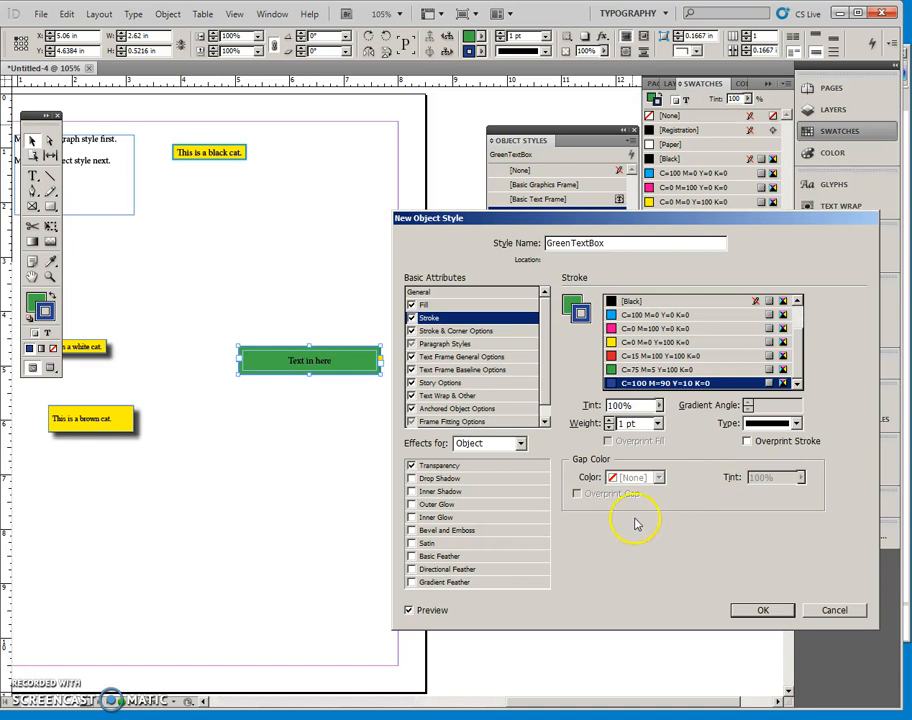
{"action": "mouse_move", "coordinate": [768, 616]}
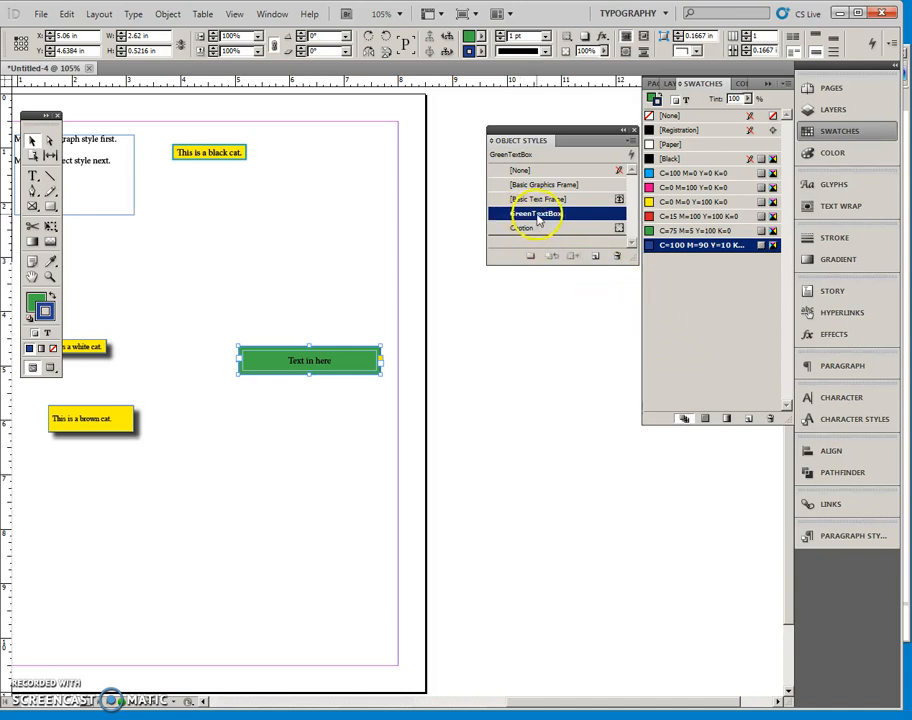
{"action": "left_click", "coordinate": [524, 228]}
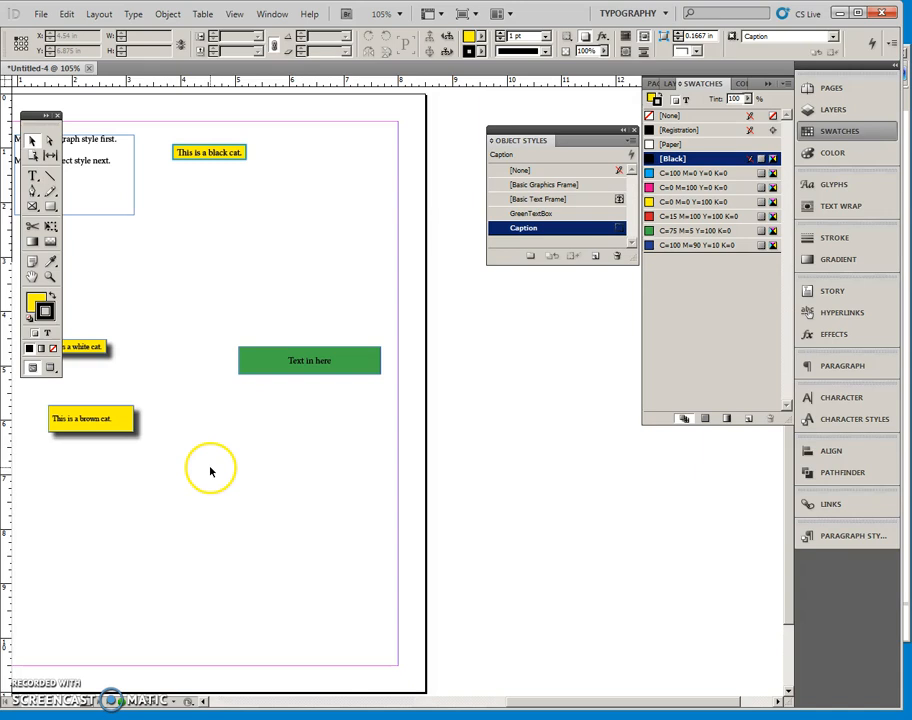
{"action": "mouse_move", "coordinate": [252, 288]}
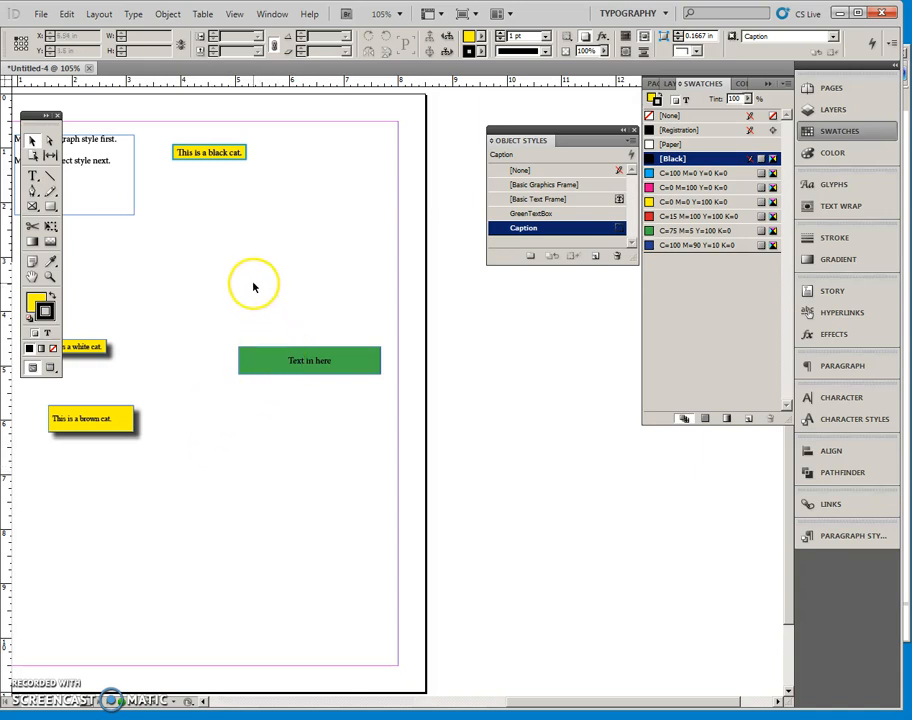
{"action": "mouse_move", "coordinate": [292, 444]}
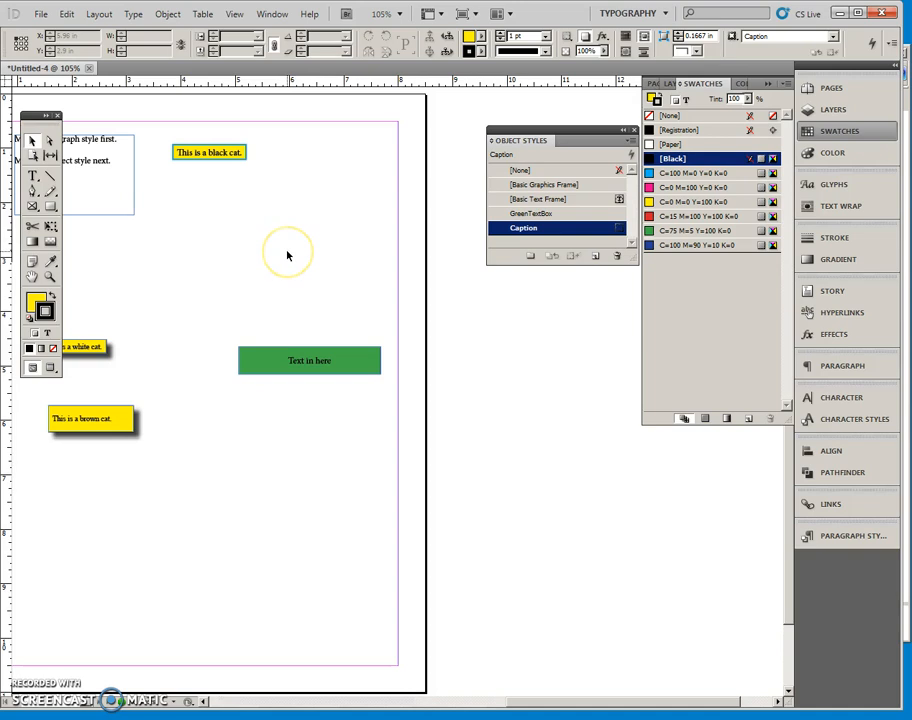
{"action": "left_click", "coordinate": [308, 360]}
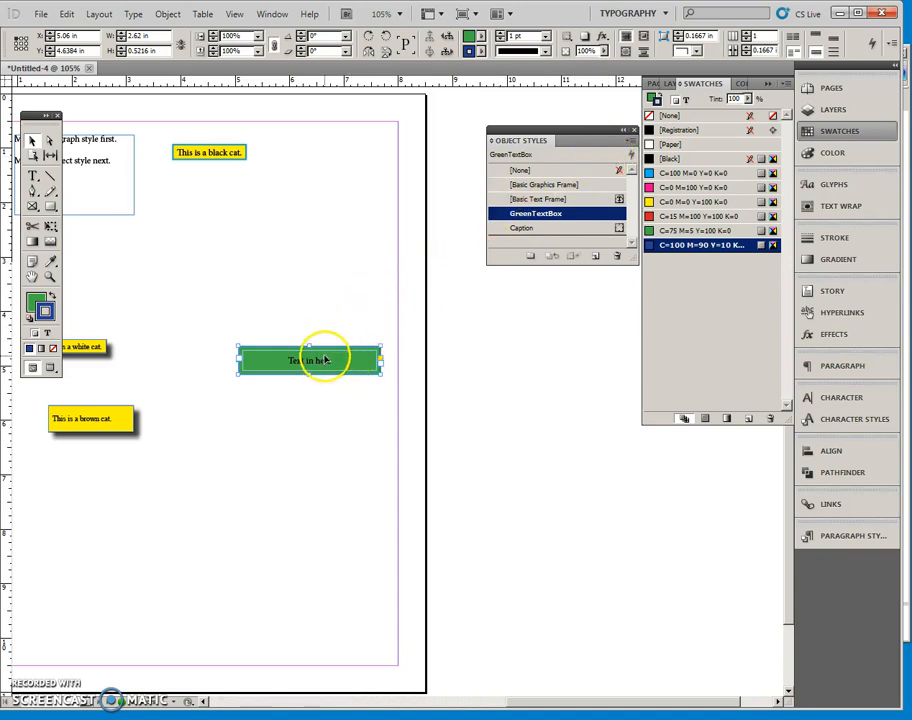
{"action": "left_click", "coordinate": [458, 338]}
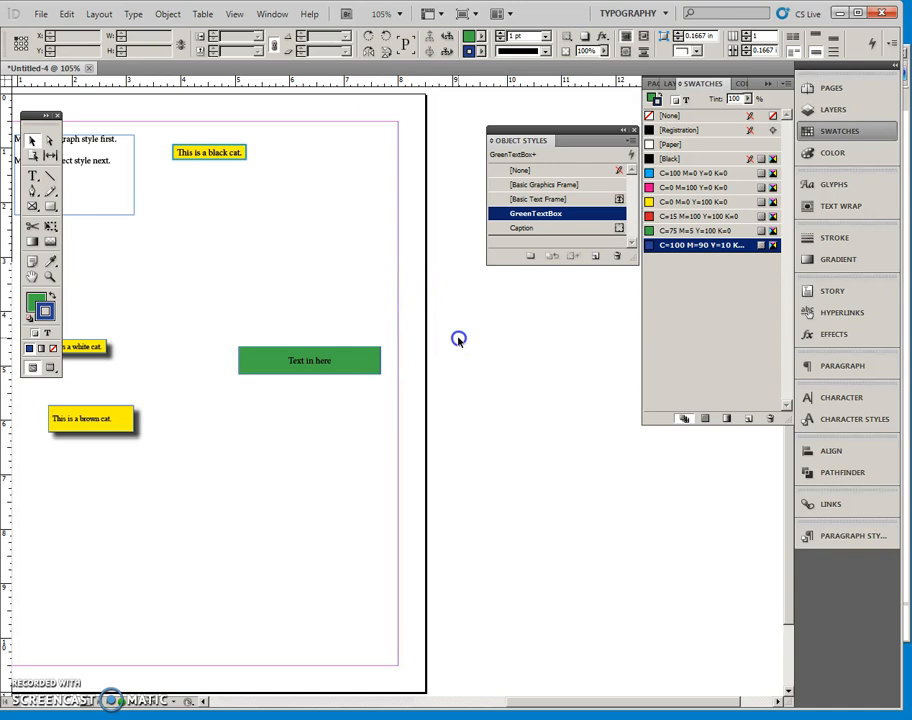
{"action": "left_click", "coordinate": [524, 228]}
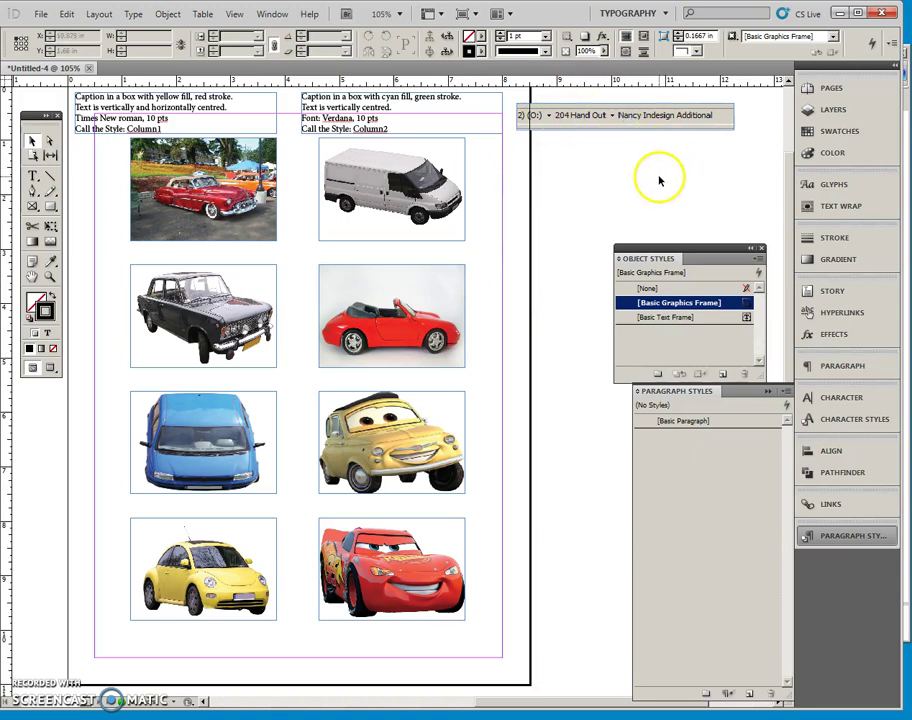
{"action": "mouse_move", "coordinate": [668, 152]}
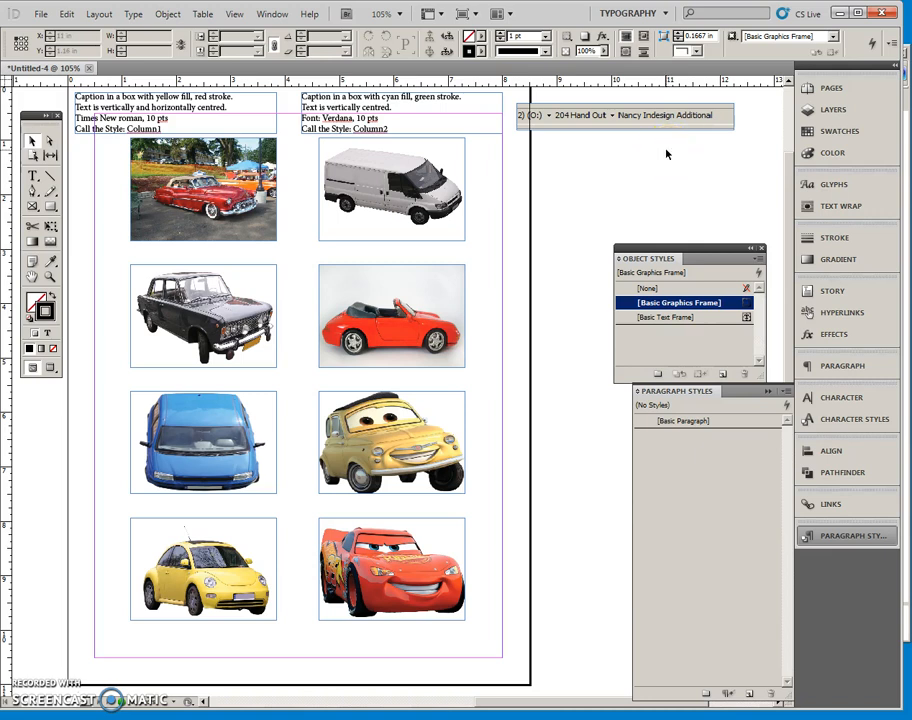
{"action": "mouse_move", "coordinate": [616, 180]}
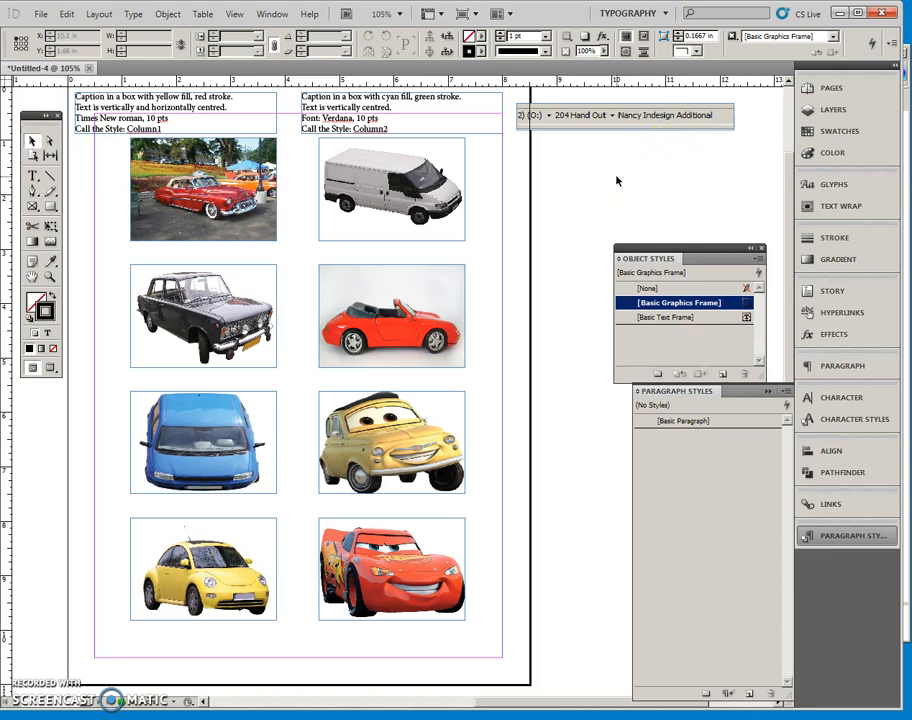
{"action": "mouse_move", "coordinate": [582, 192]}
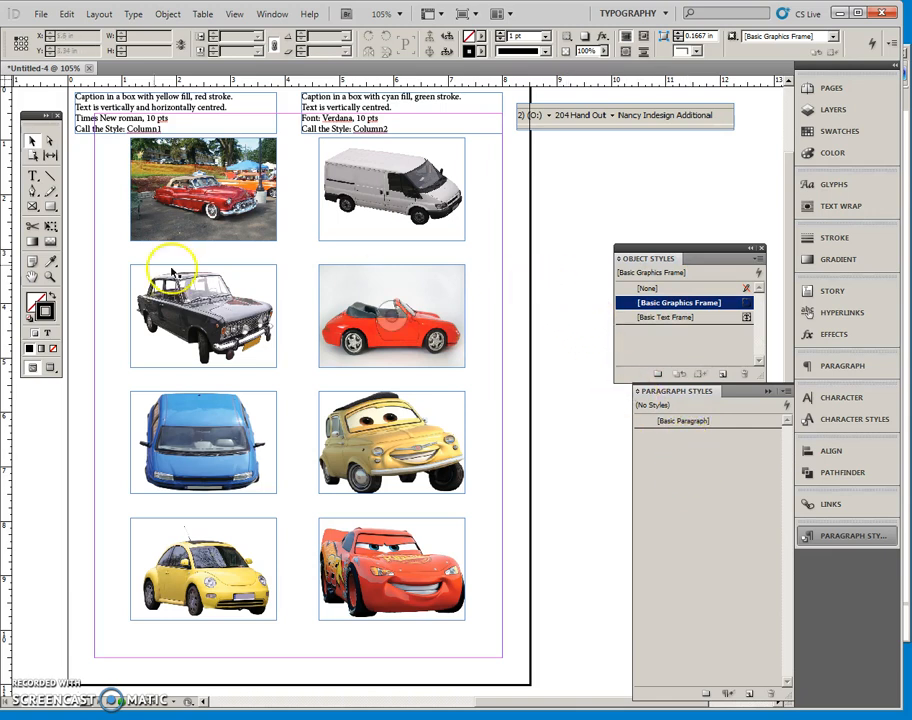
{"action": "mouse_move", "coordinate": [224, 250]}
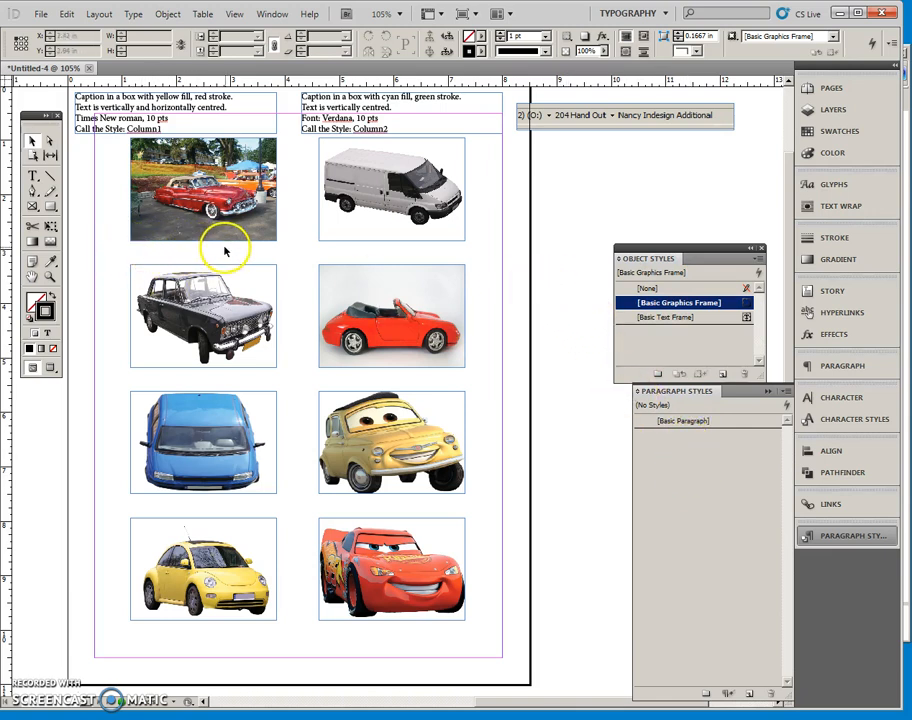
{"action": "mouse_move", "coordinate": [202, 376]}
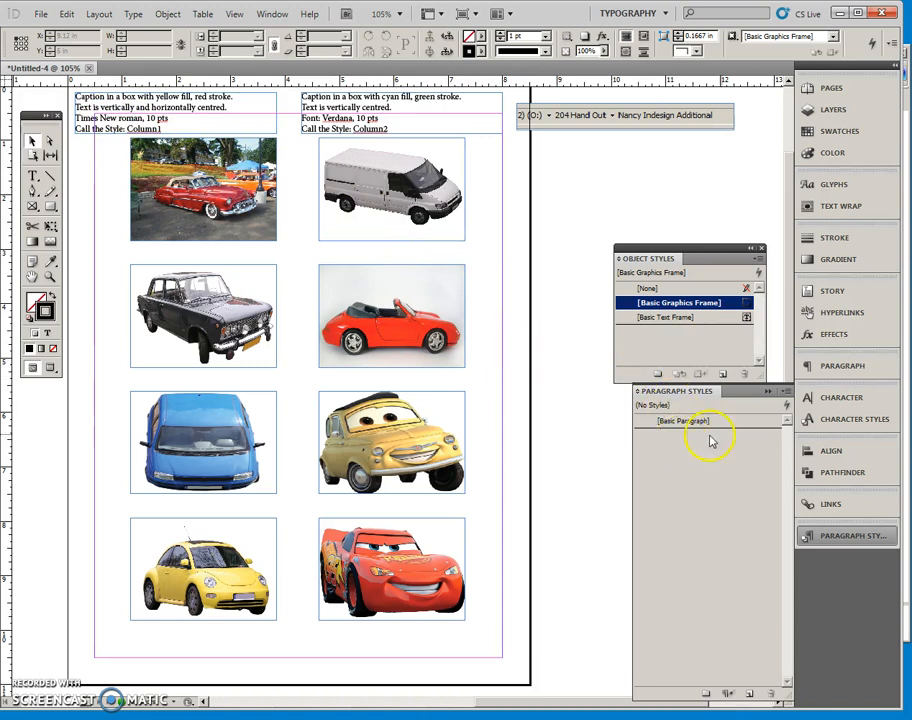
{"action": "mouse_move", "coordinate": [704, 444]}
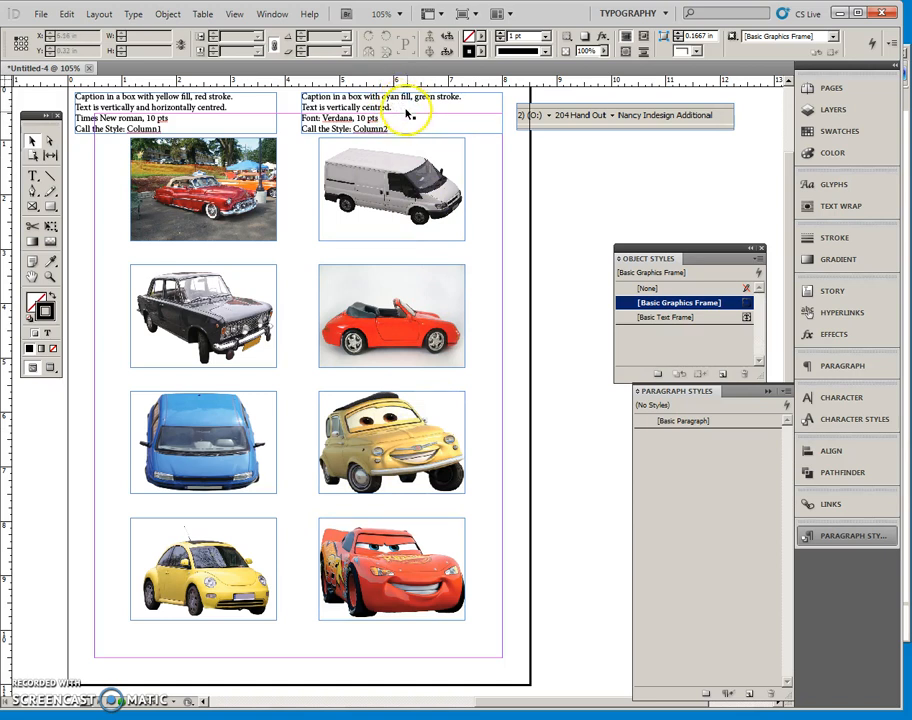
{"action": "mouse_move", "coordinate": [364, 260]}
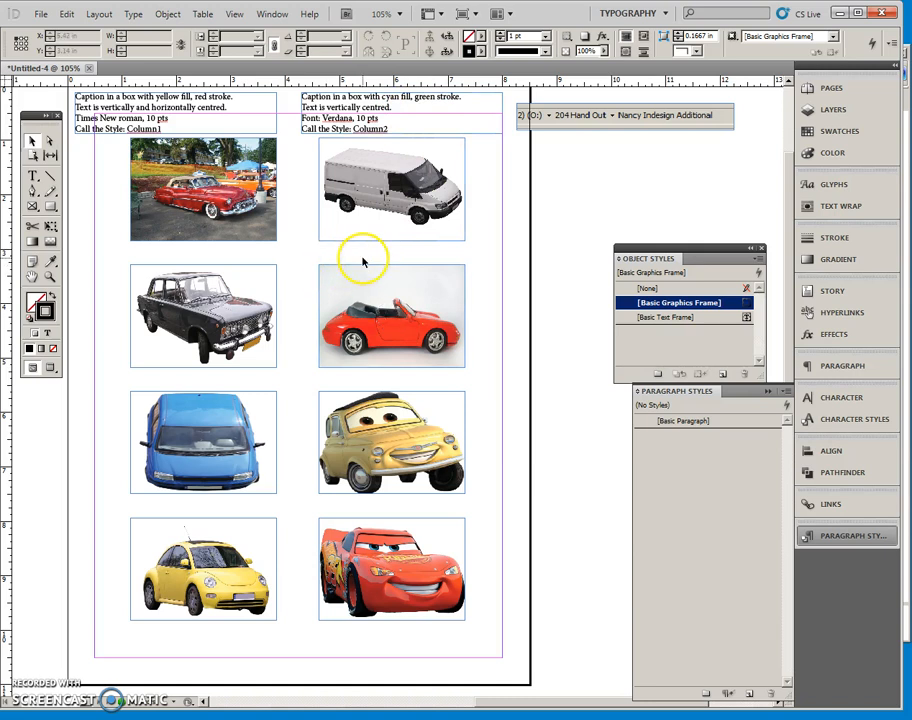